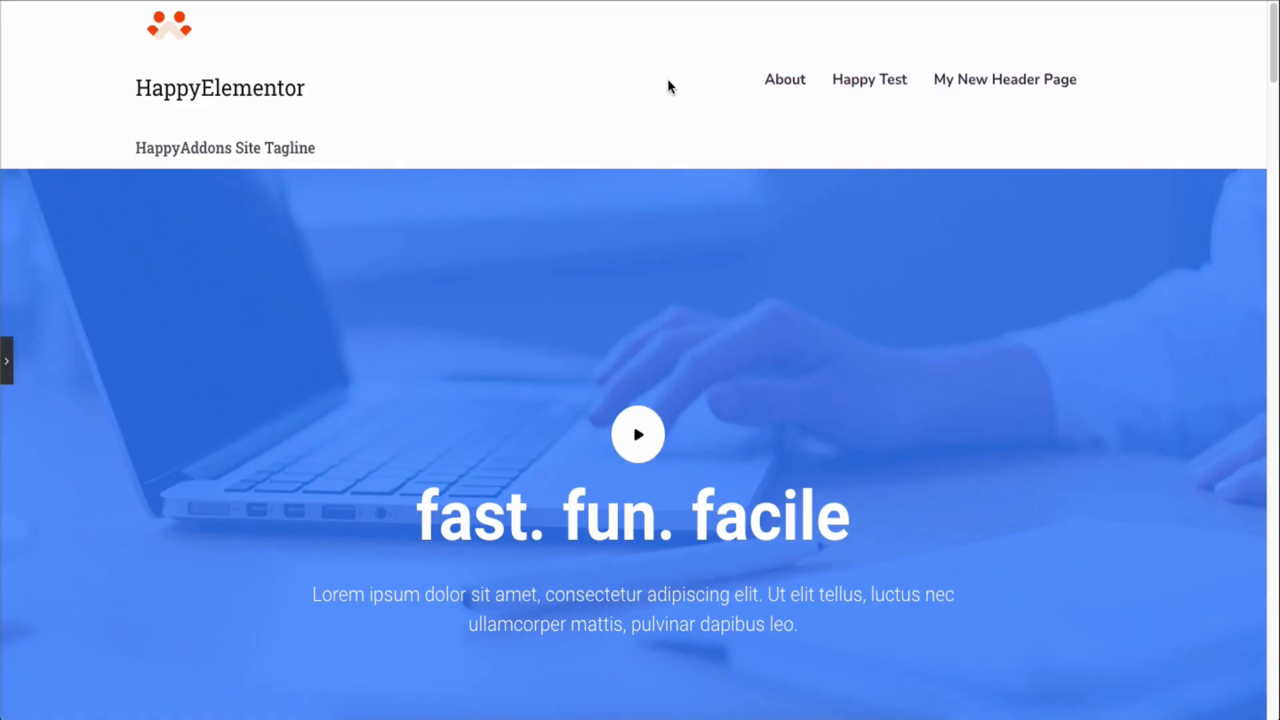
mouse_move(231, 152)
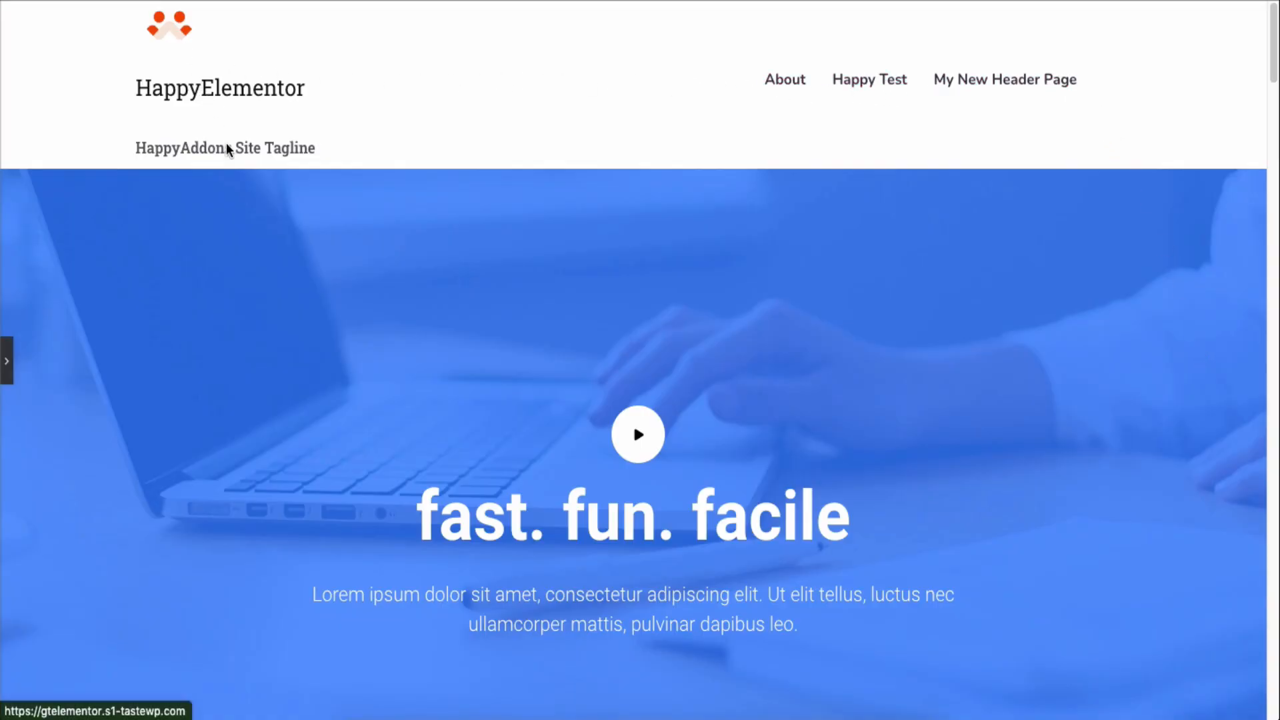
- Review the existing template's site logo, tagline and navigation menu settings
scroll(down, 3)
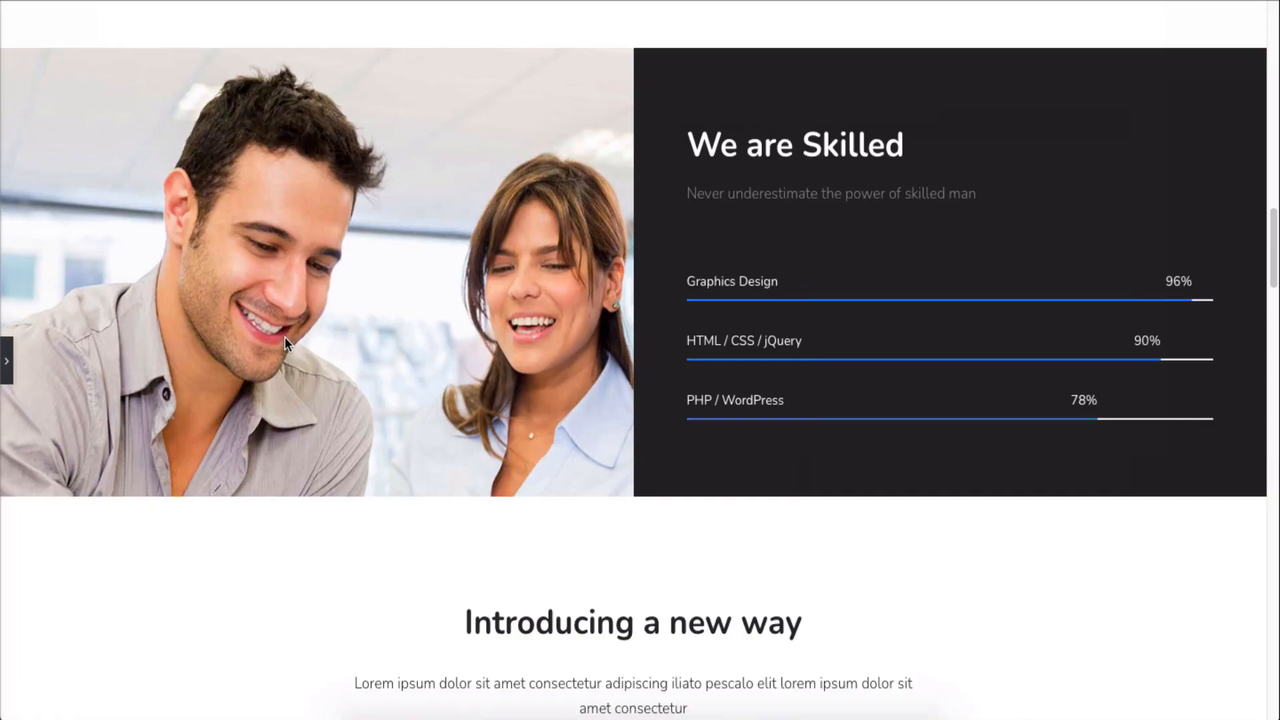
scroll(down, 3)
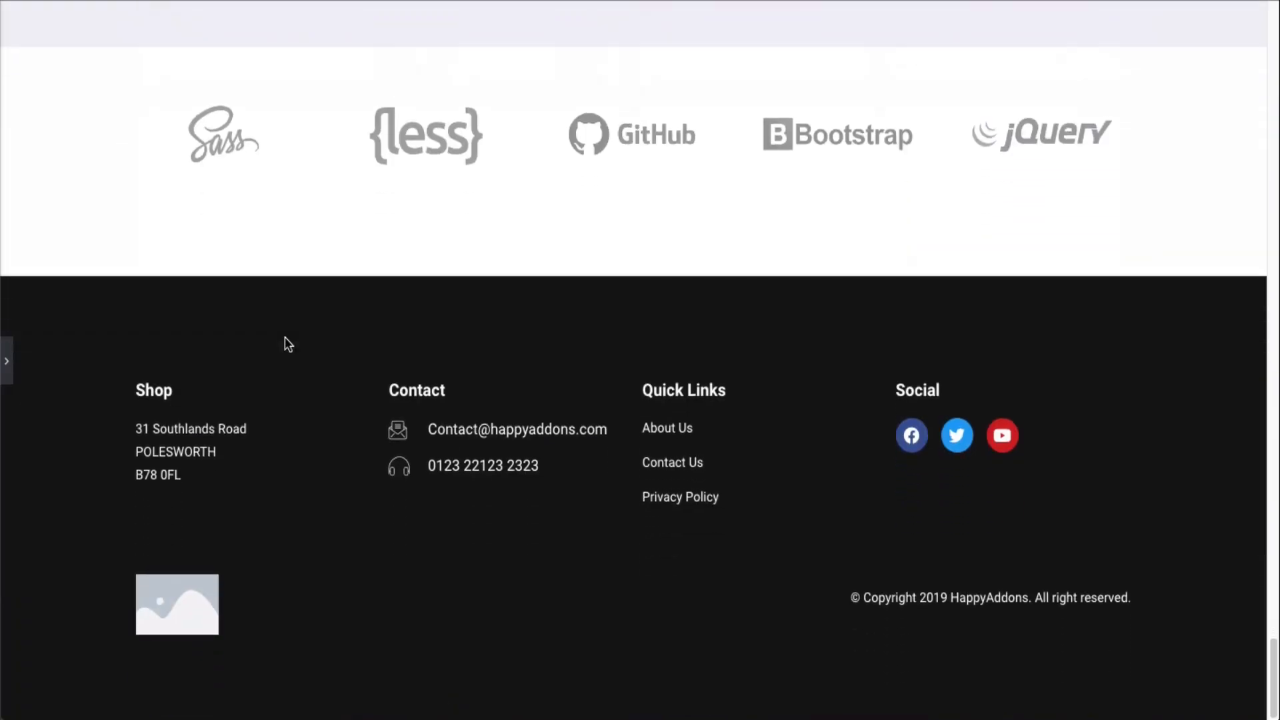
mouse_move(563, 401)
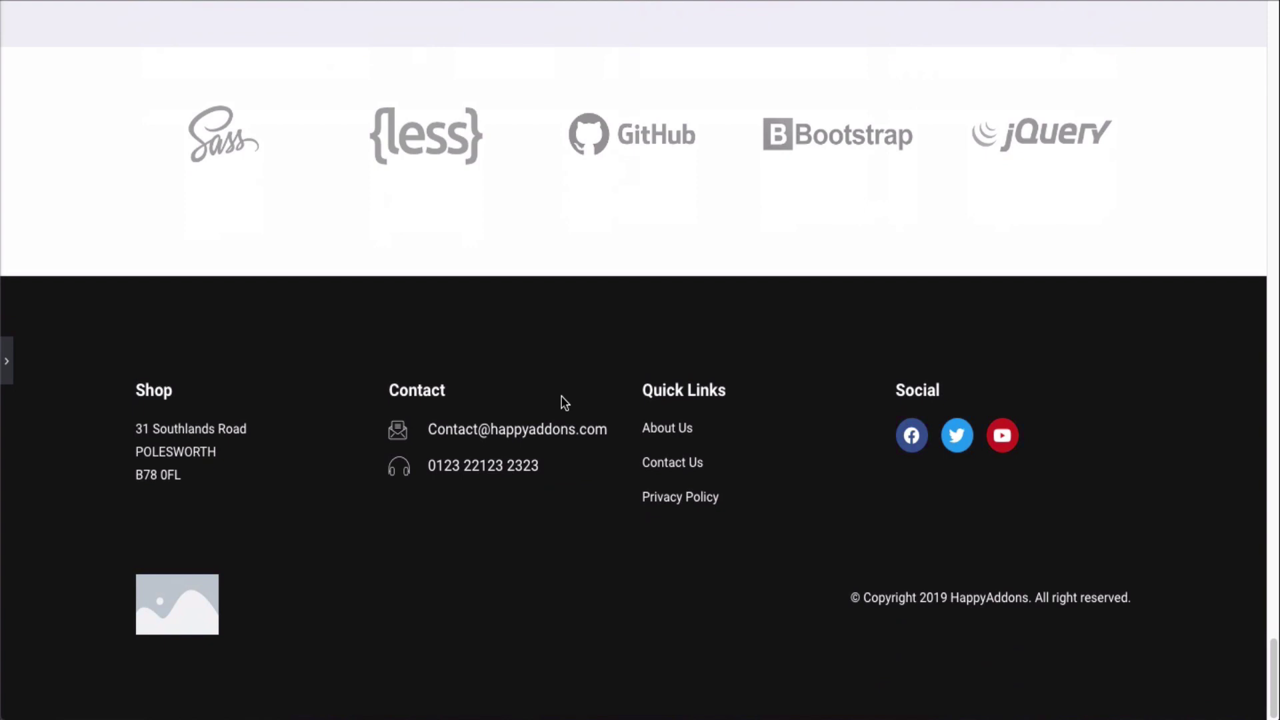
mouse_move(139, 347)
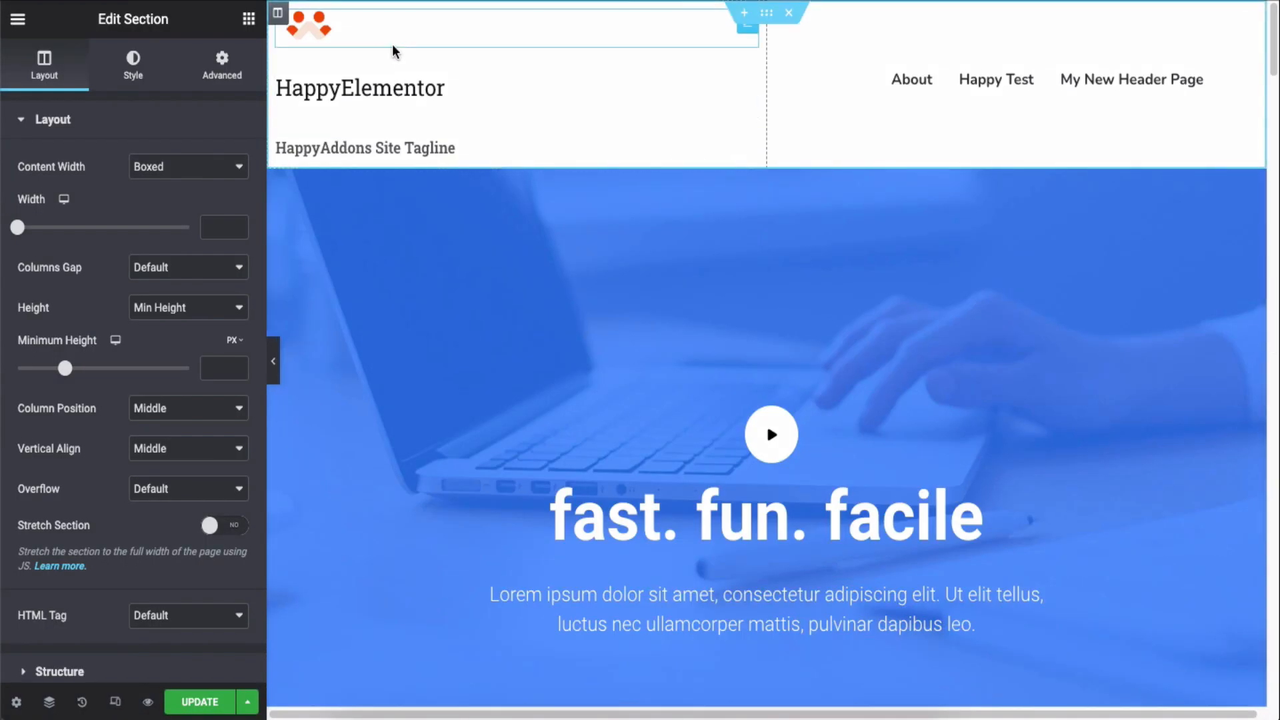
click(360, 88)
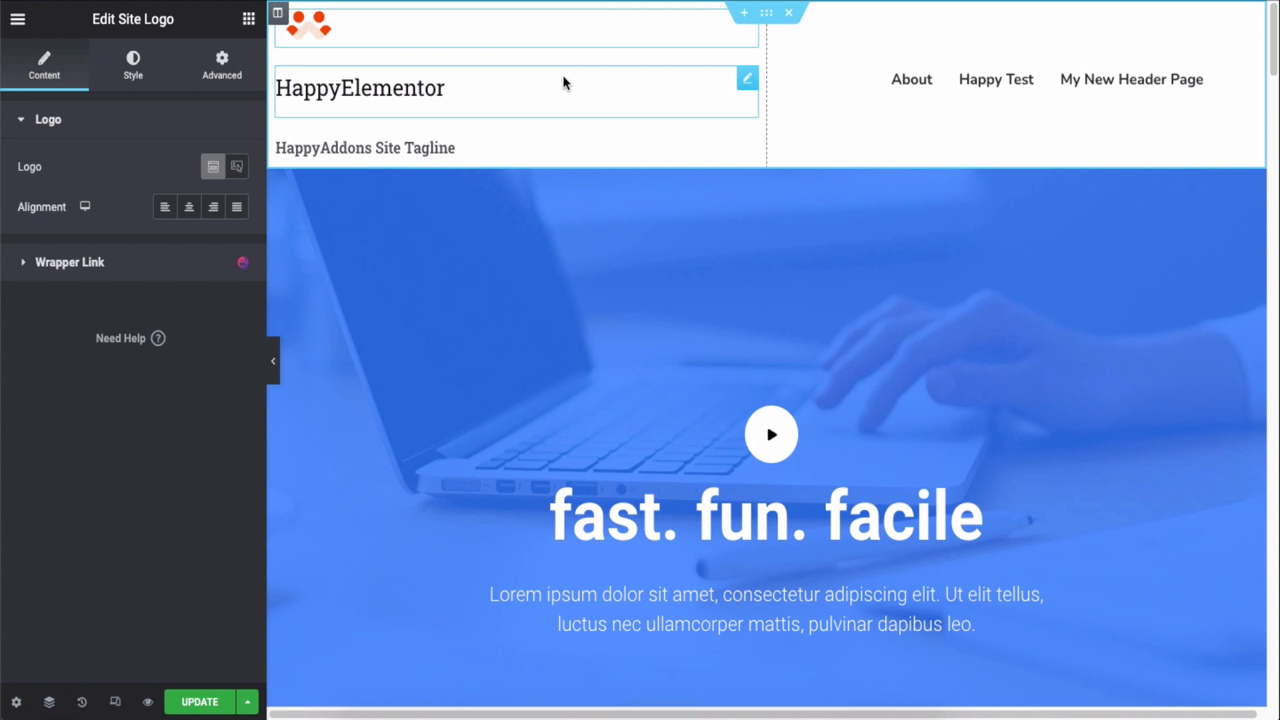
click(364, 148)
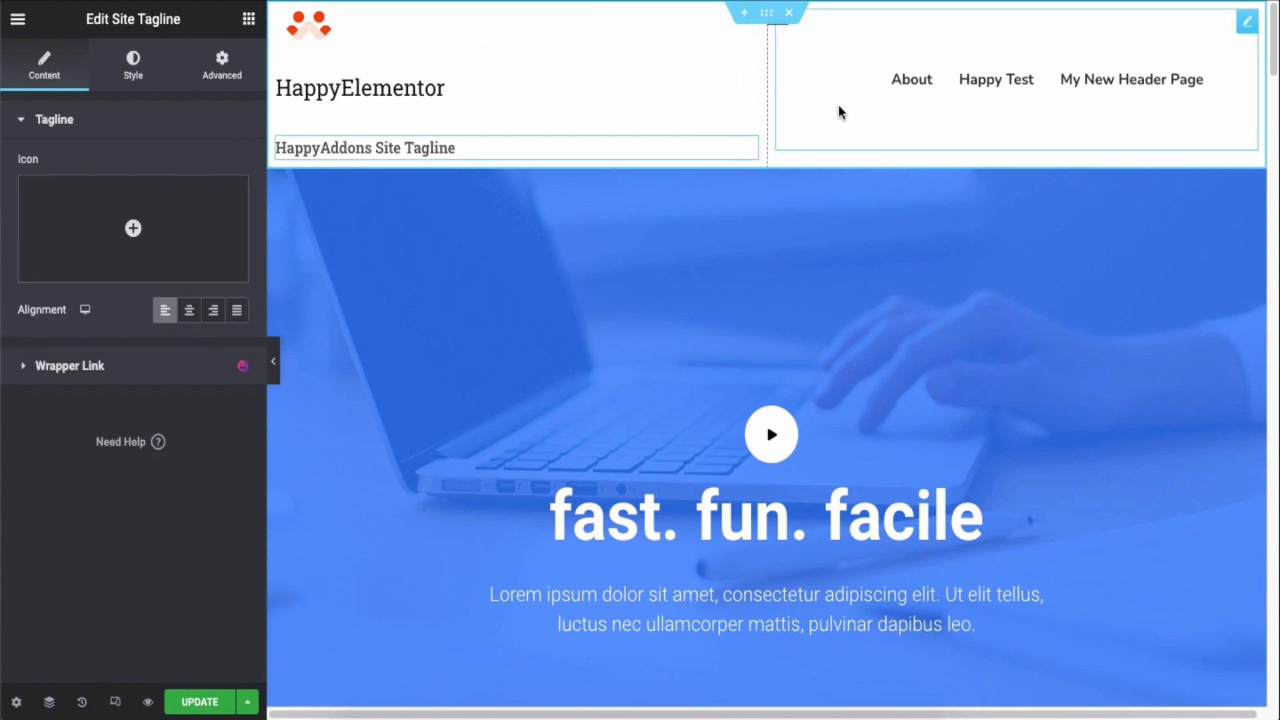
mouse_move(912, 78)
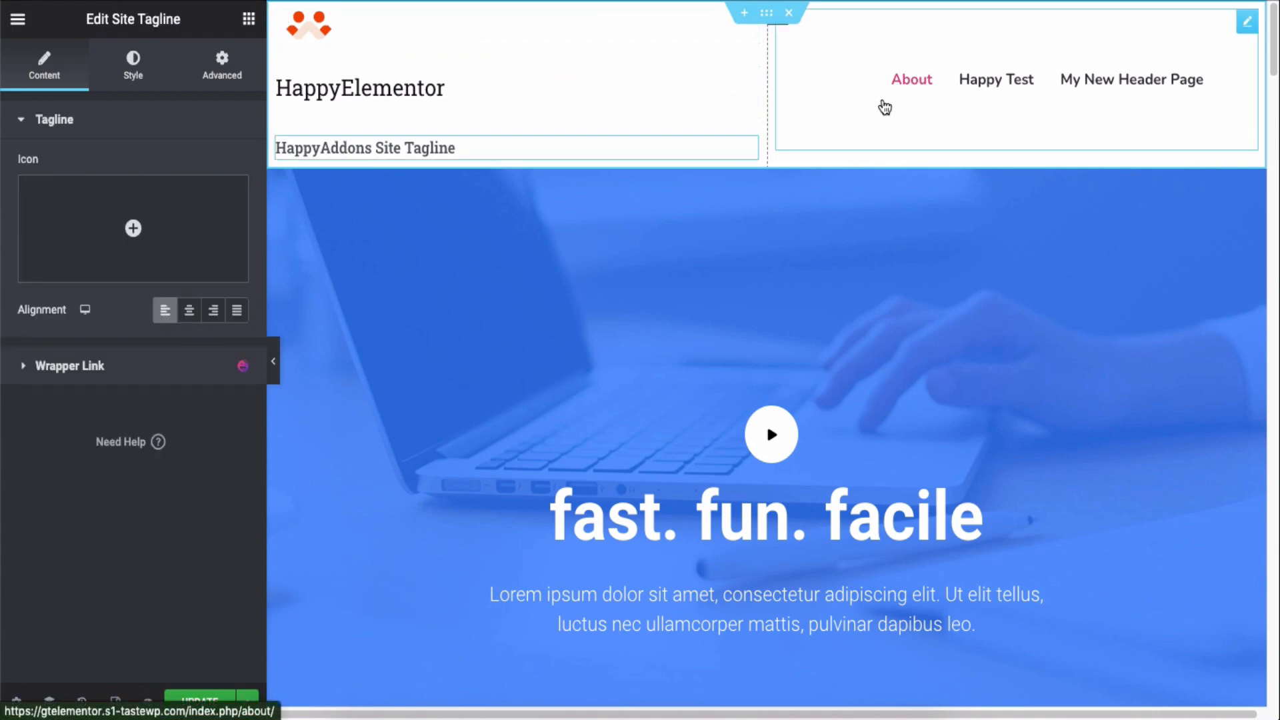
click(220, 65)
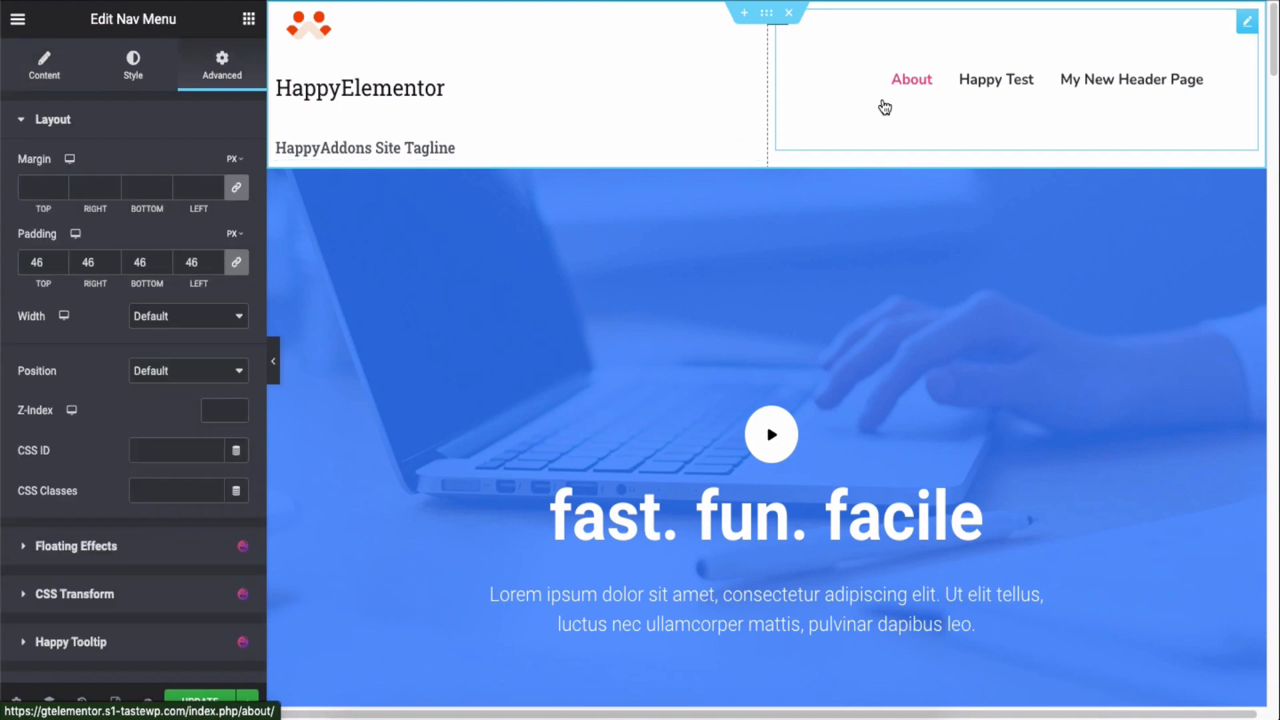
- Inspect the footer's inner section, then leave the editor for the WordPress Dashboard
scroll(down, 3)
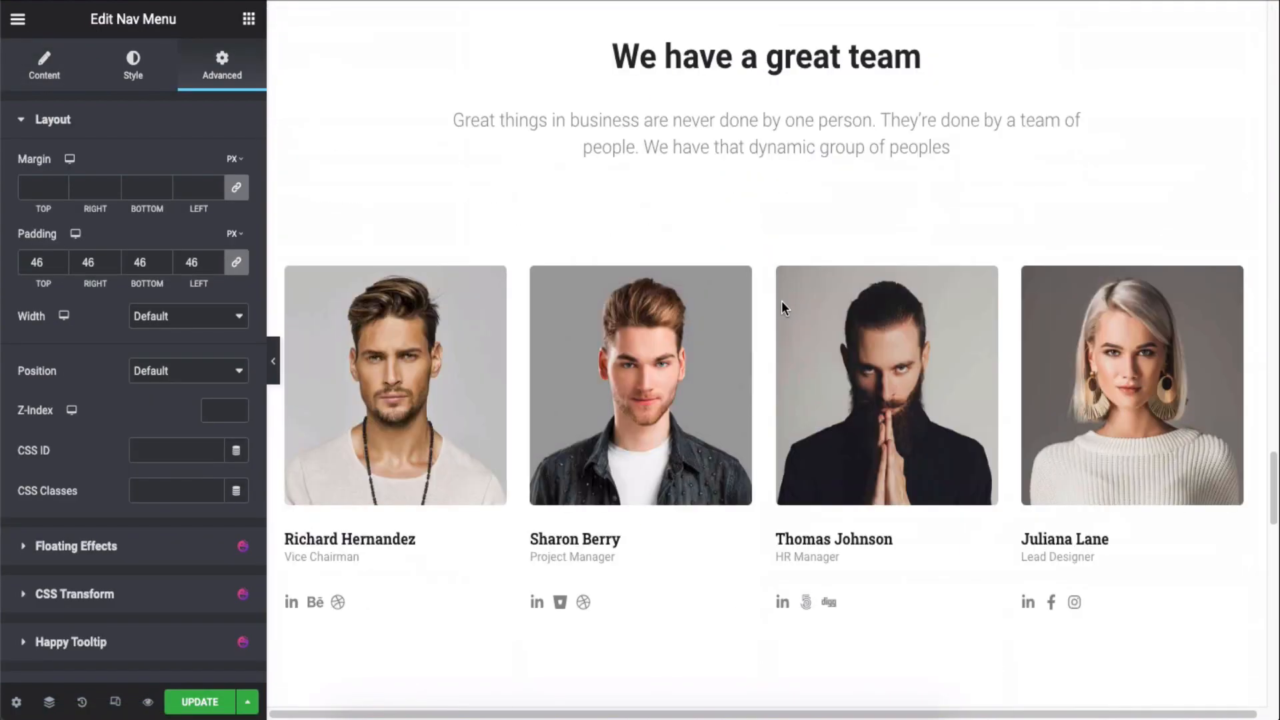
scroll(down, 3)
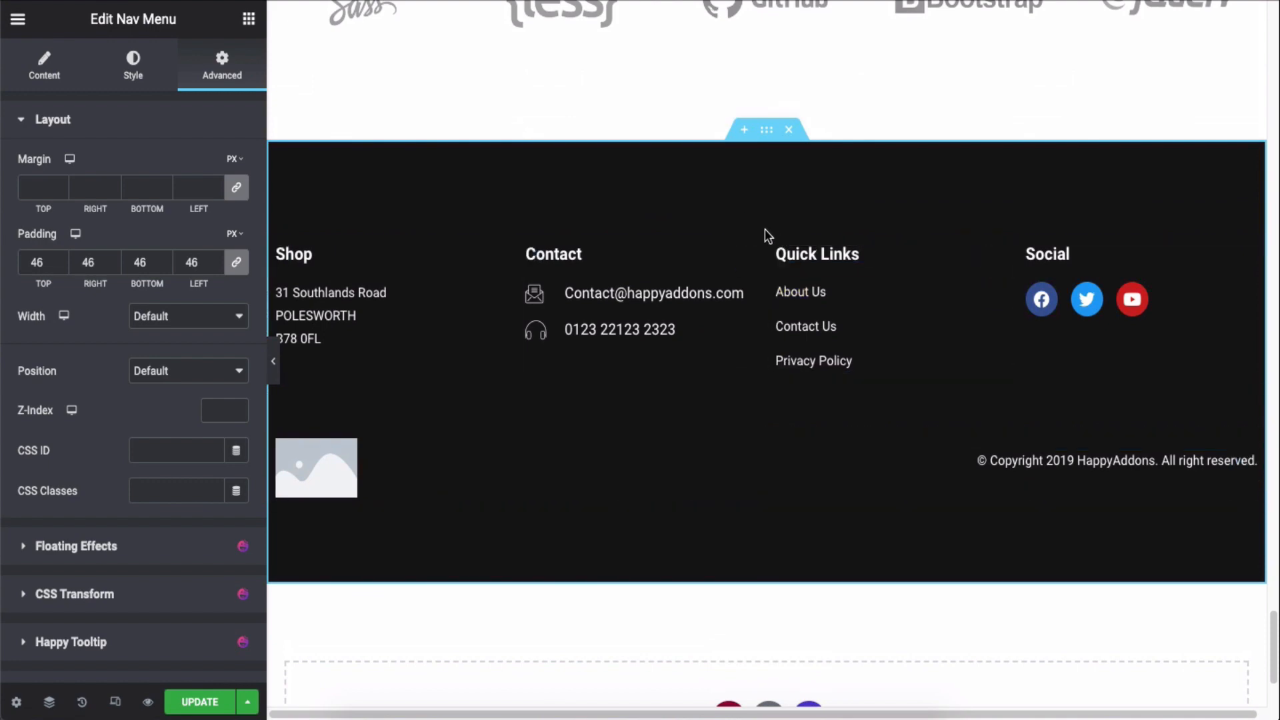
click(765, 238)
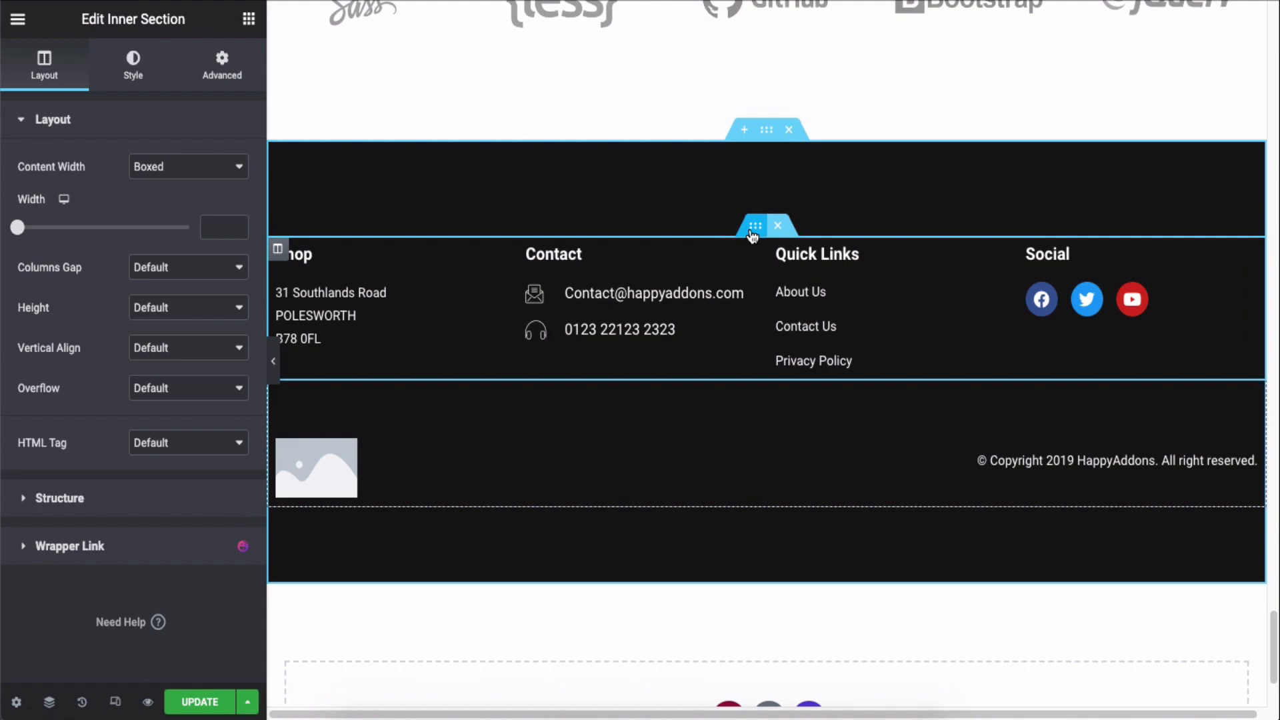
scroll(up, 3)
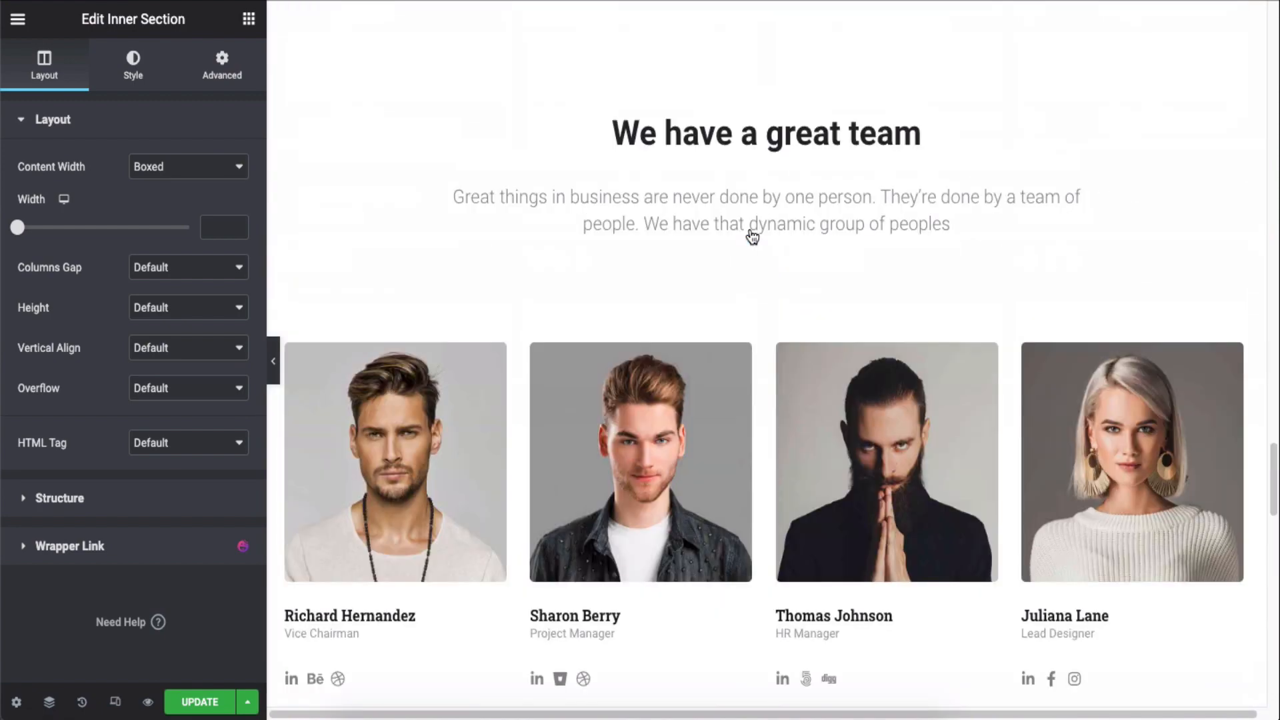
scroll(up, 3)
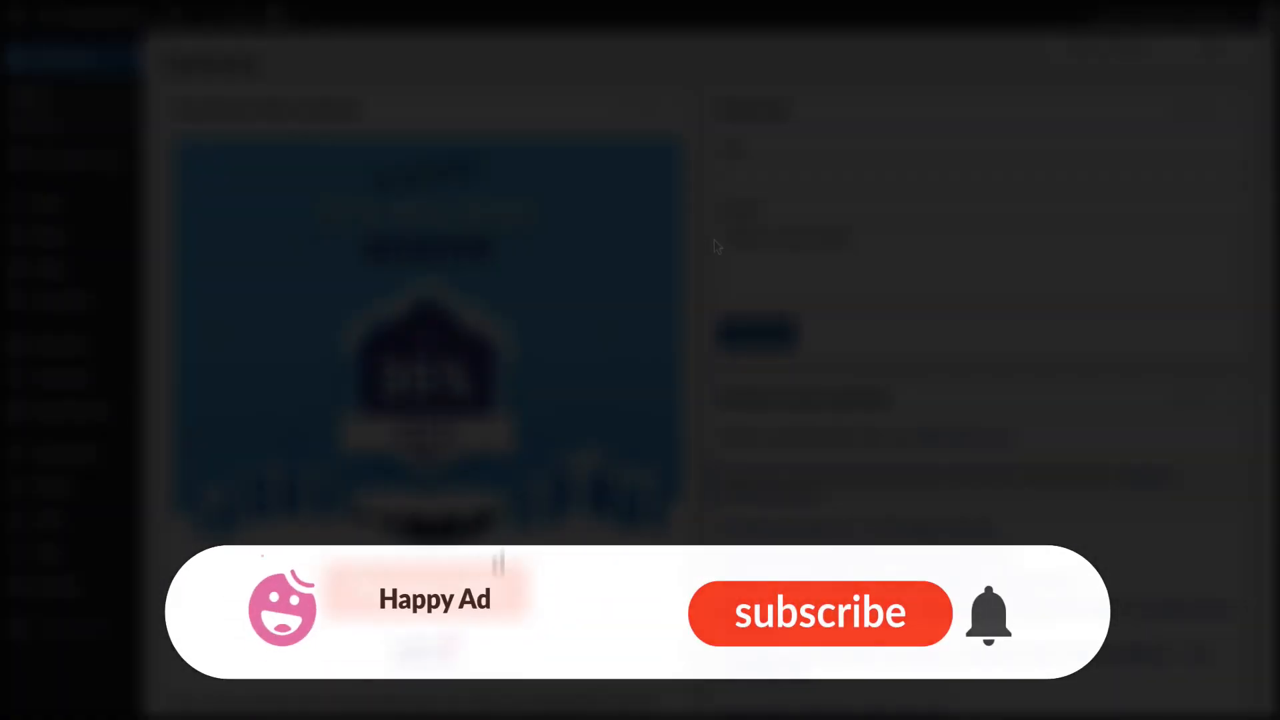
click(818, 614)
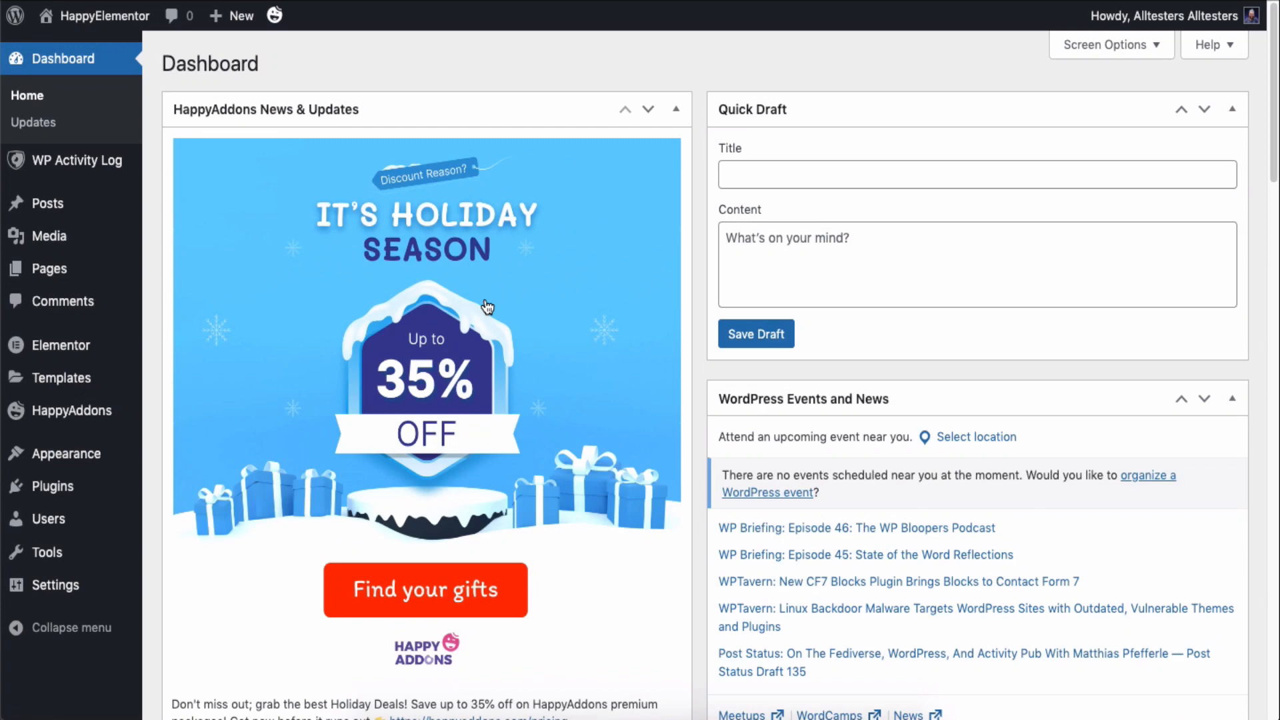
mouse_move(73, 410)
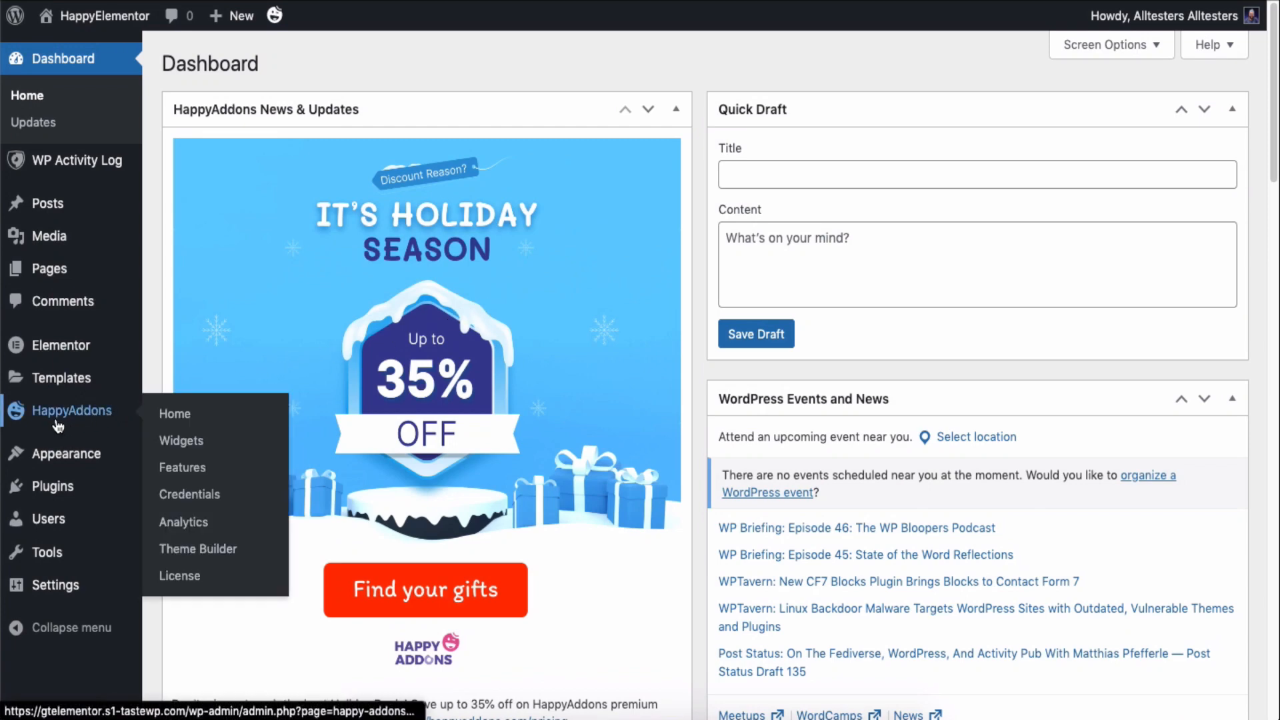
mouse_move(197, 548)
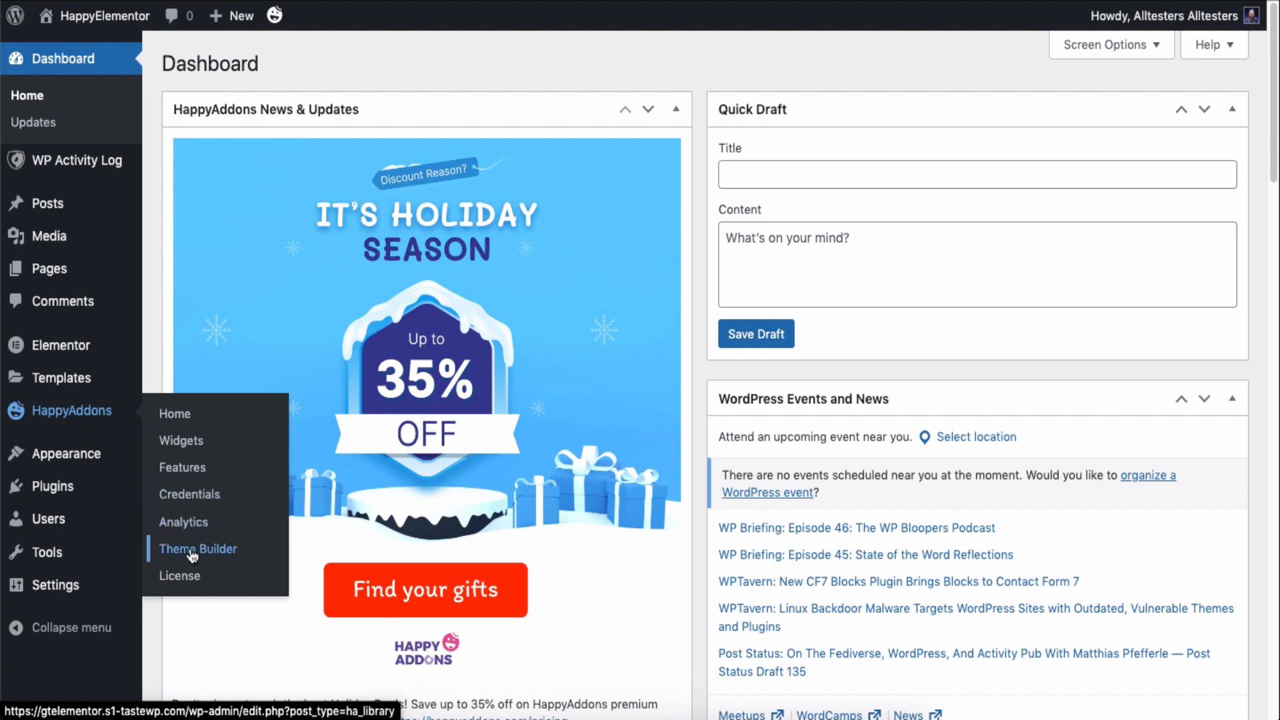
- Go to the HappyAddons Theme Builder template list from the admin sidebar
click(198, 548)
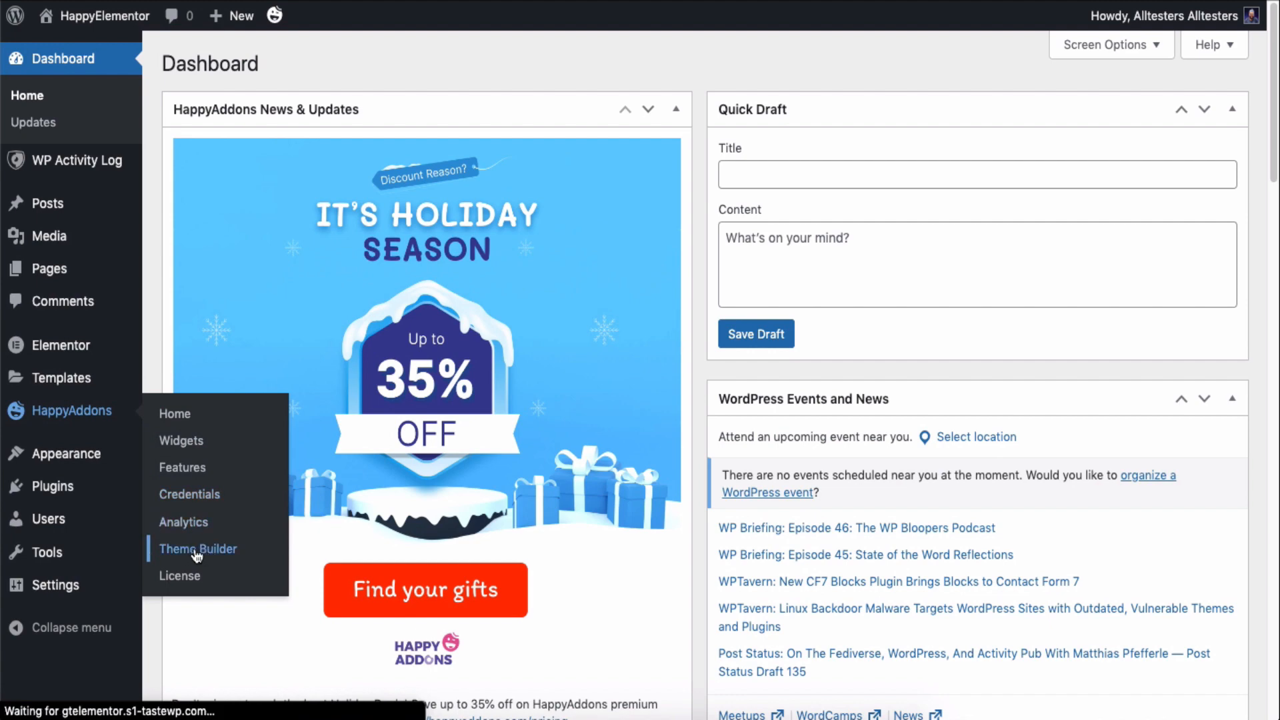
click(197, 548)
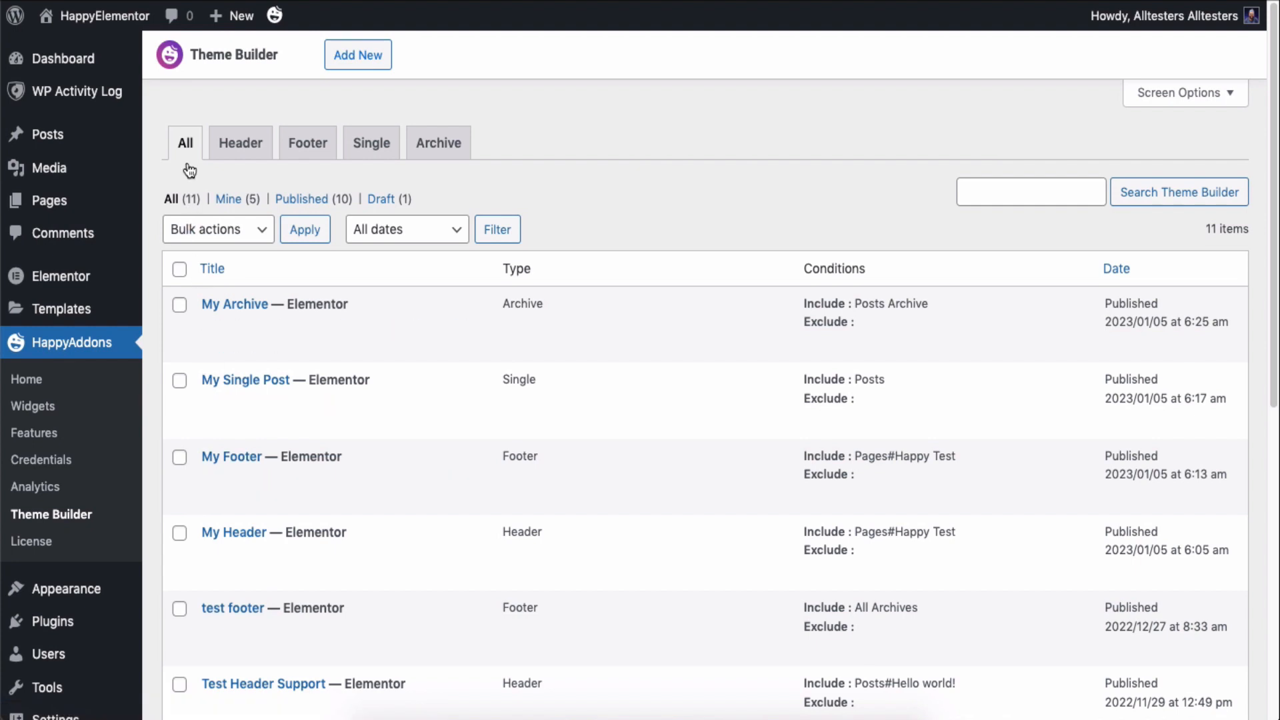
mouse_move(266, 159)
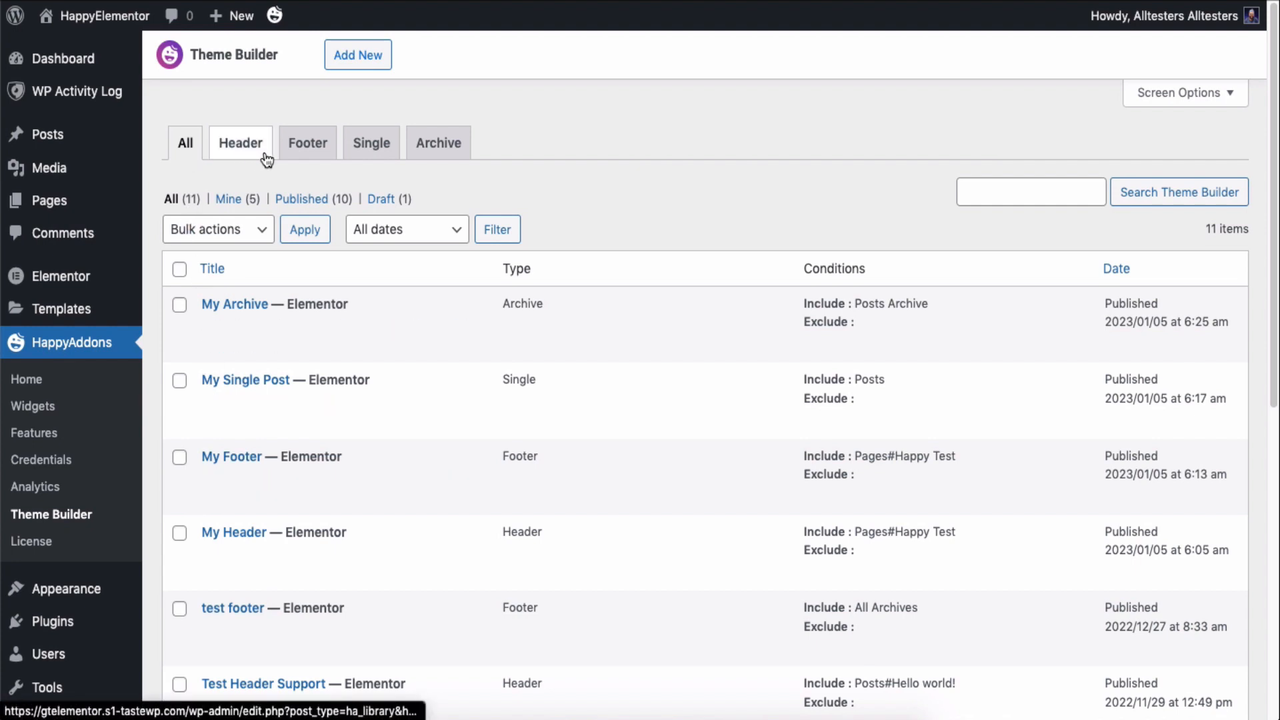
mouse_move(372, 143)
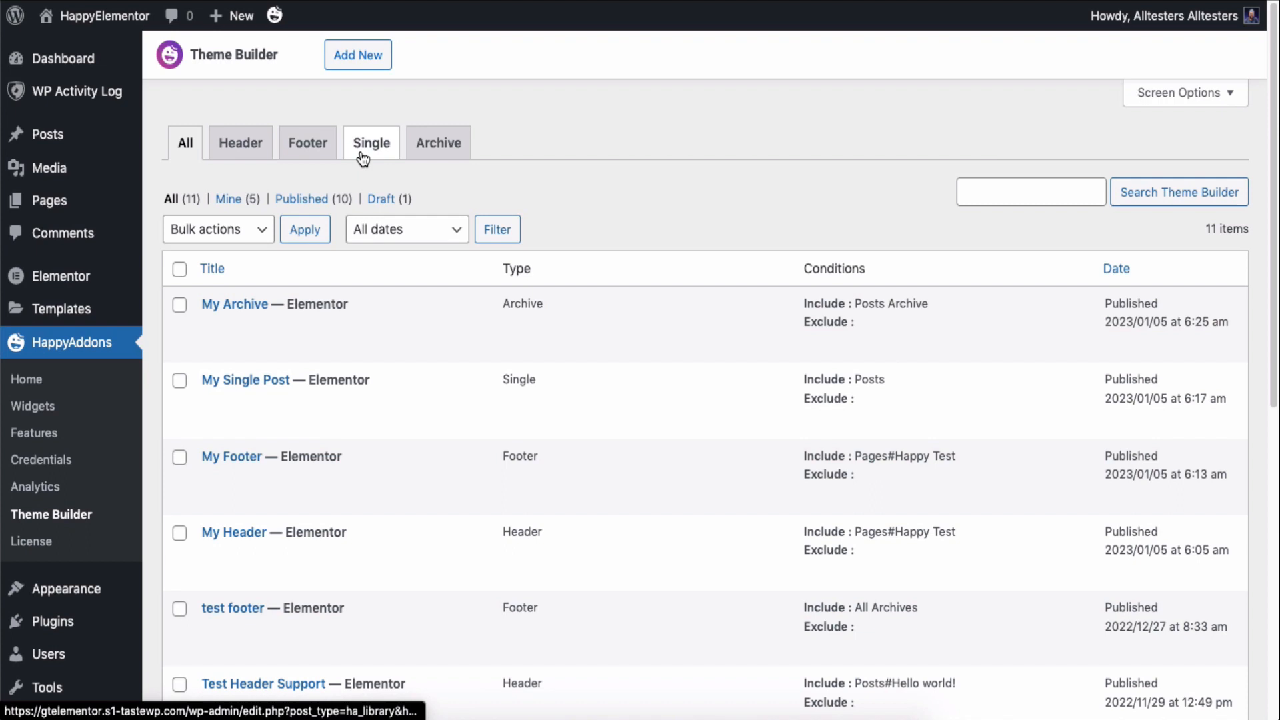
mouse_move(551, 151)
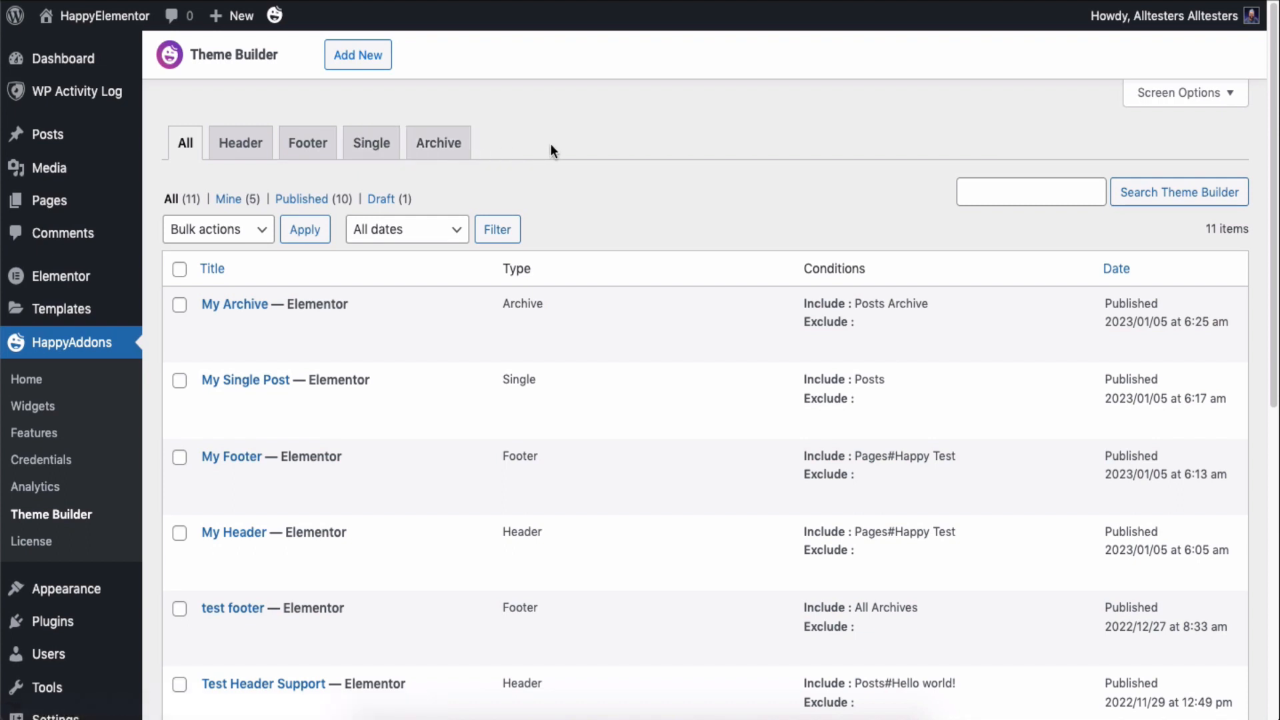
mouse_move(228, 195)
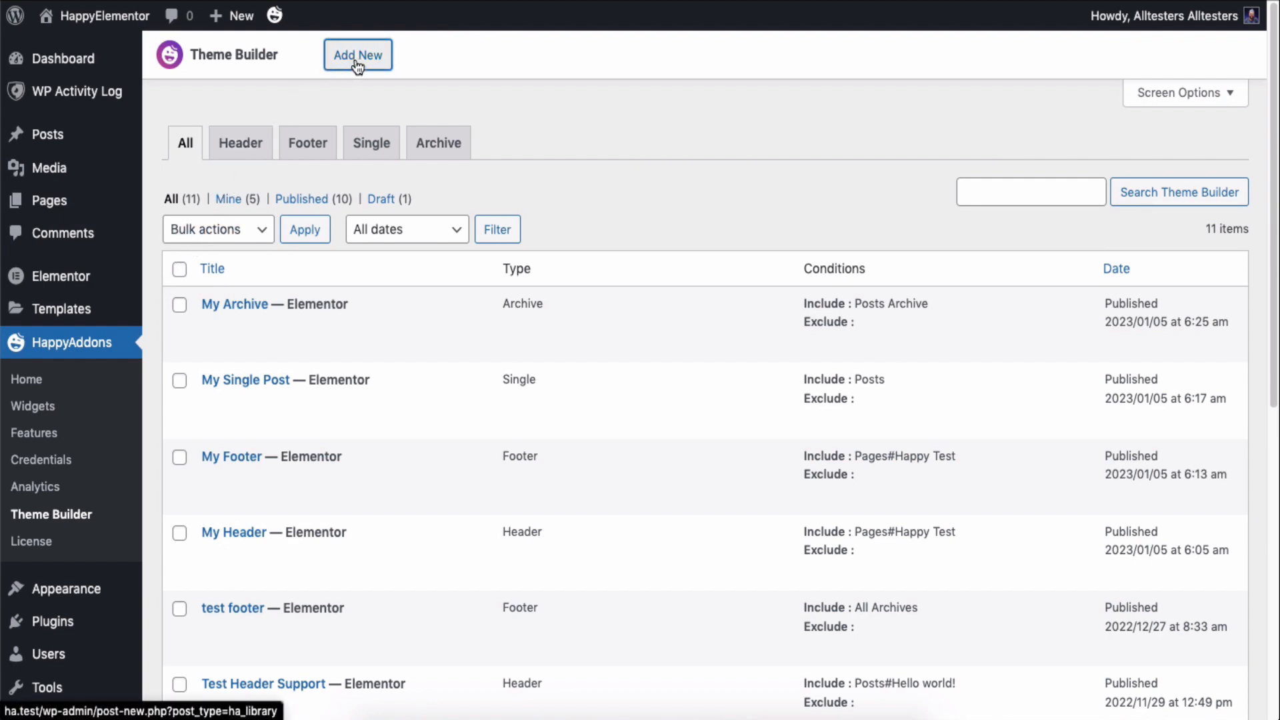
- Create a Header-type template named 'My New Header' and open it in Elementor
click(357, 54)
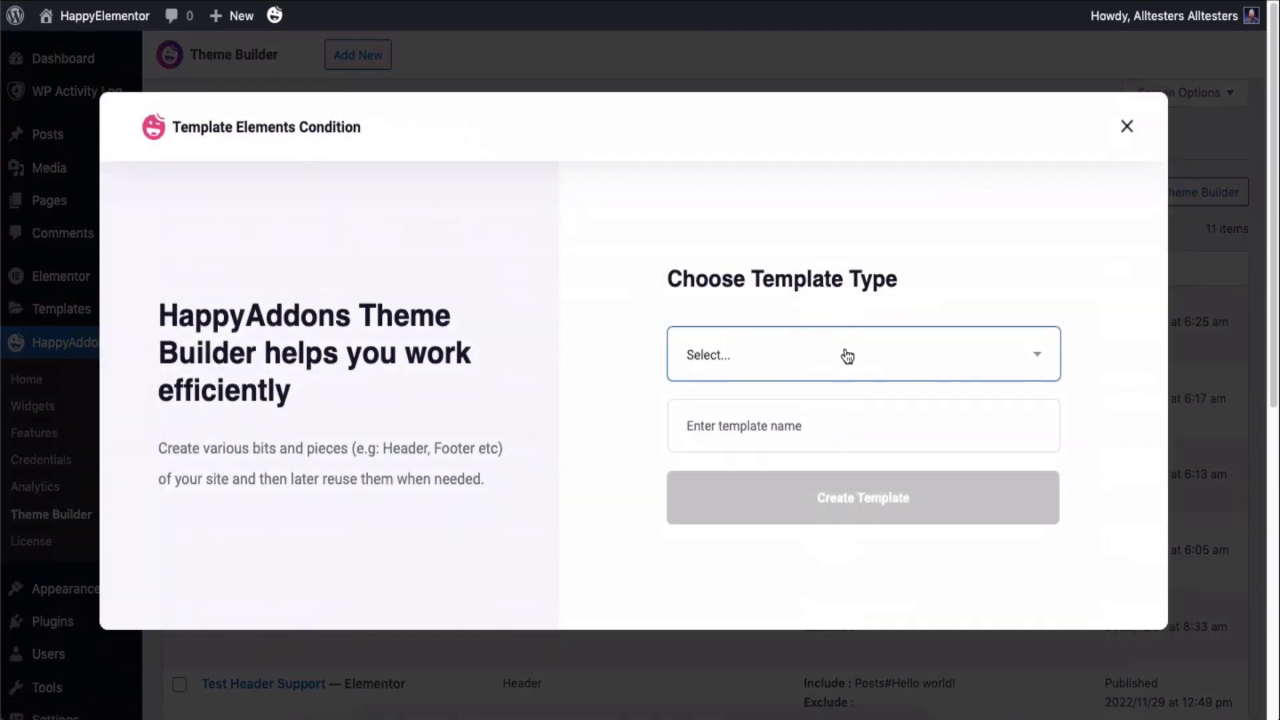
click(863, 355)
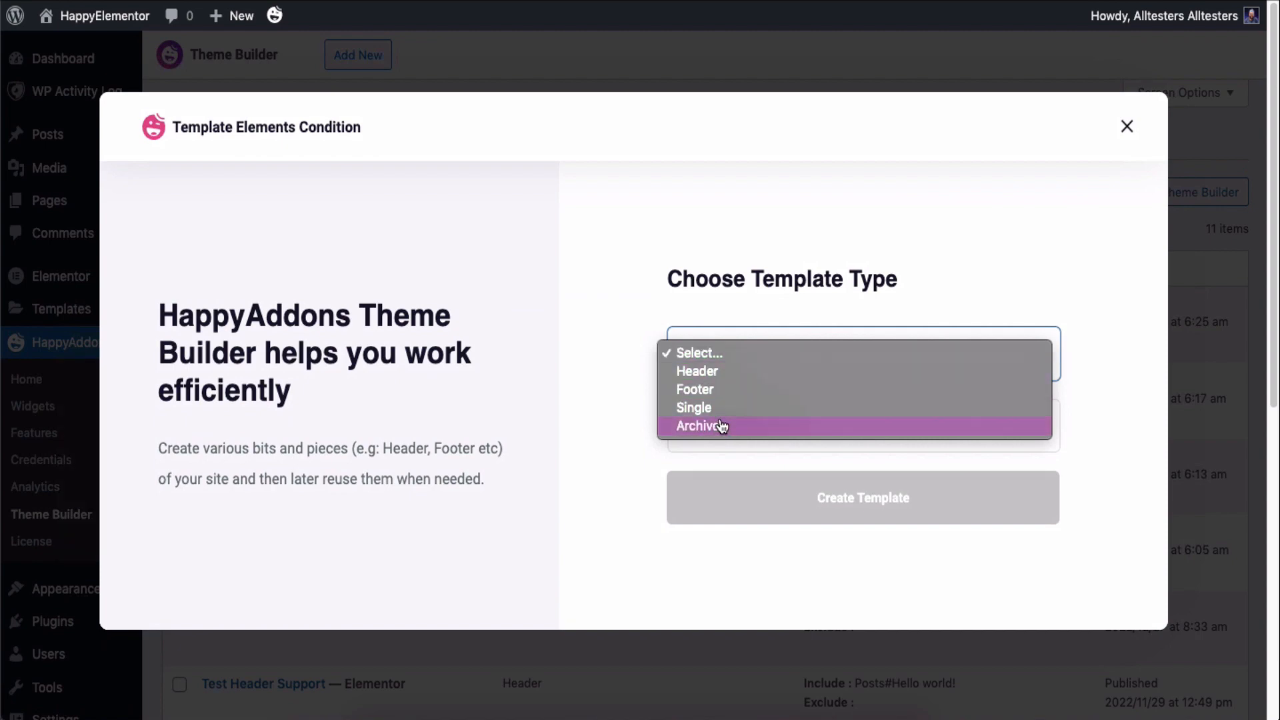
click(696, 371)
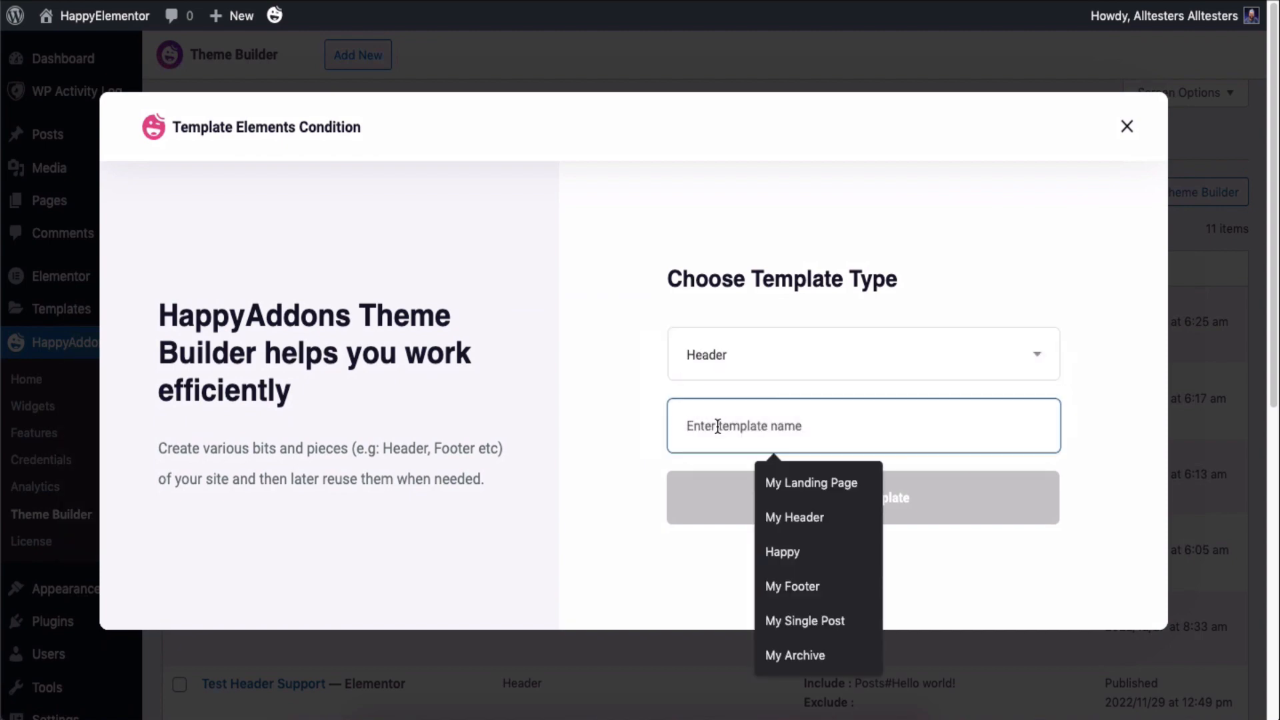
text(My New Header)
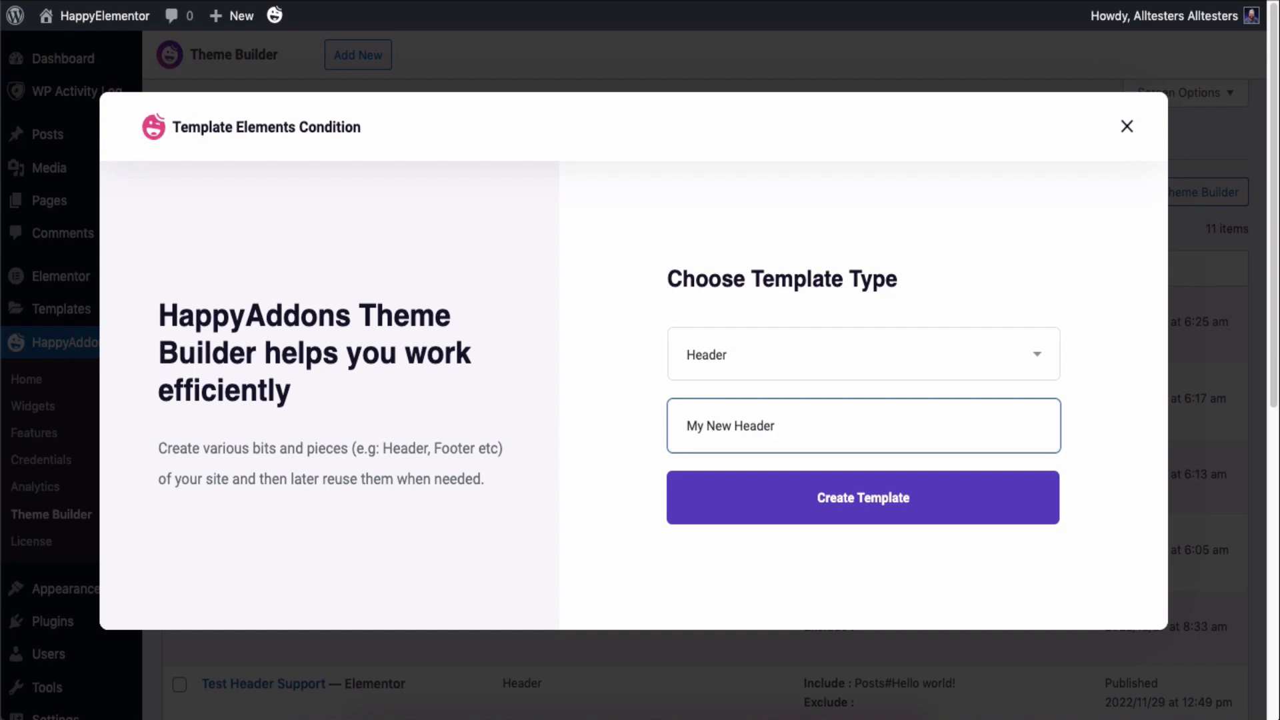
click(863, 497)
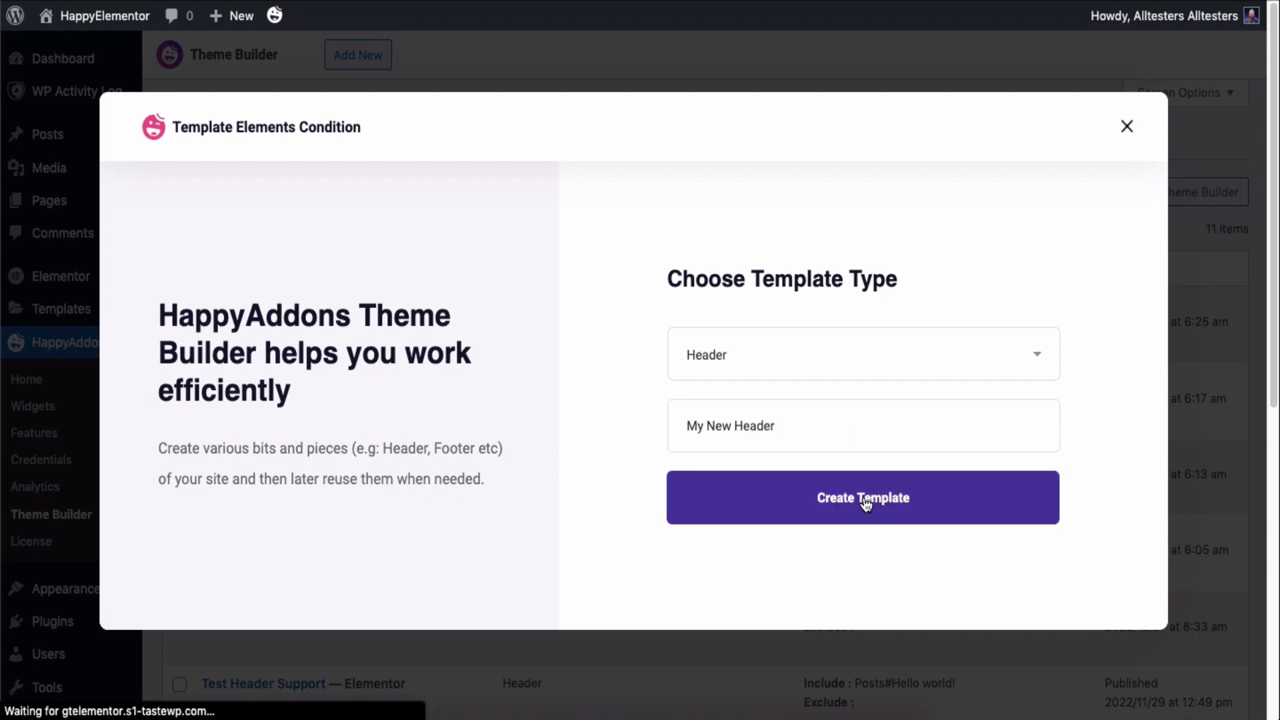
click(863, 498)
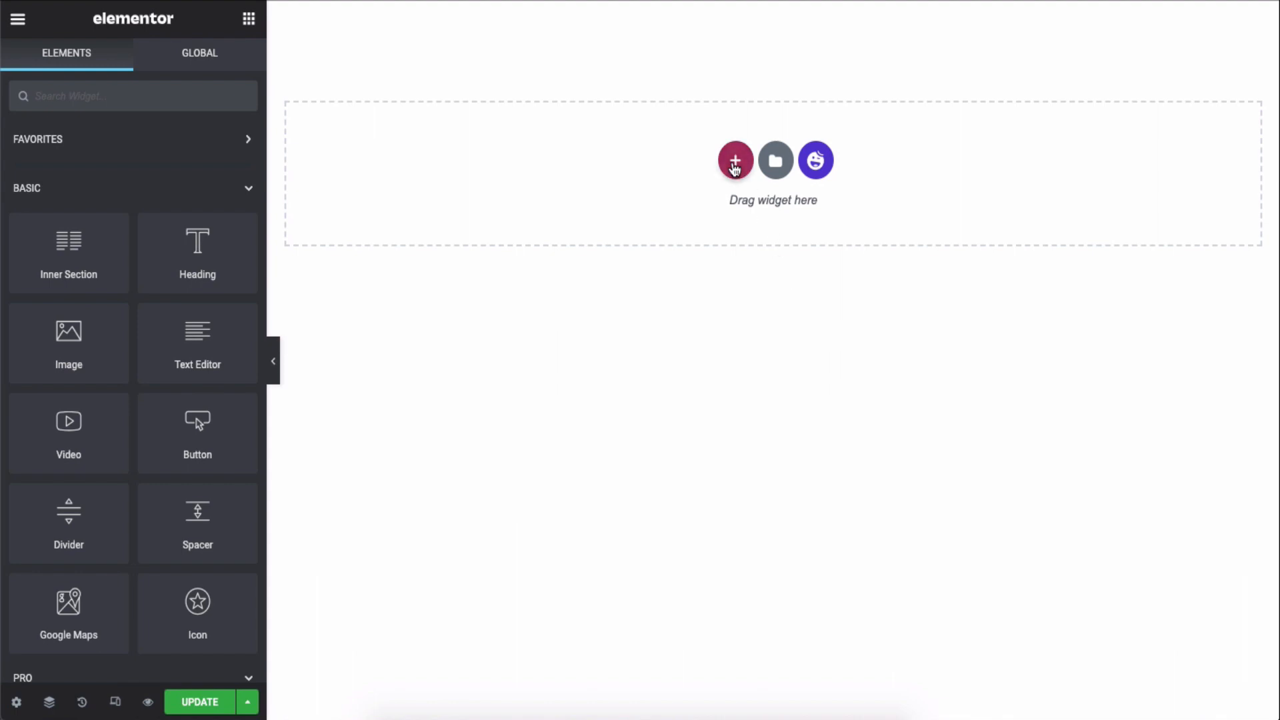
- Add a new three-column section to the empty header canvas
click(733, 160)
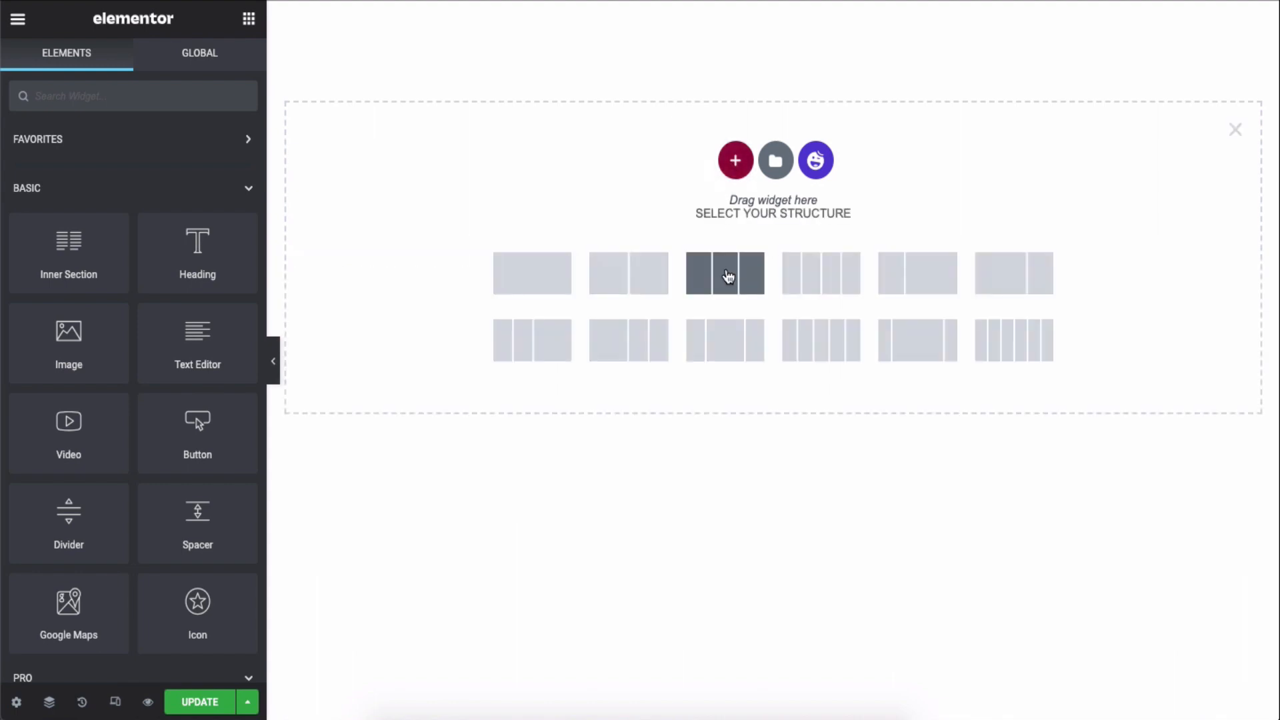
click(724, 273)
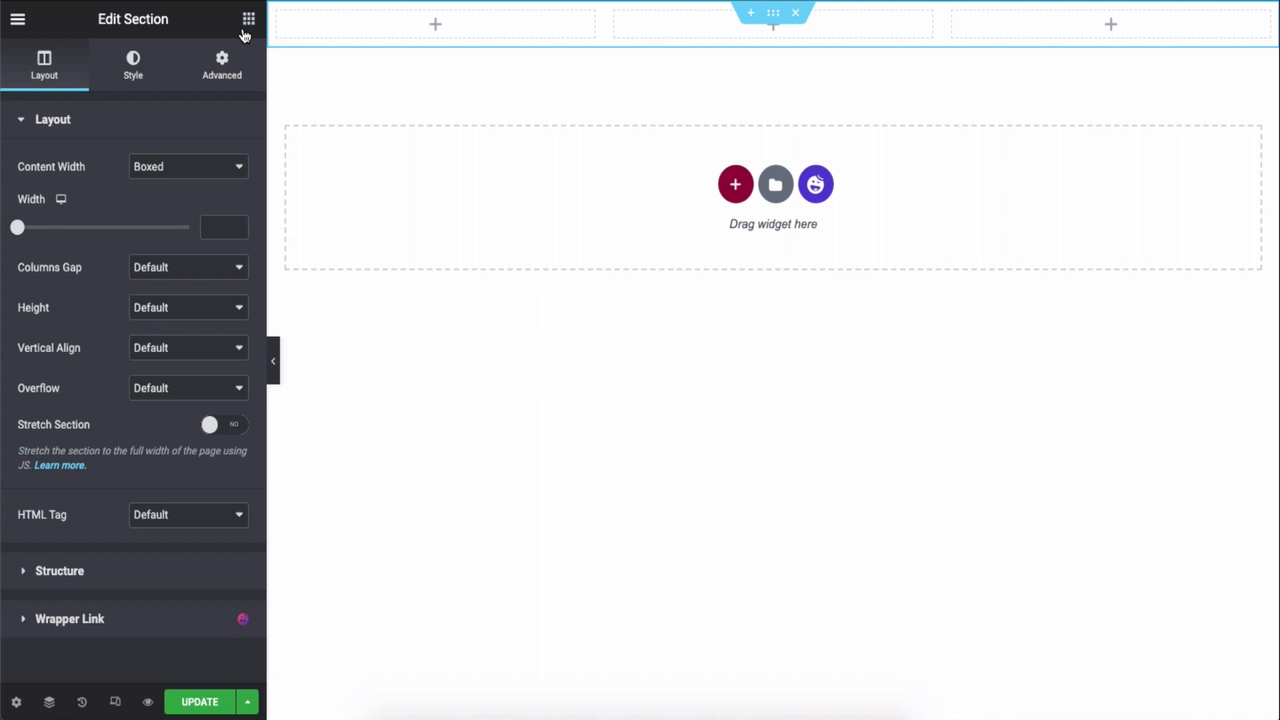
click(250, 17)
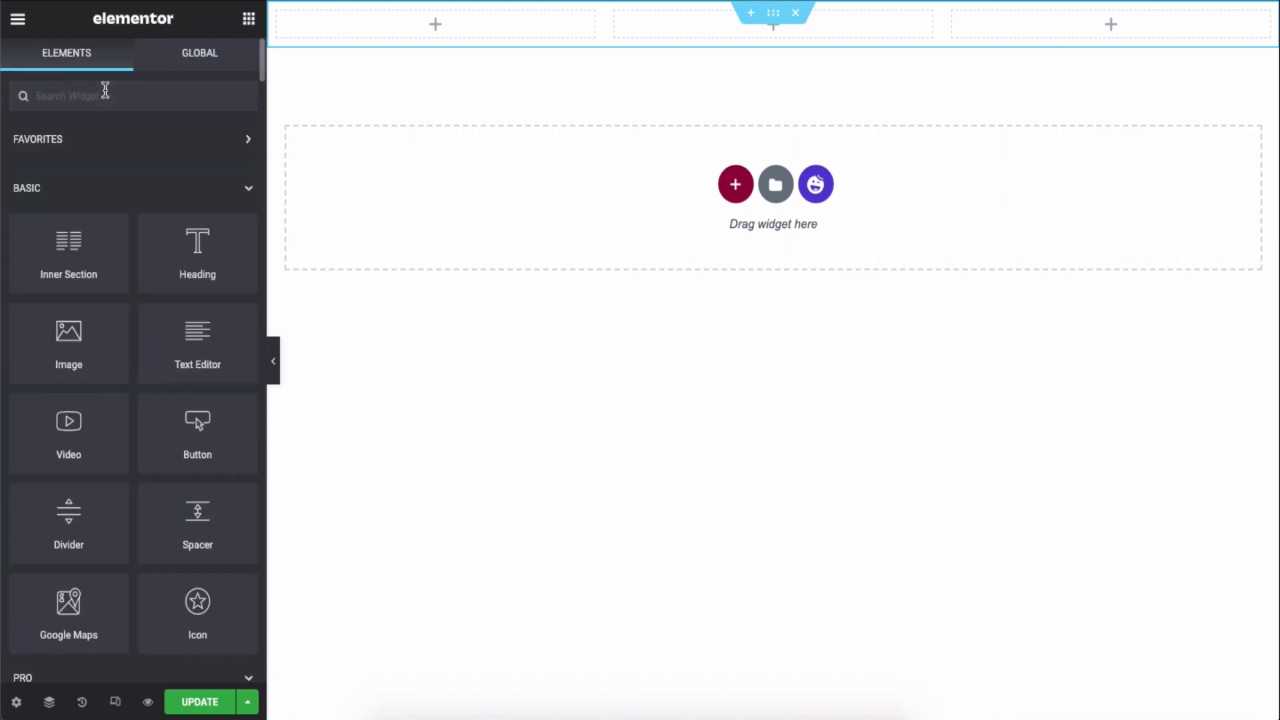
- Place a Nav Menu widget in the right column showing the Happy Test menu
text(Nav menu)
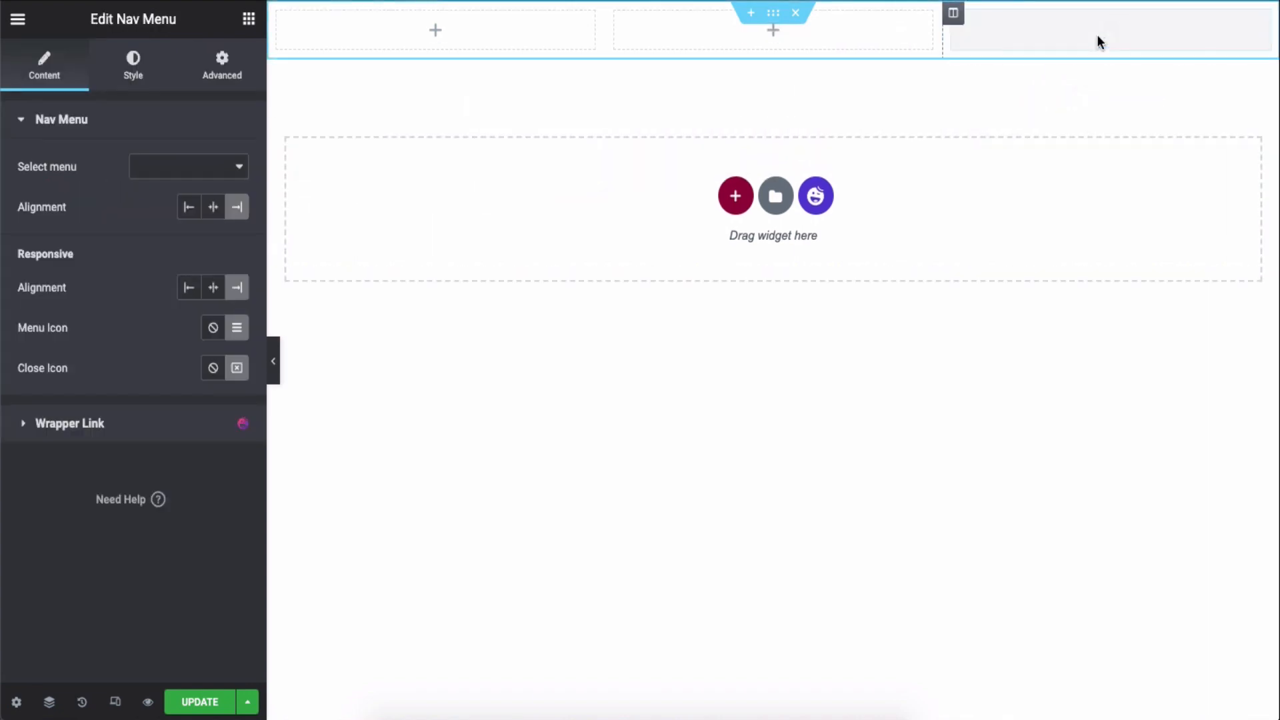
click(188, 167)
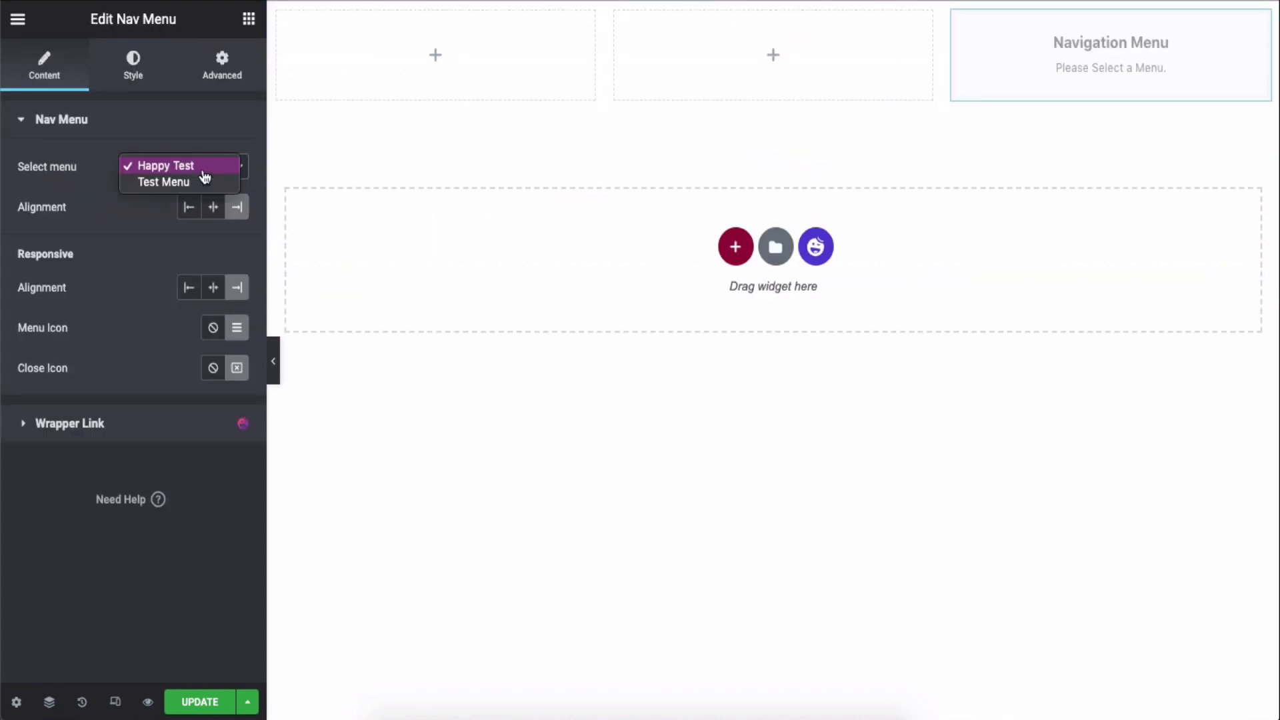
click(165, 165)
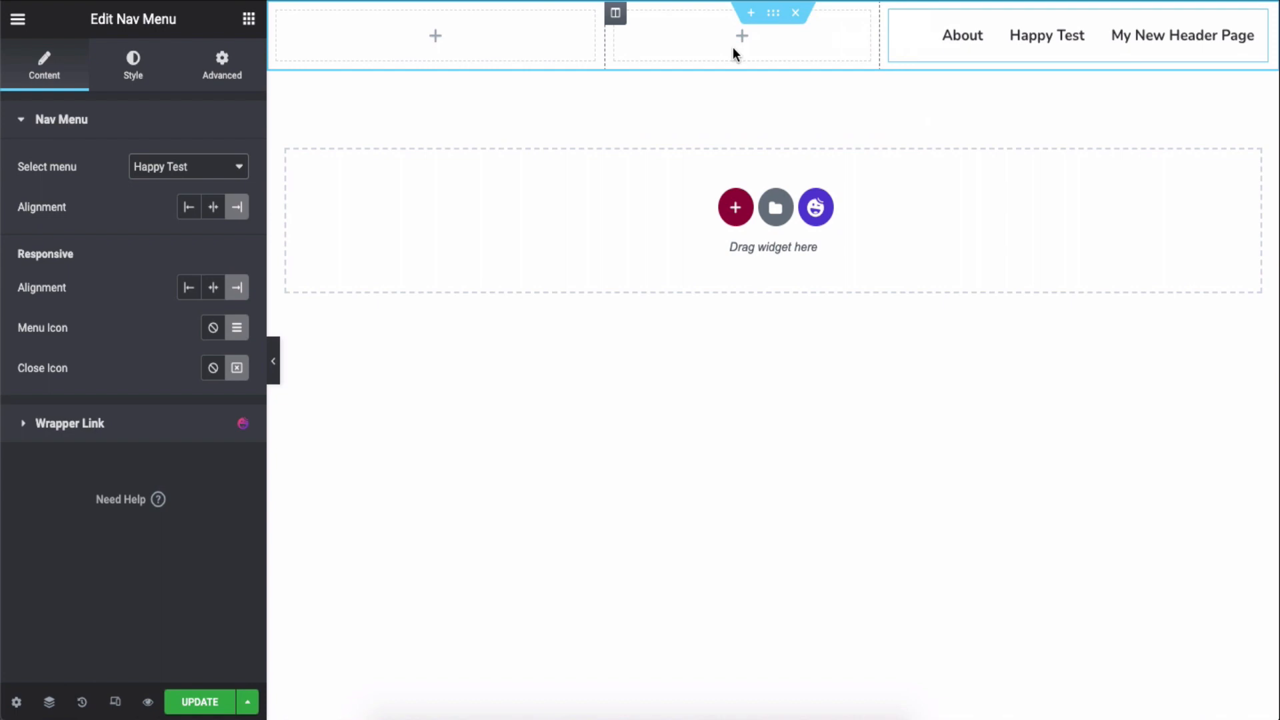
click(249, 19)
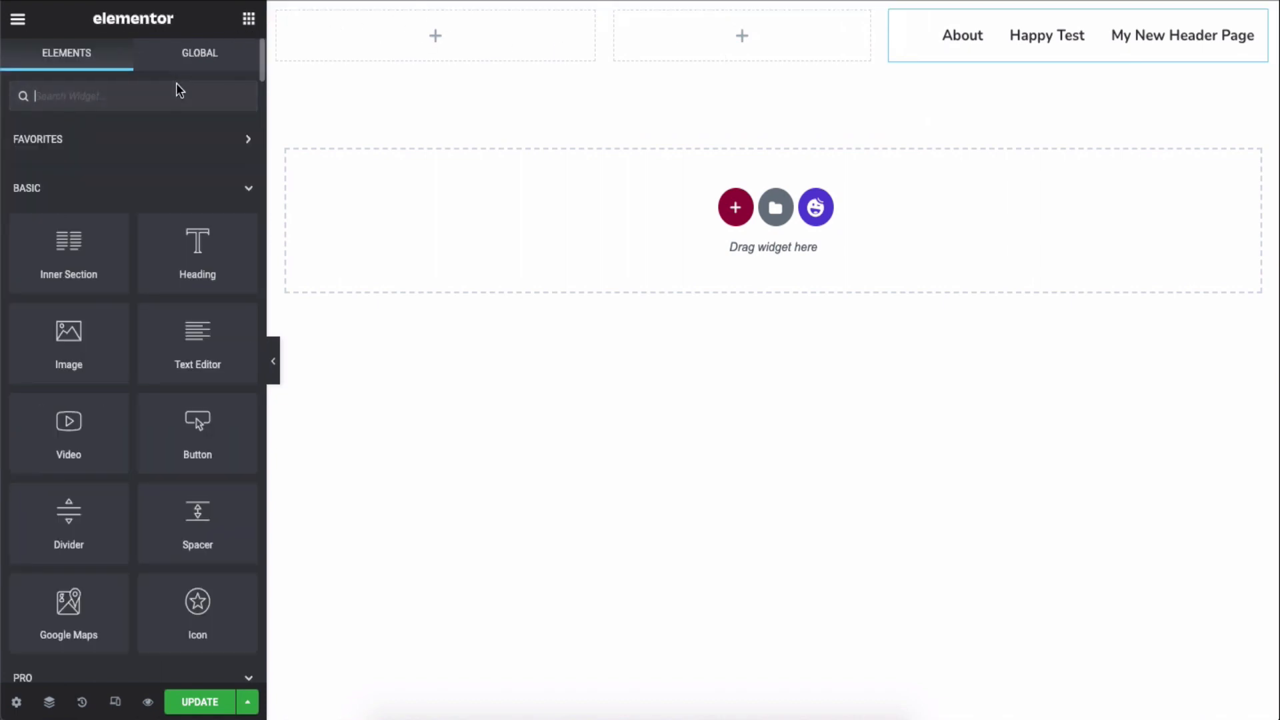
- Drop a Site Logo widget into the left column and enlarge it to 130 px
text(Site logo)
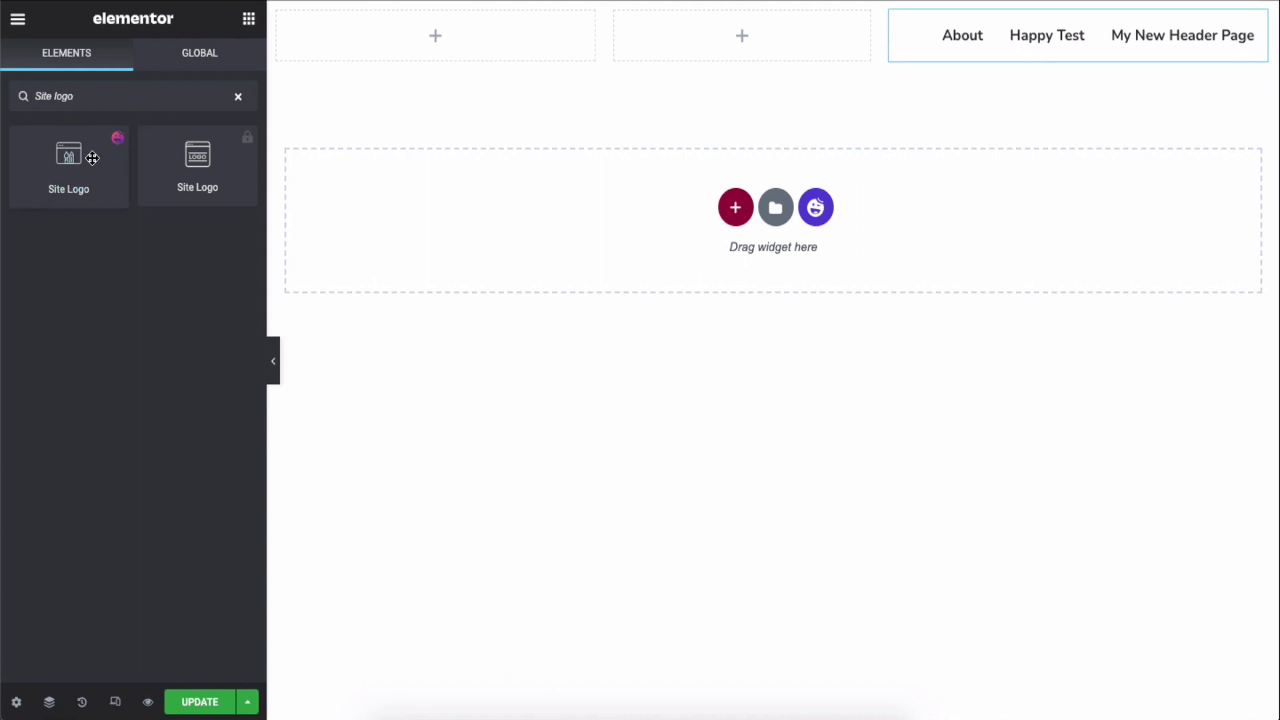
drag(68, 155, 435, 35)
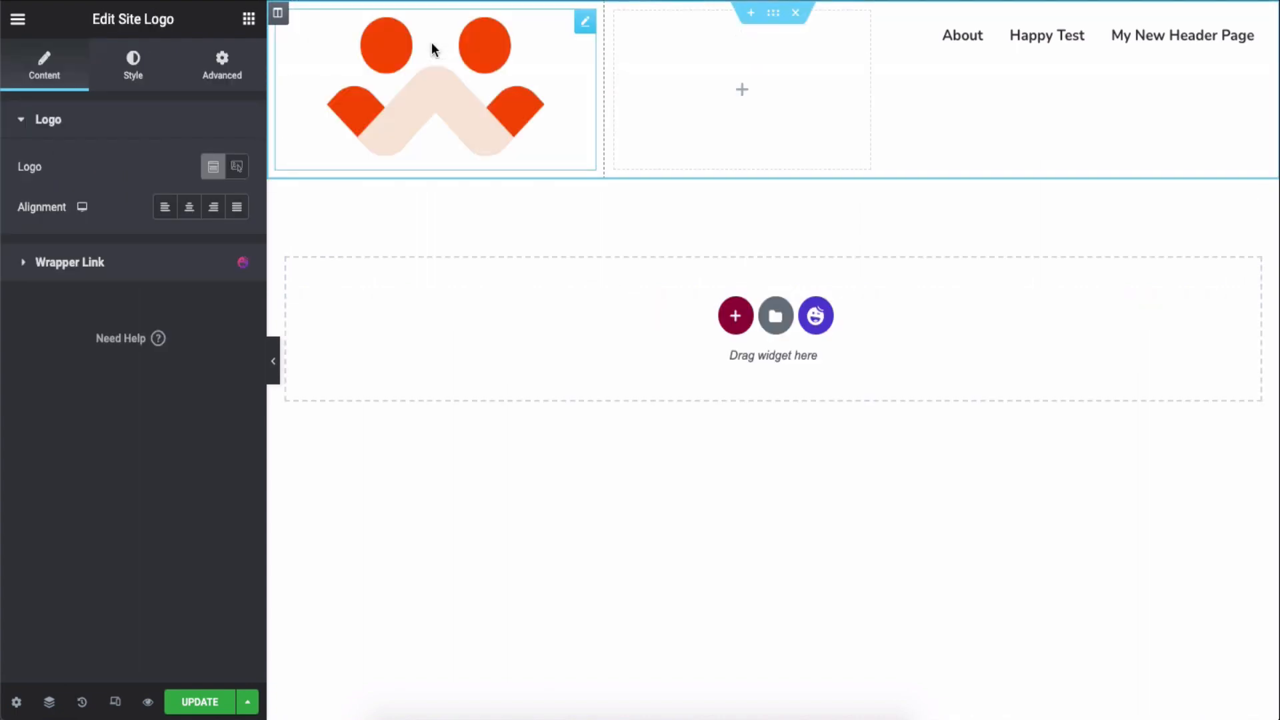
click(132, 66)
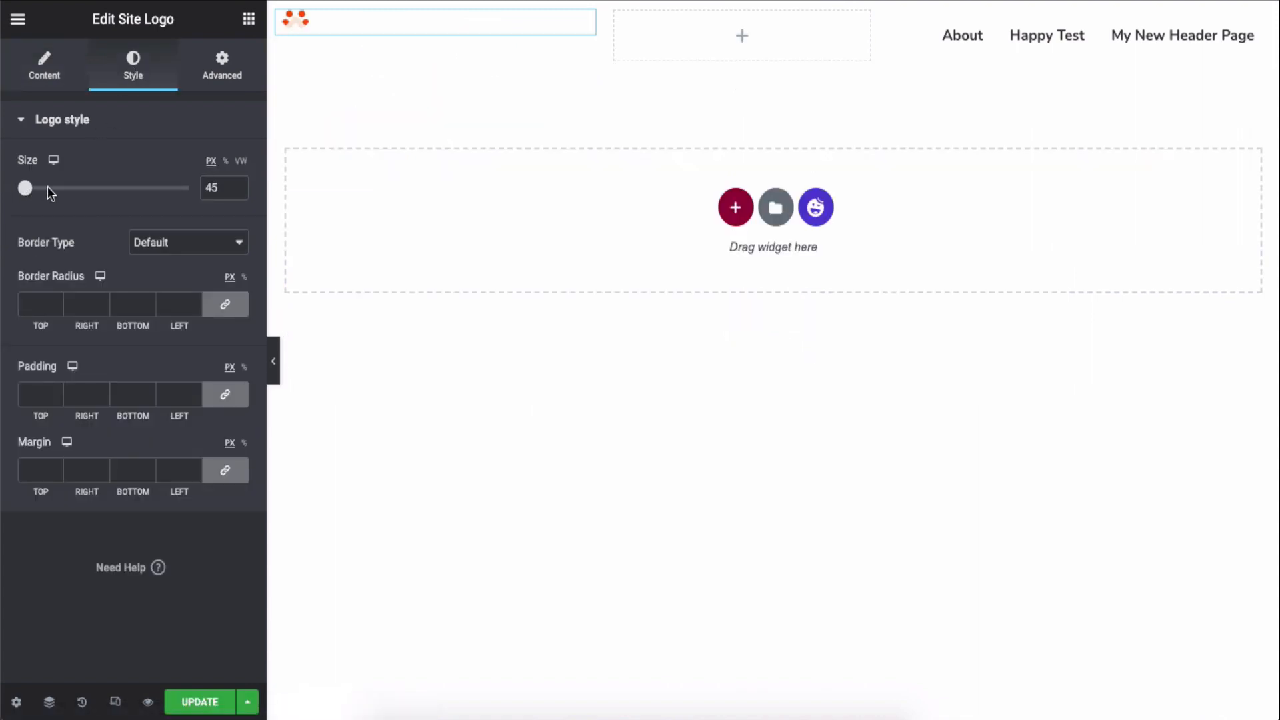
drag(24, 188, 41, 188)
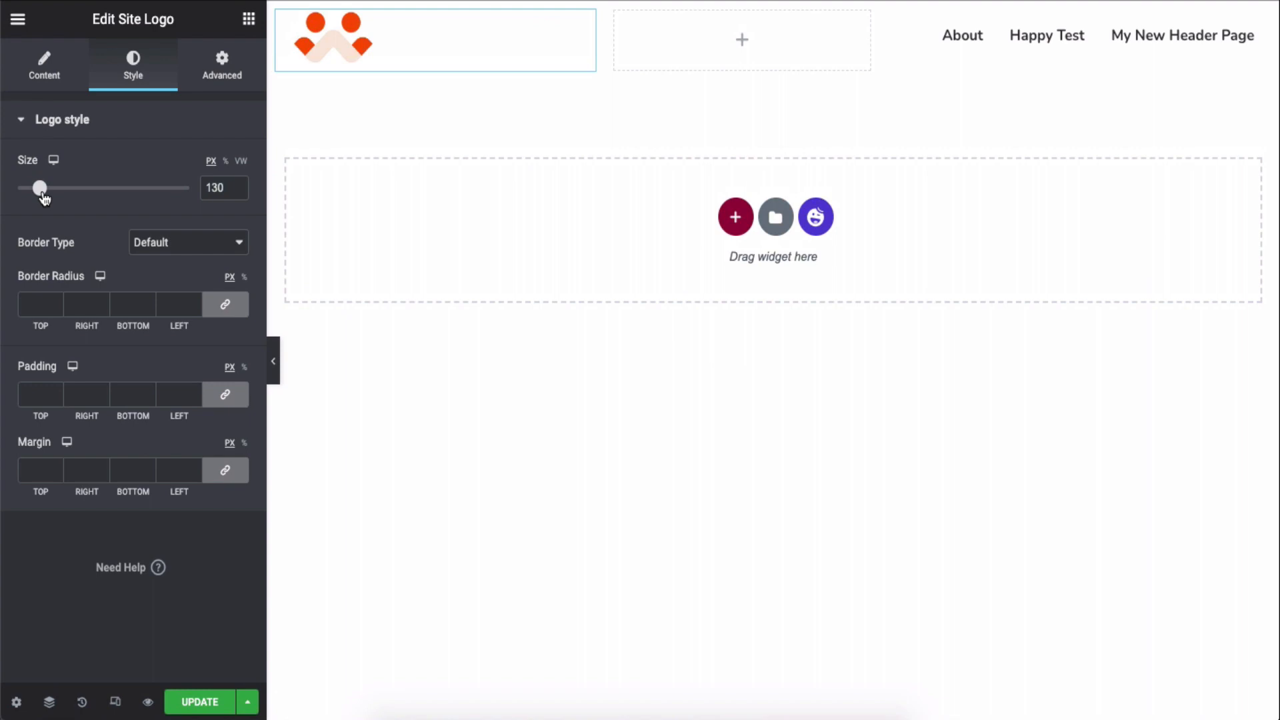
mouse_move(311, 73)
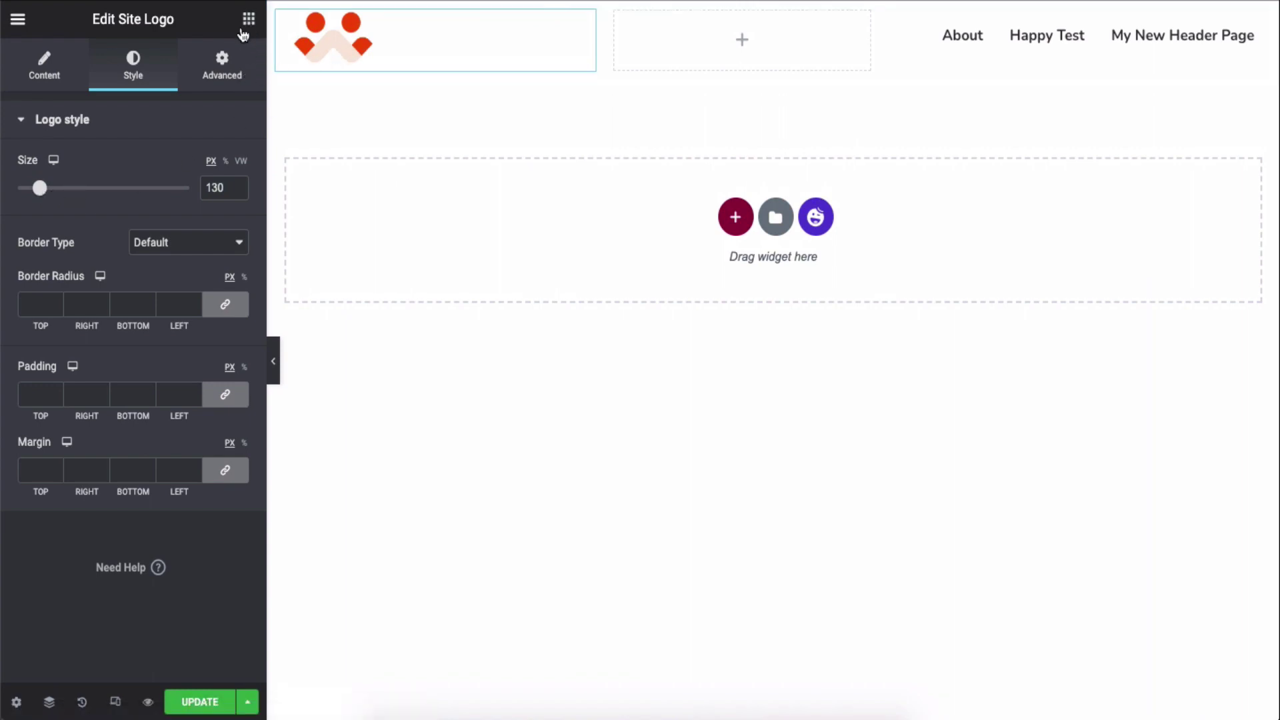
click(250, 19)
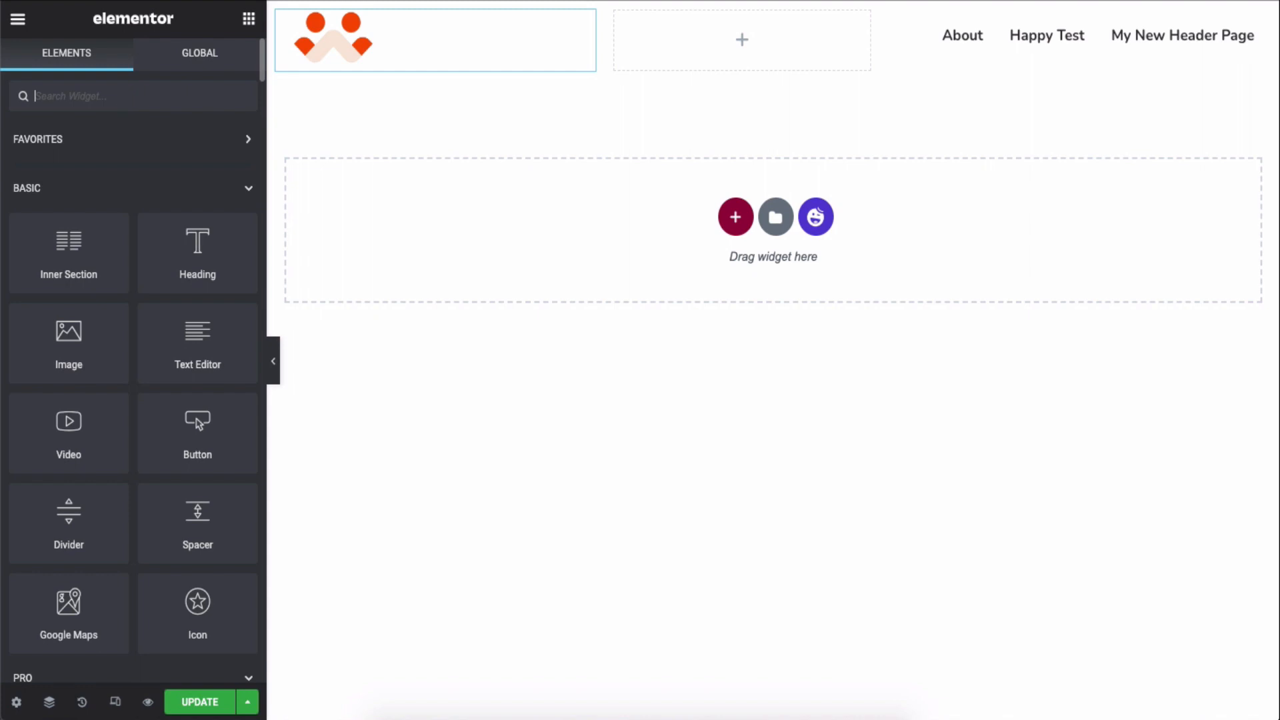
- Add the Site Title below the logo as a left-aligned H4 heading
text(Site title)
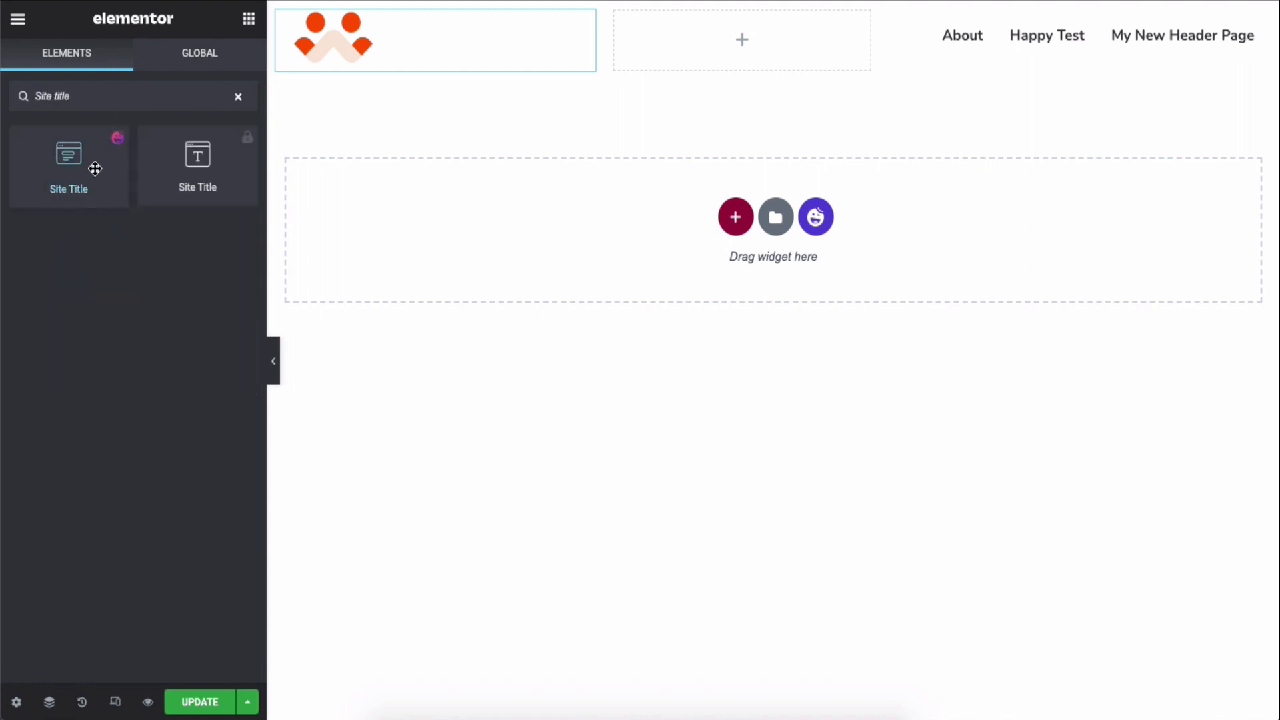
drag(68, 163, 411, 65)
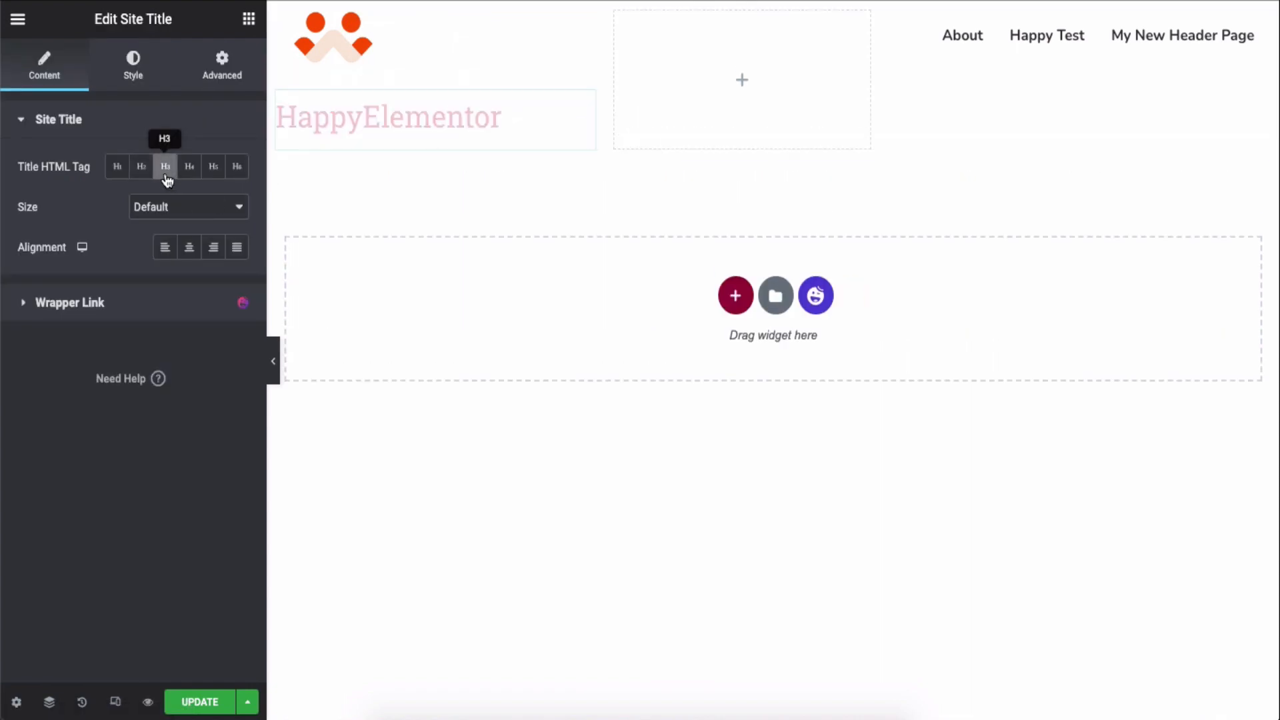
click(188, 166)
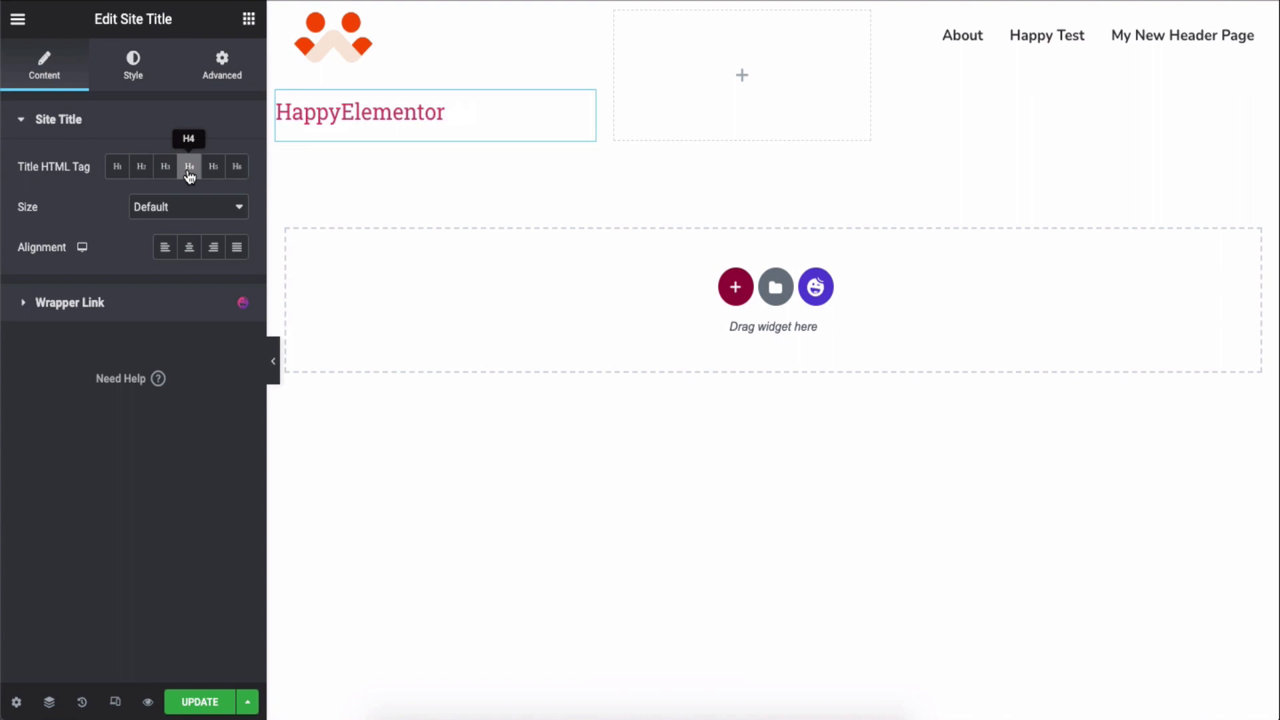
click(188, 246)
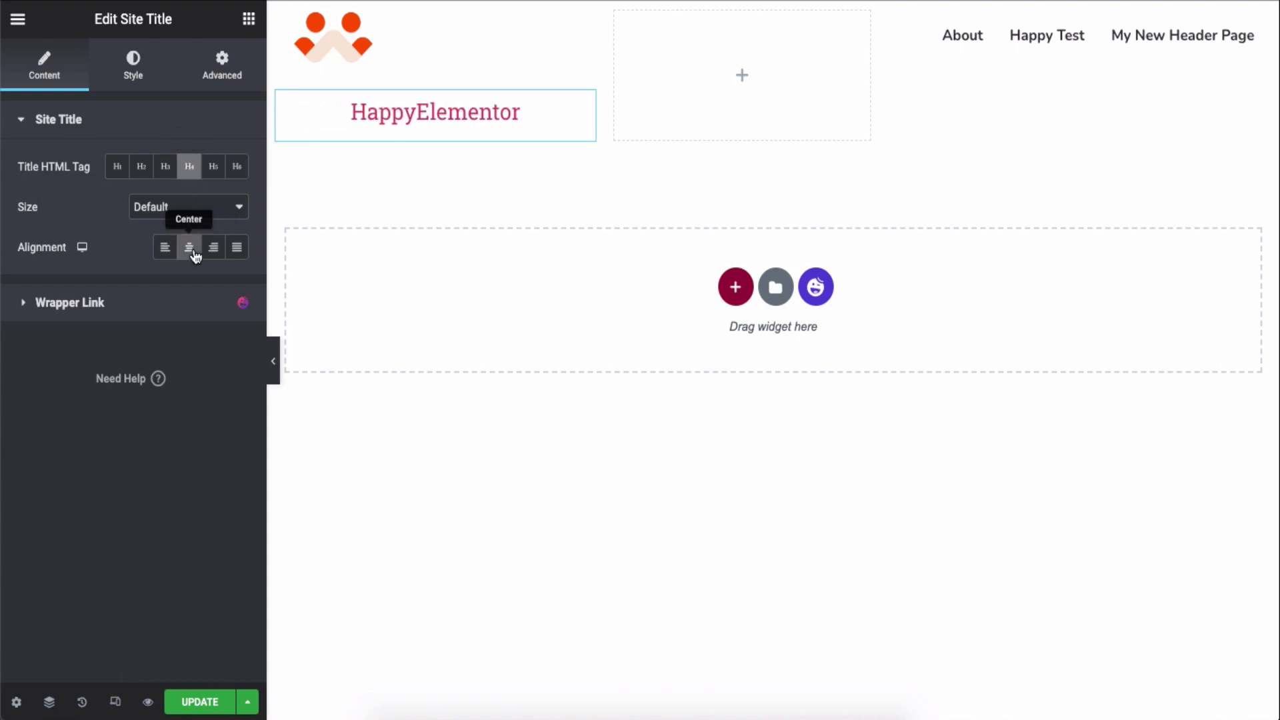
click(164, 249)
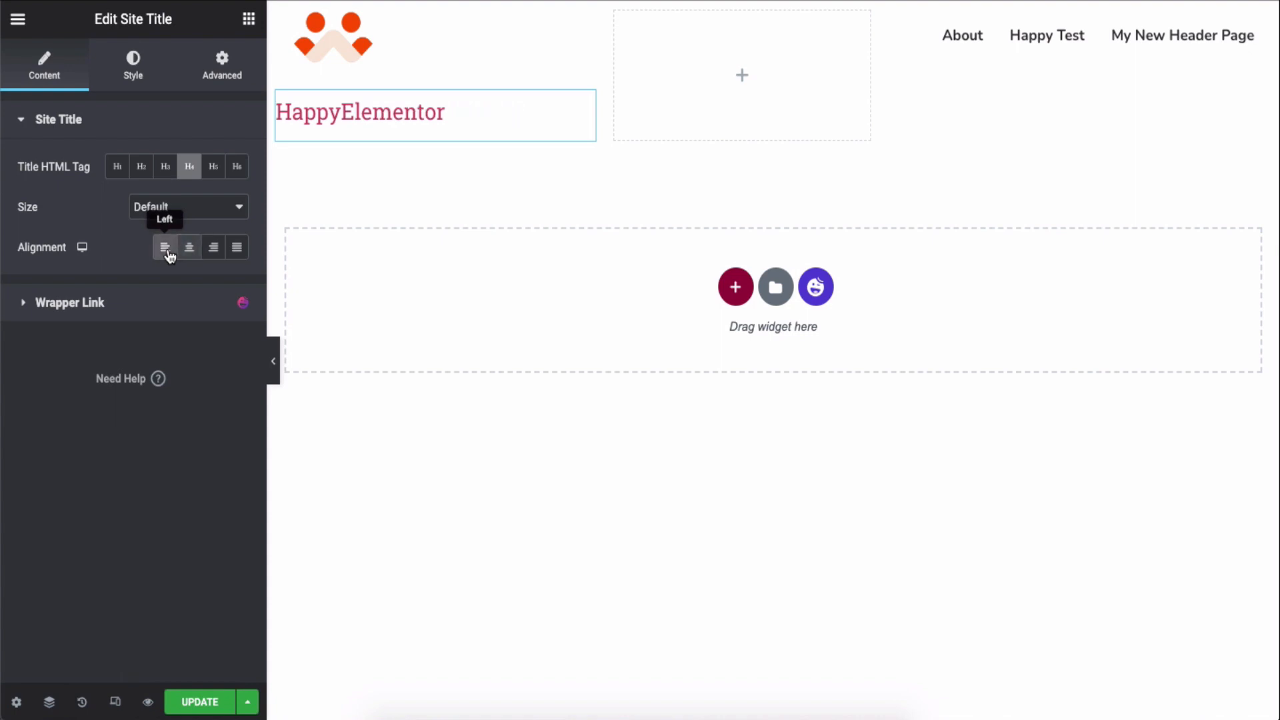
- Change the site title's text colour to black in its Style settings
click(57, 118)
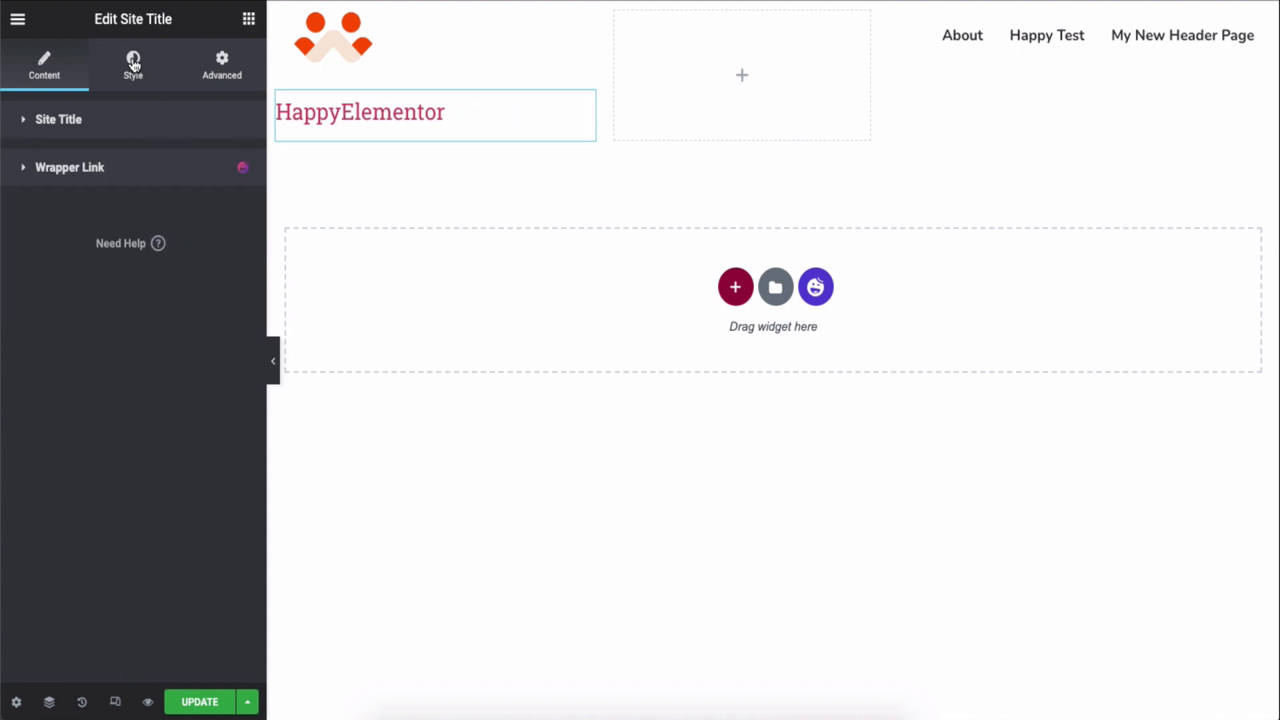
click(133, 65)
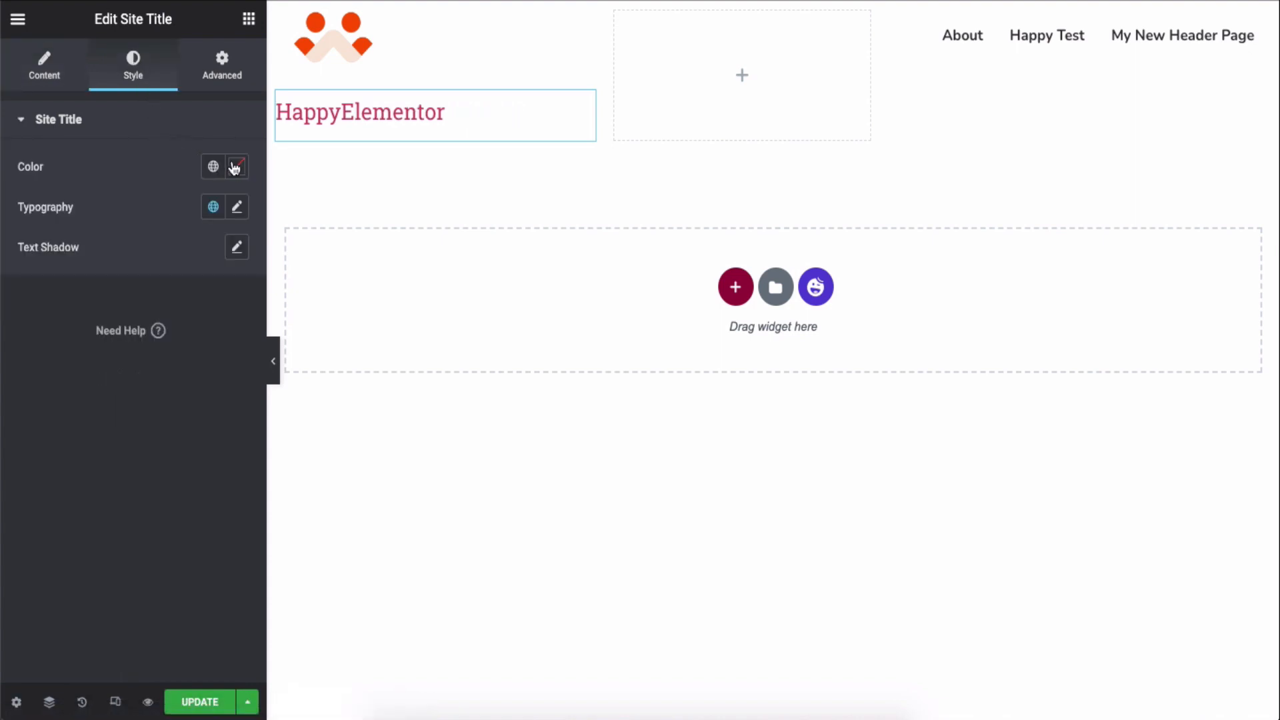
click(236, 167)
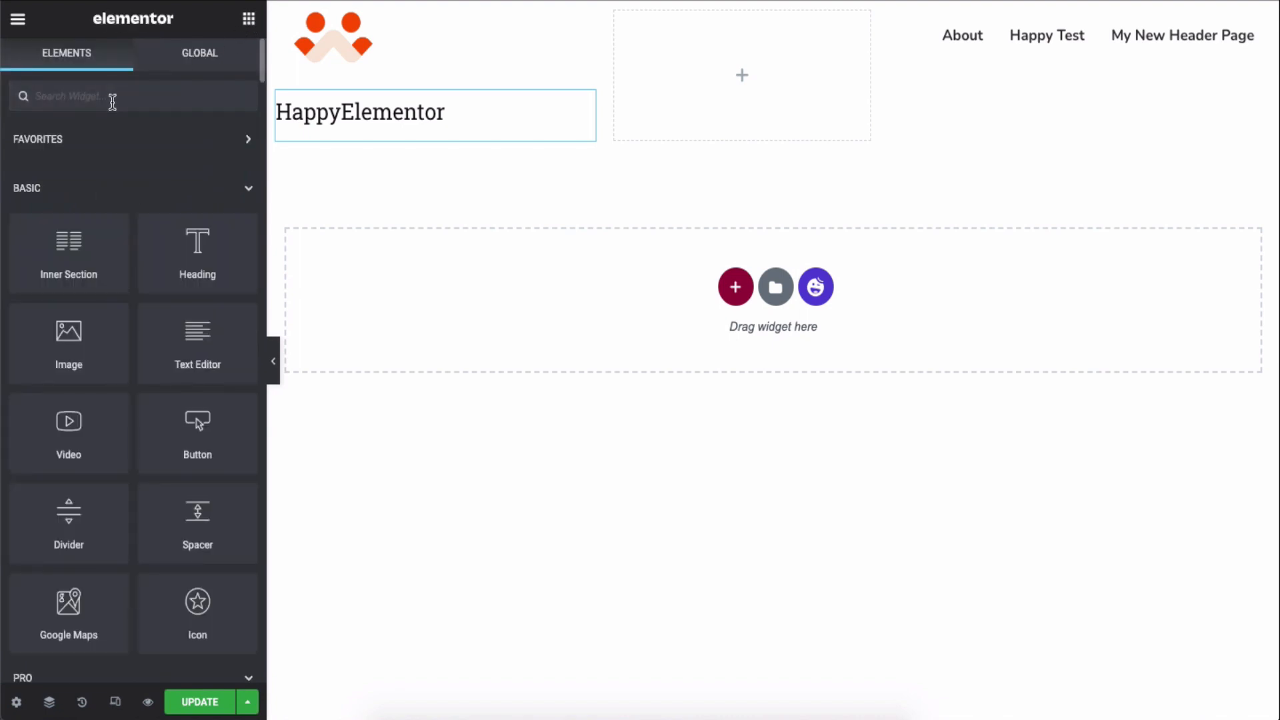
- Add the Site Tagline to the middle column with padding and bolder typography
text(Site t)
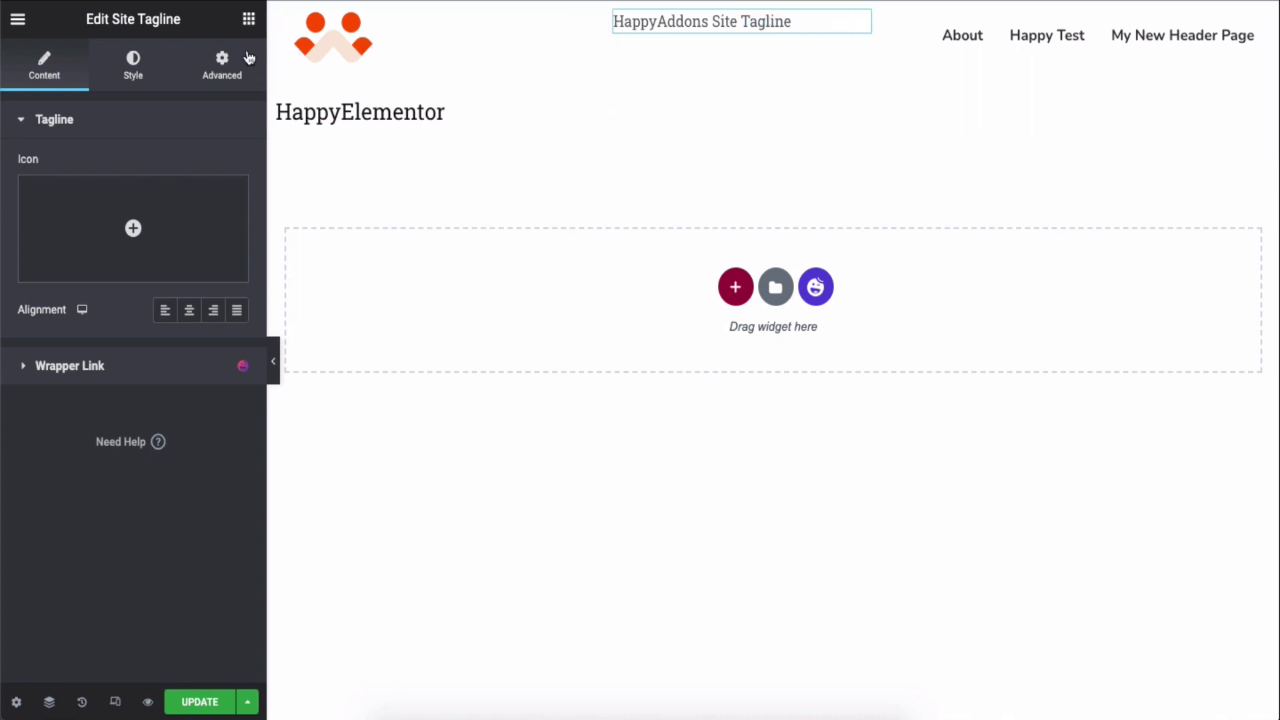
click(221, 64)
text(51)
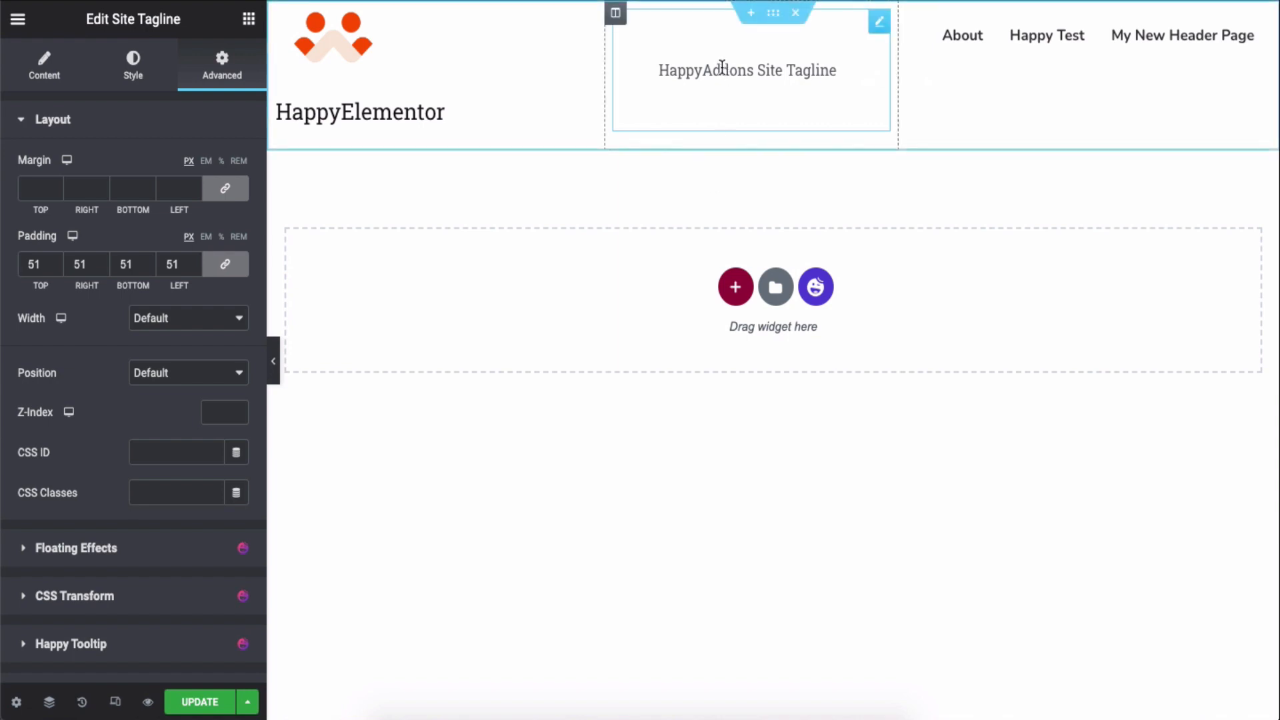
click(132, 65)
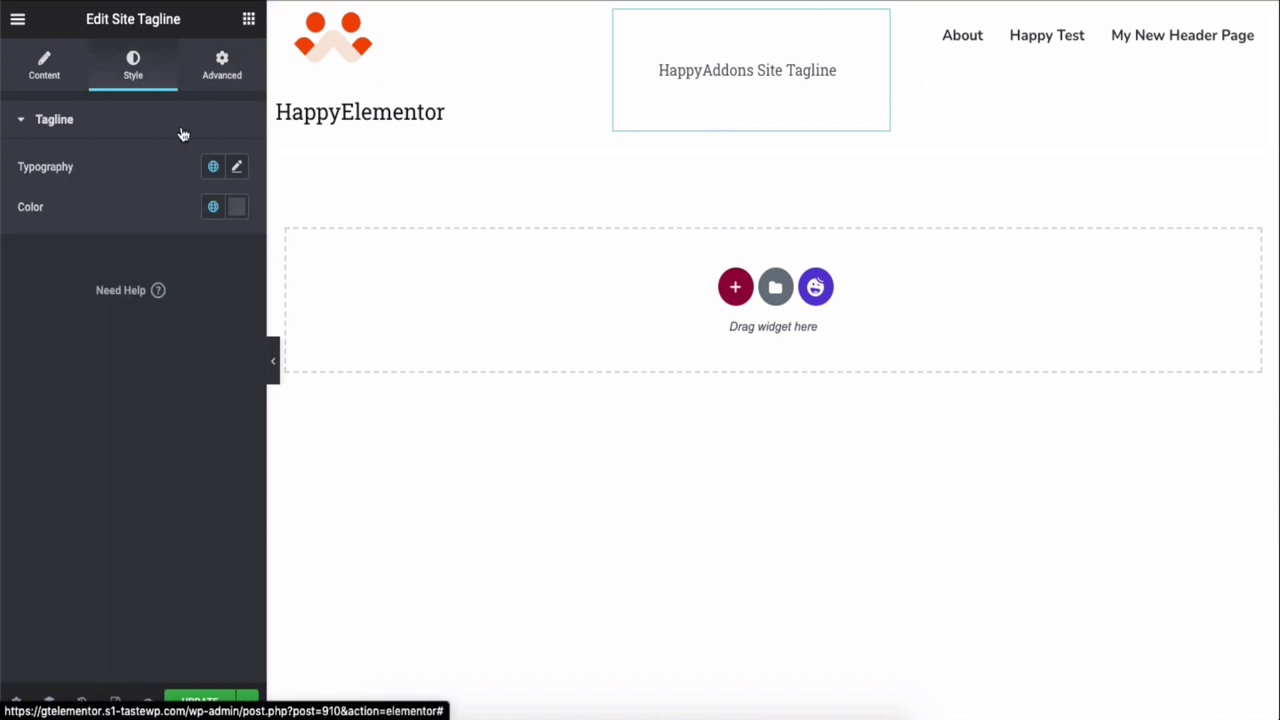
click(237, 167)
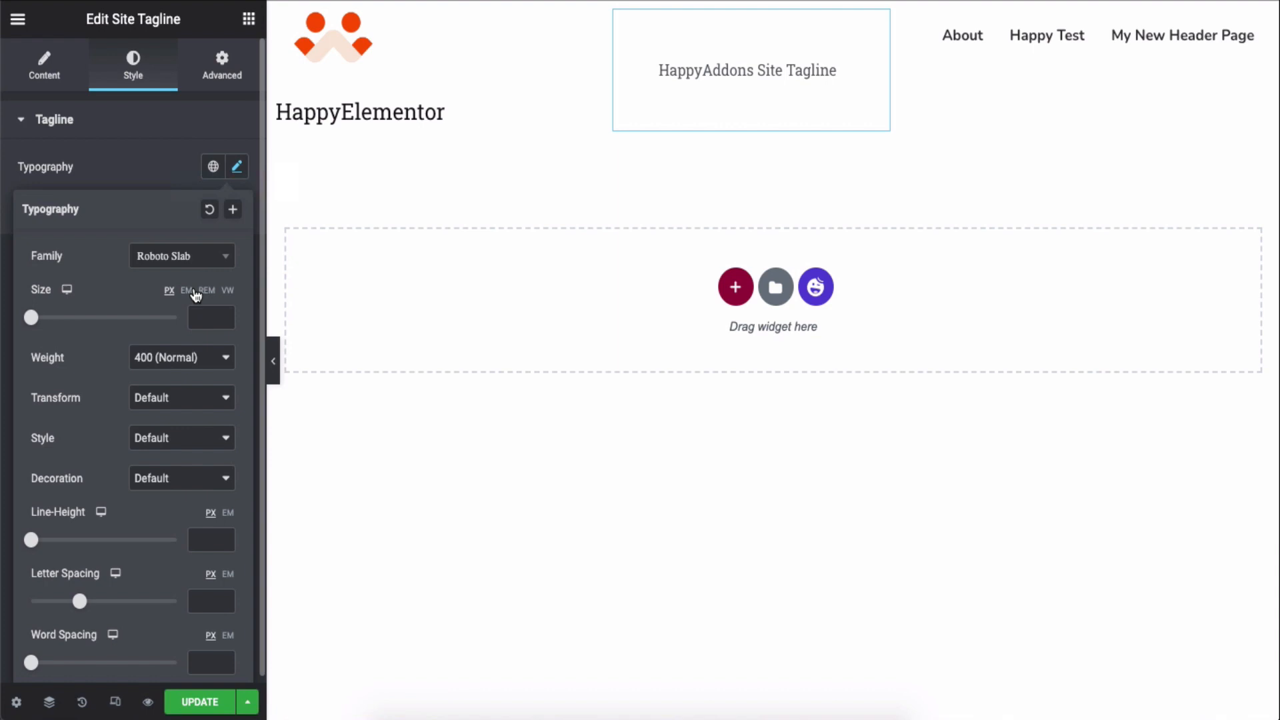
click(181, 357)
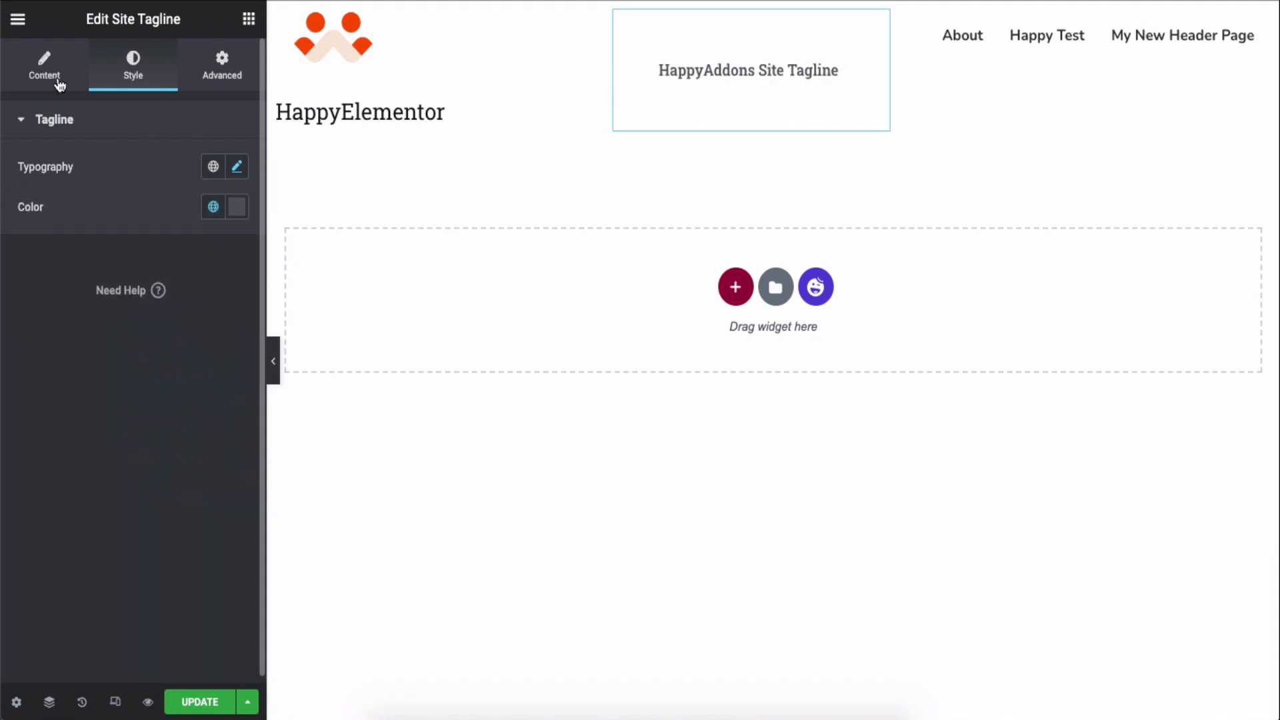
- Centre-align the HappyAddons tagline text in its Content settings
click(44, 65)
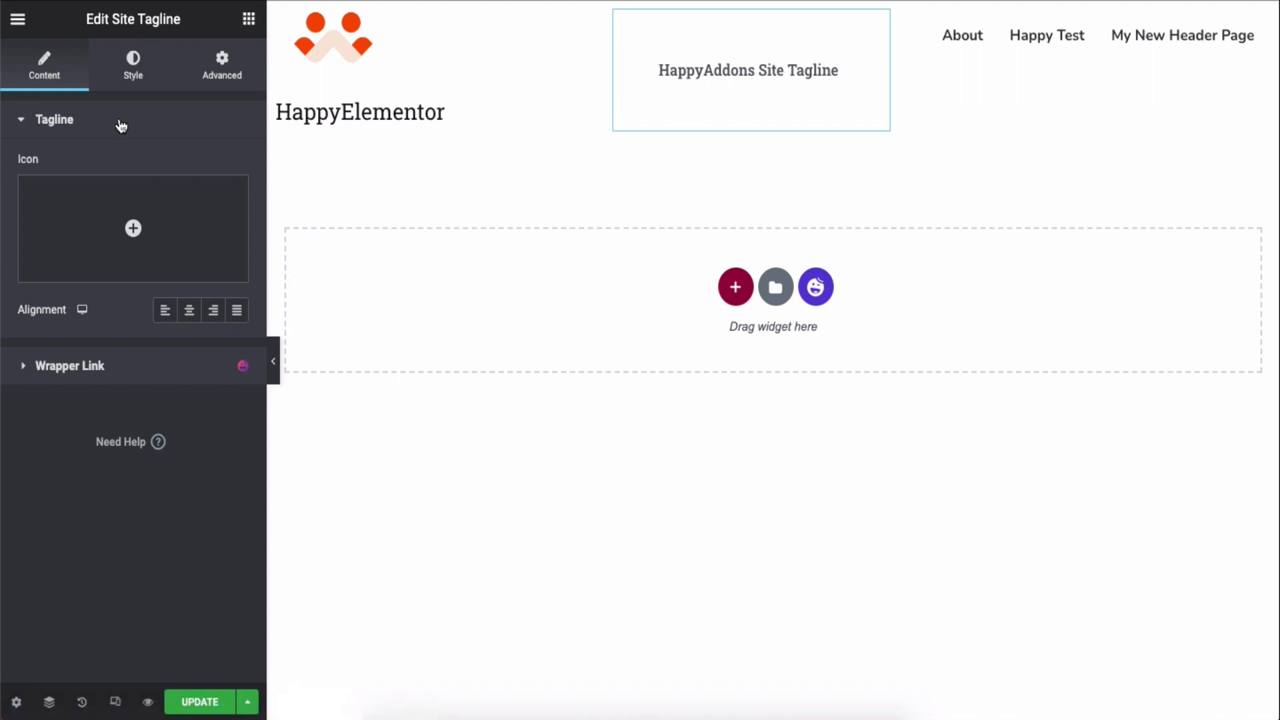
mouse_move(188, 312)
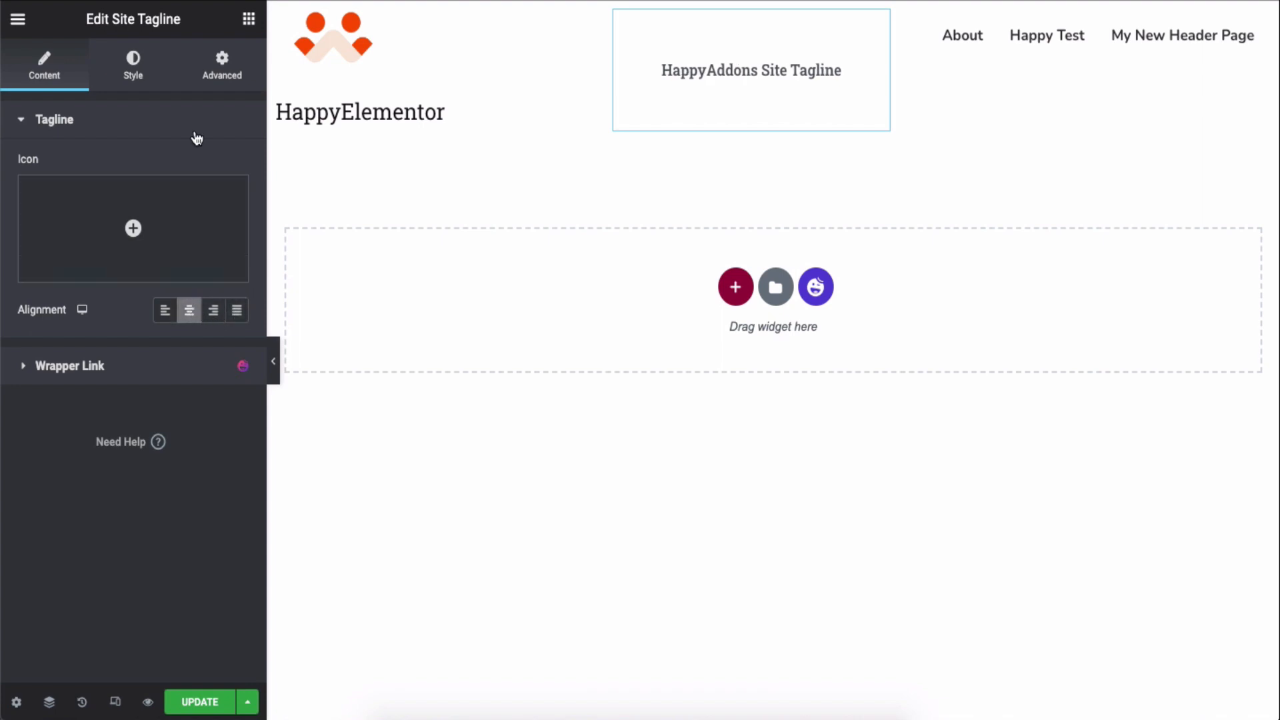
click(54, 119)
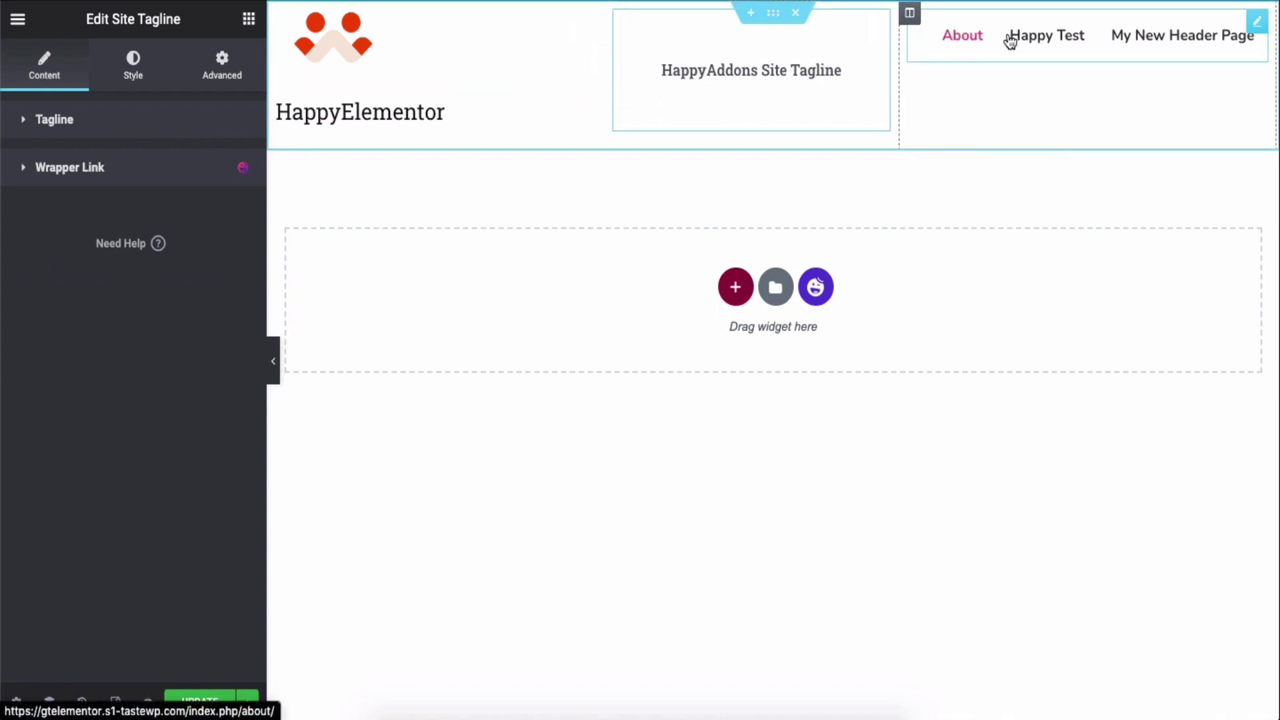
mouse_move(962, 39)
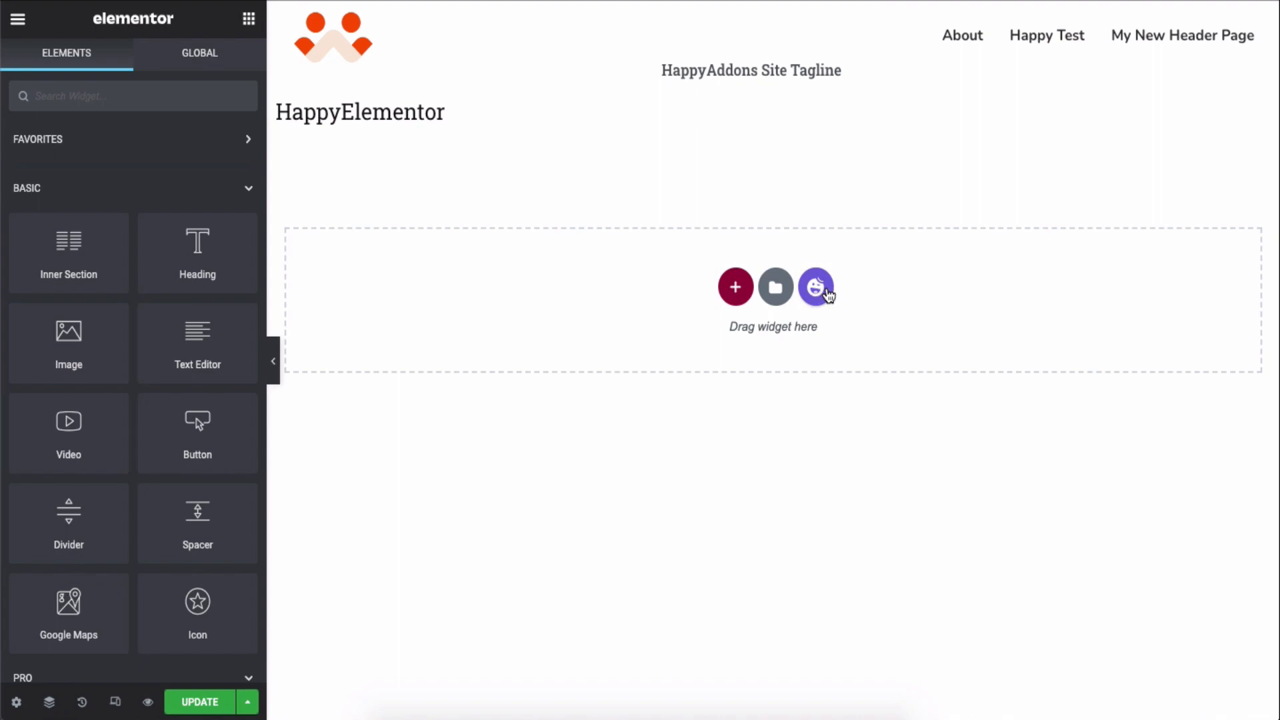
- Insert the HappyAddons 'fast. fun. facile' page template from the library's Pages tab
click(816, 286)
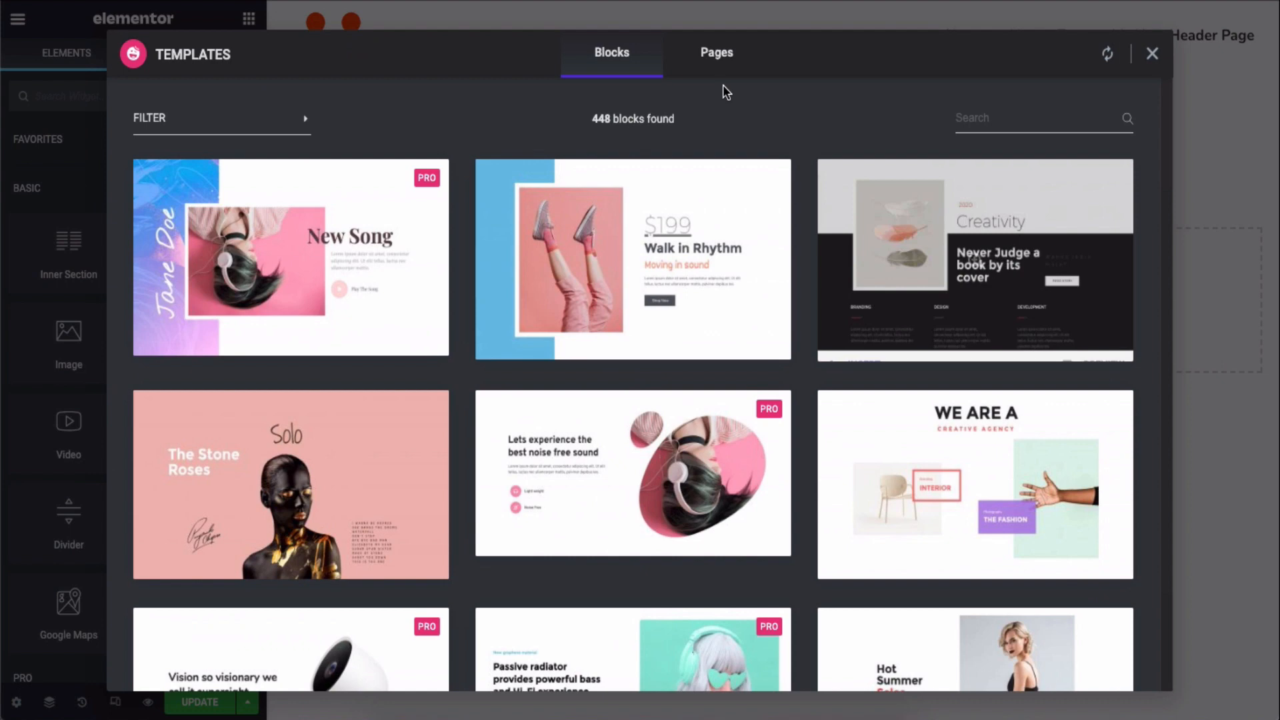
mouse_move(717, 62)
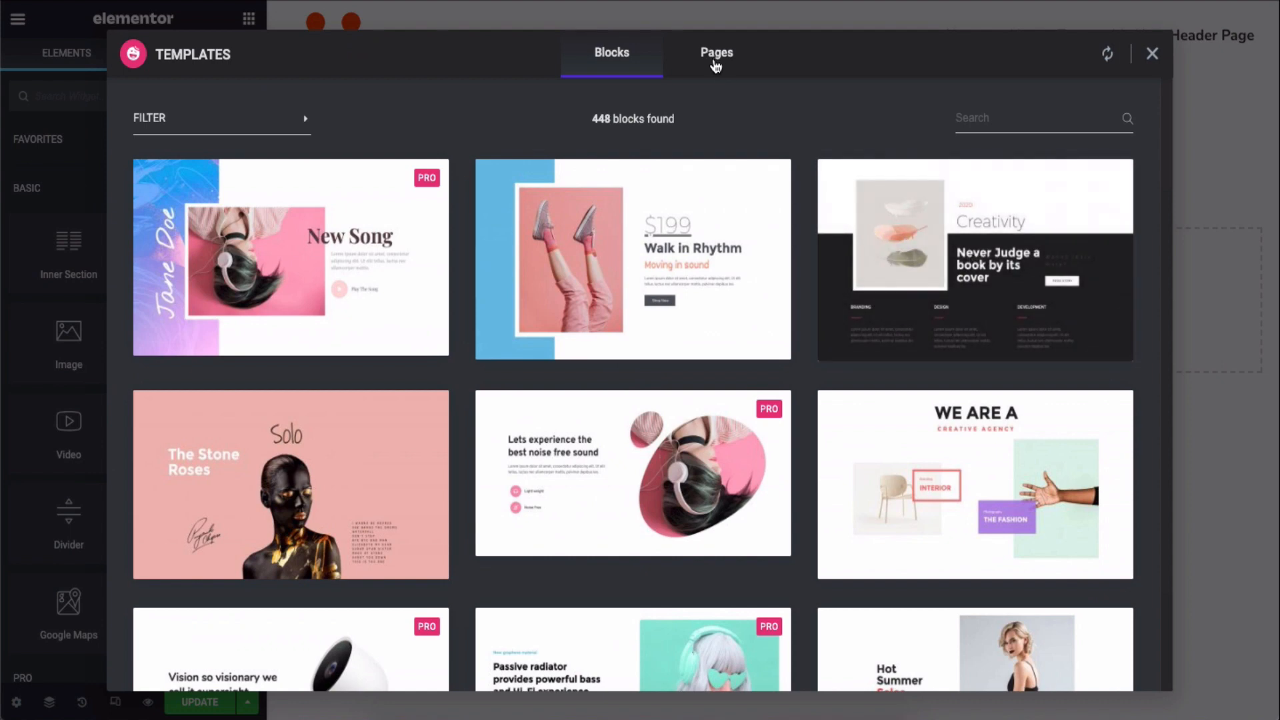
click(716, 52)
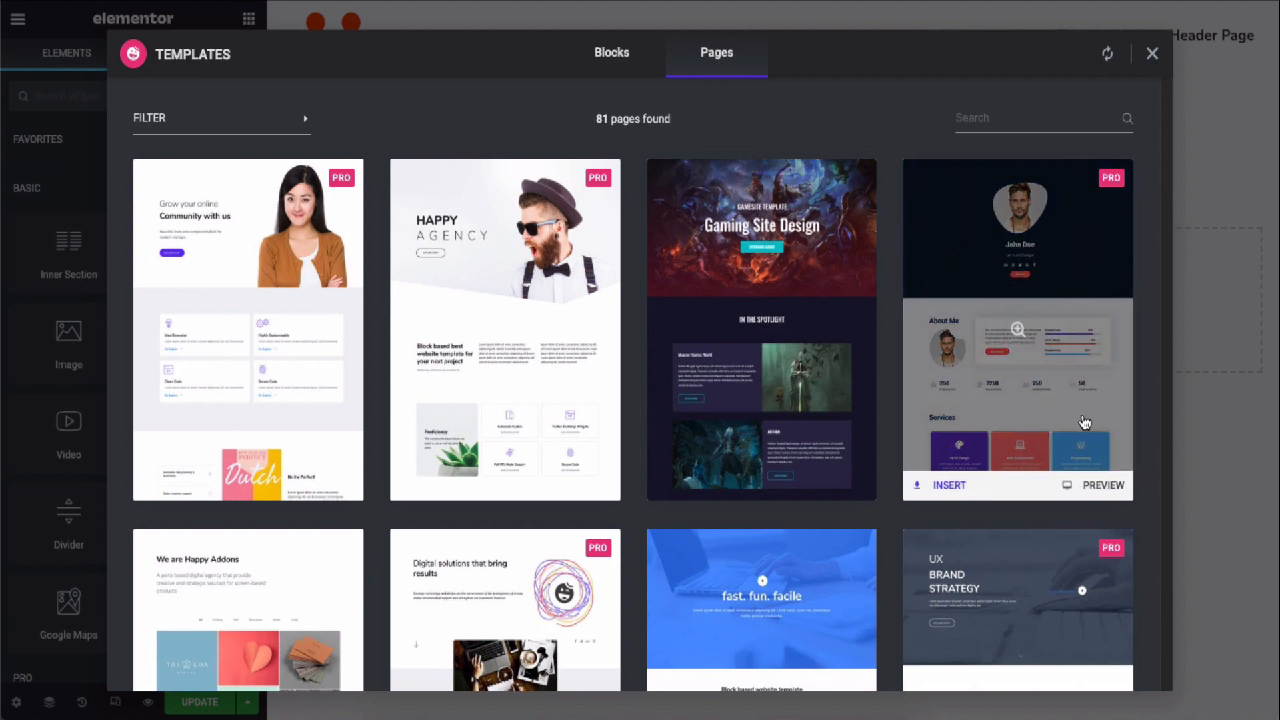
scroll(down, 3)
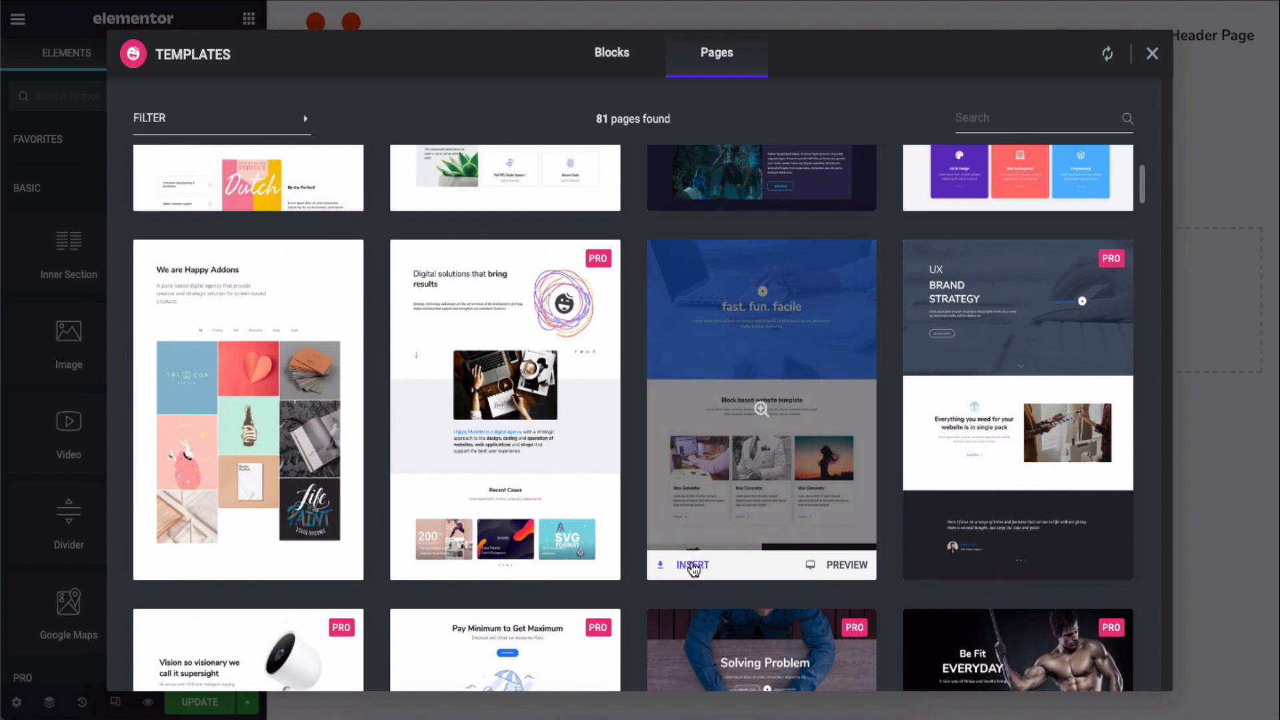
click(693, 565)
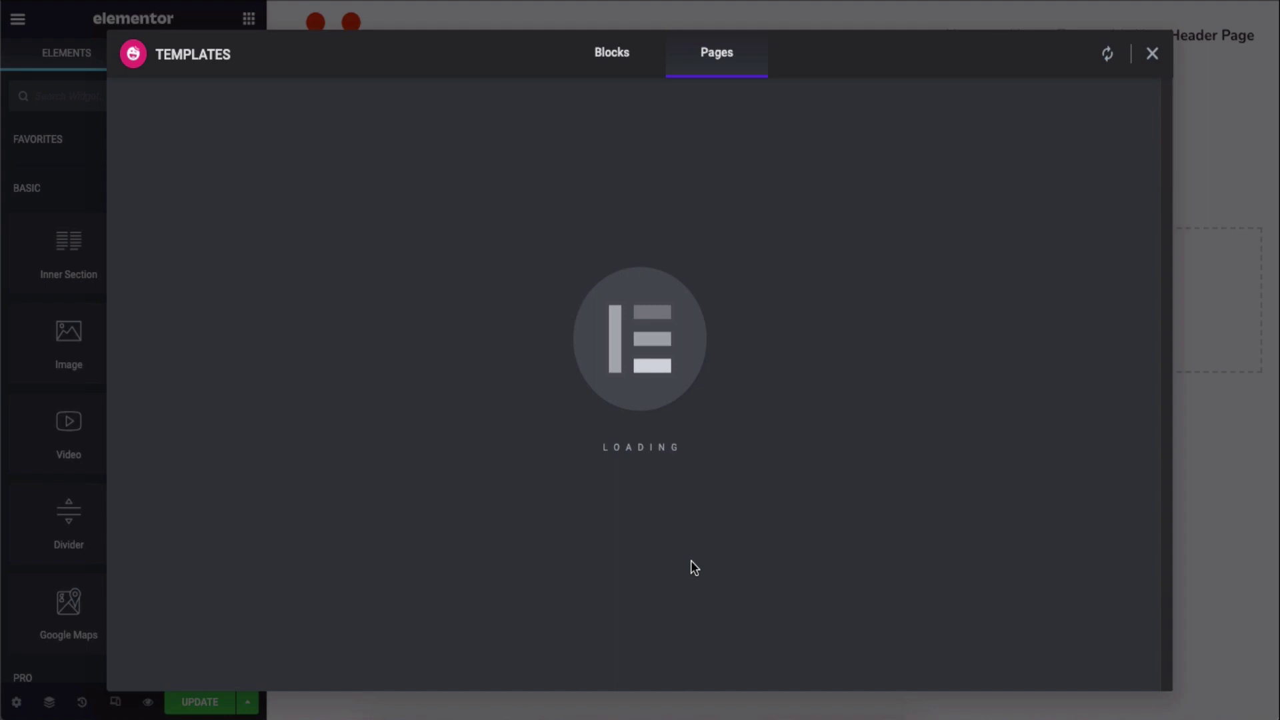
click(1152, 53)
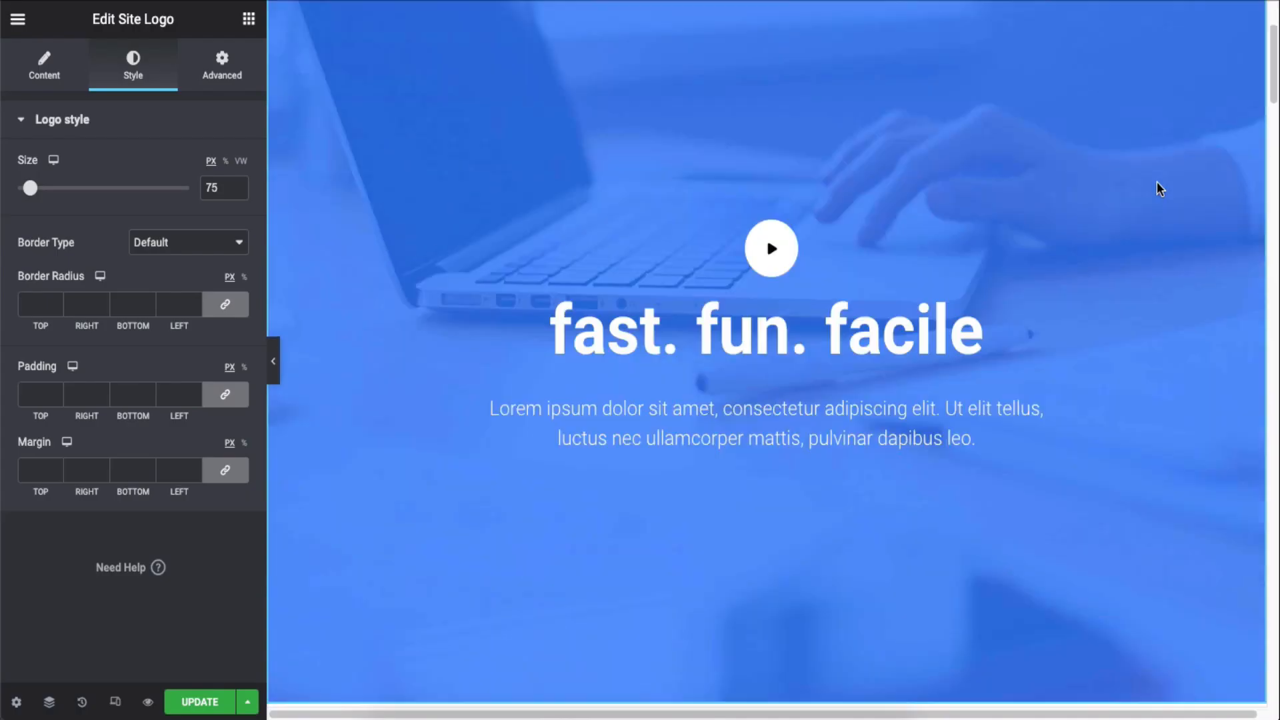
scroll(down, 3)
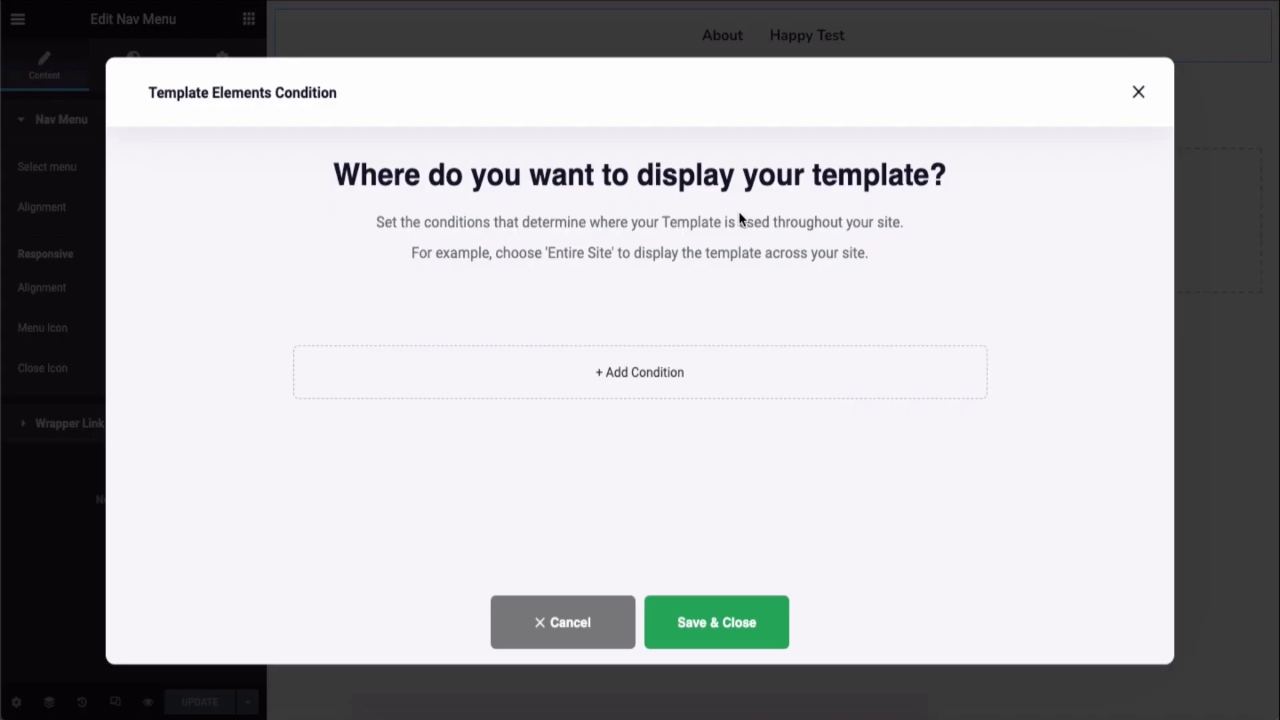
- Add an Include > Singular > Pages condition for My New Header Page and Save & Close
click(639, 372)
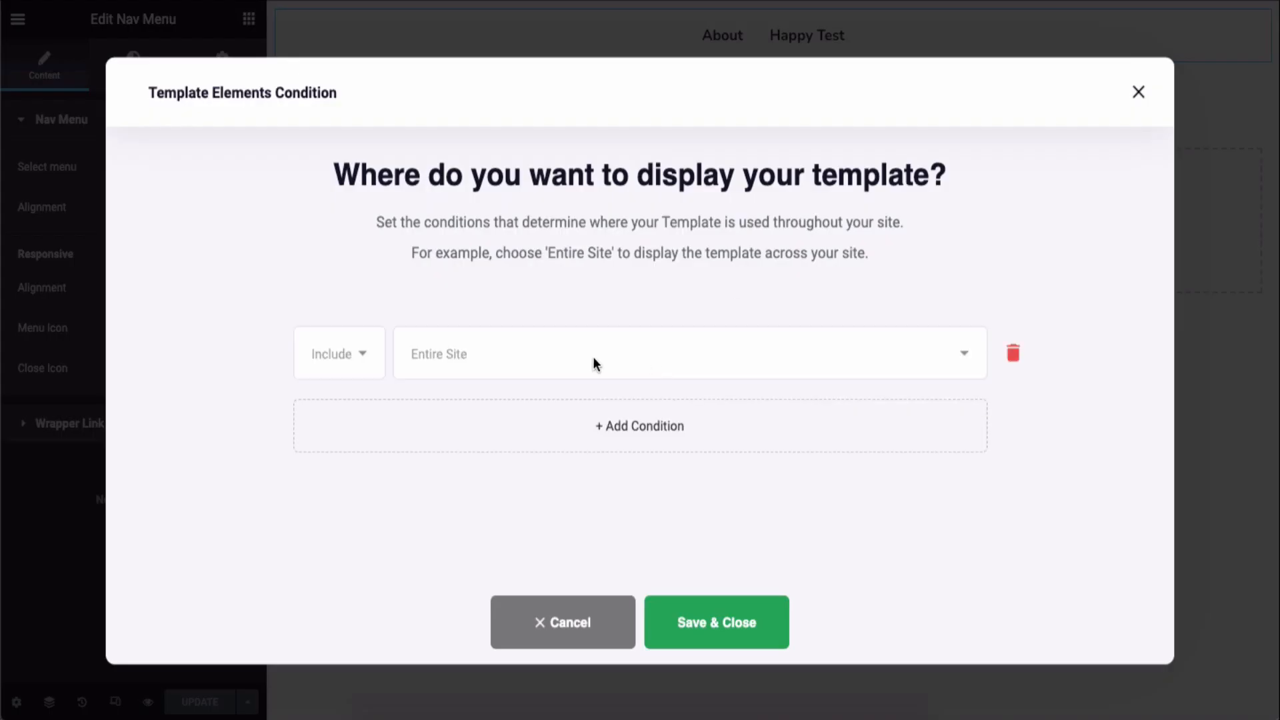
mouse_move(489, 355)
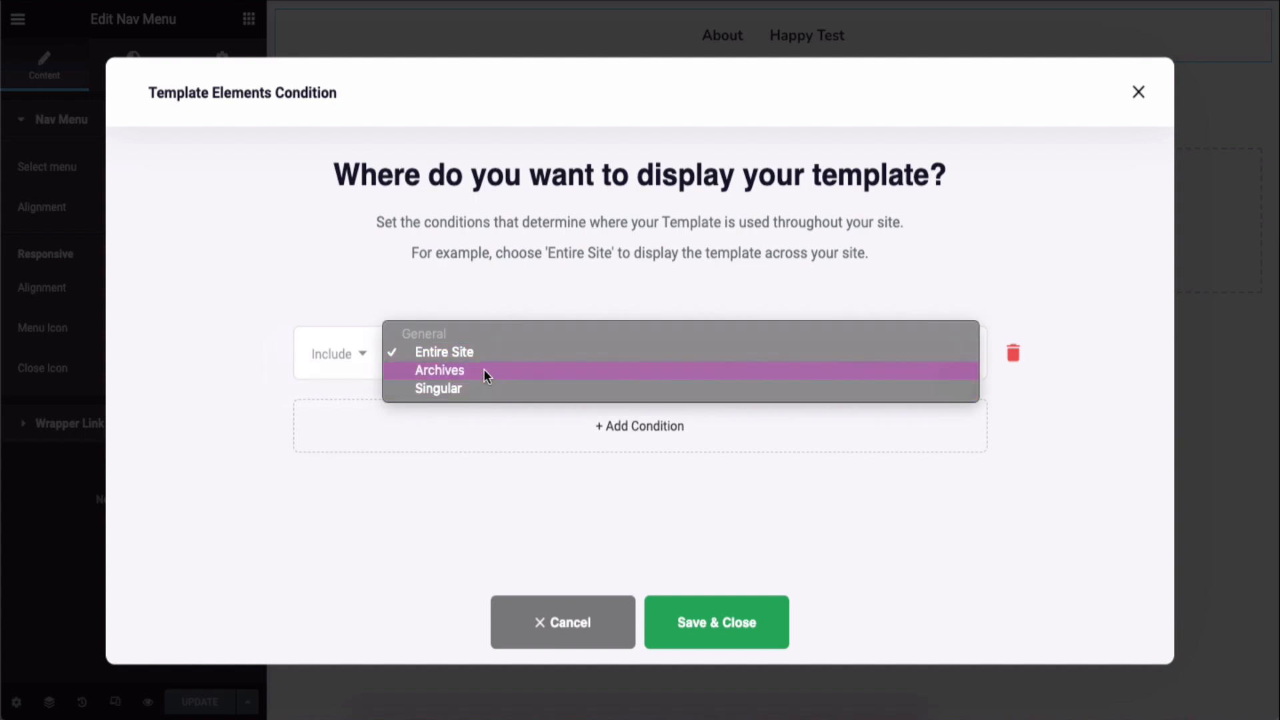
click(438, 389)
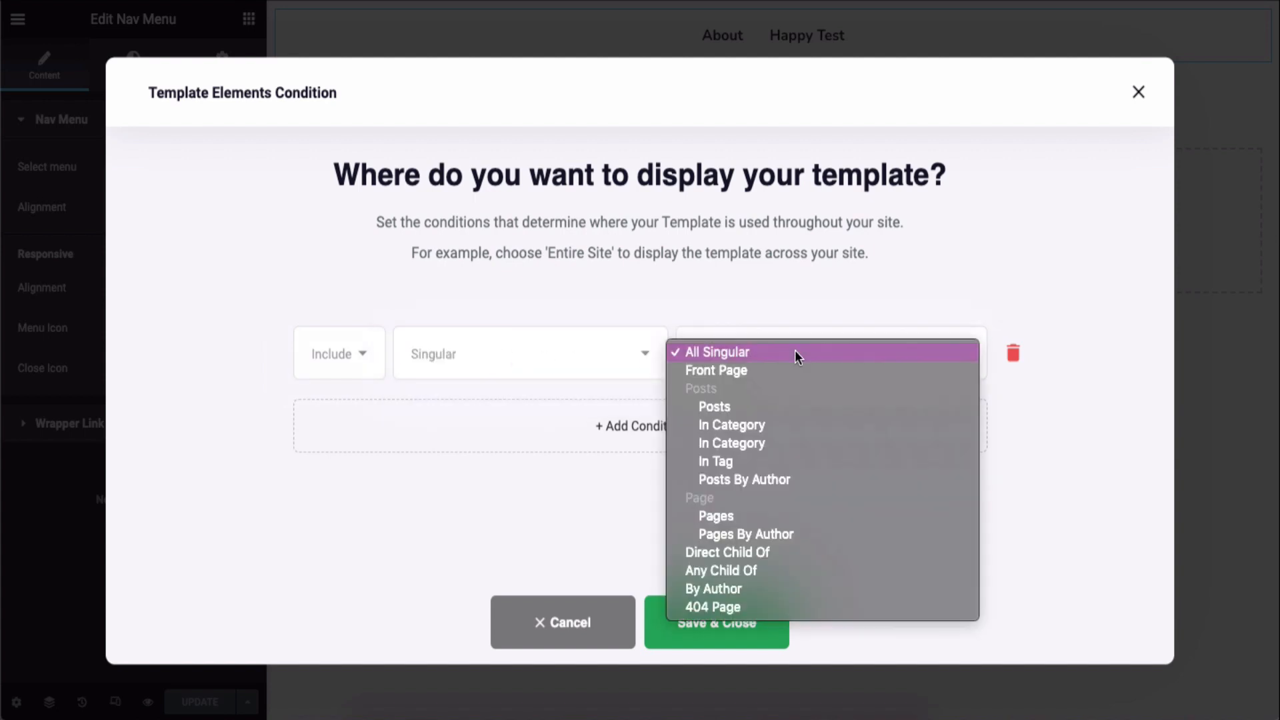
mouse_move(800, 392)
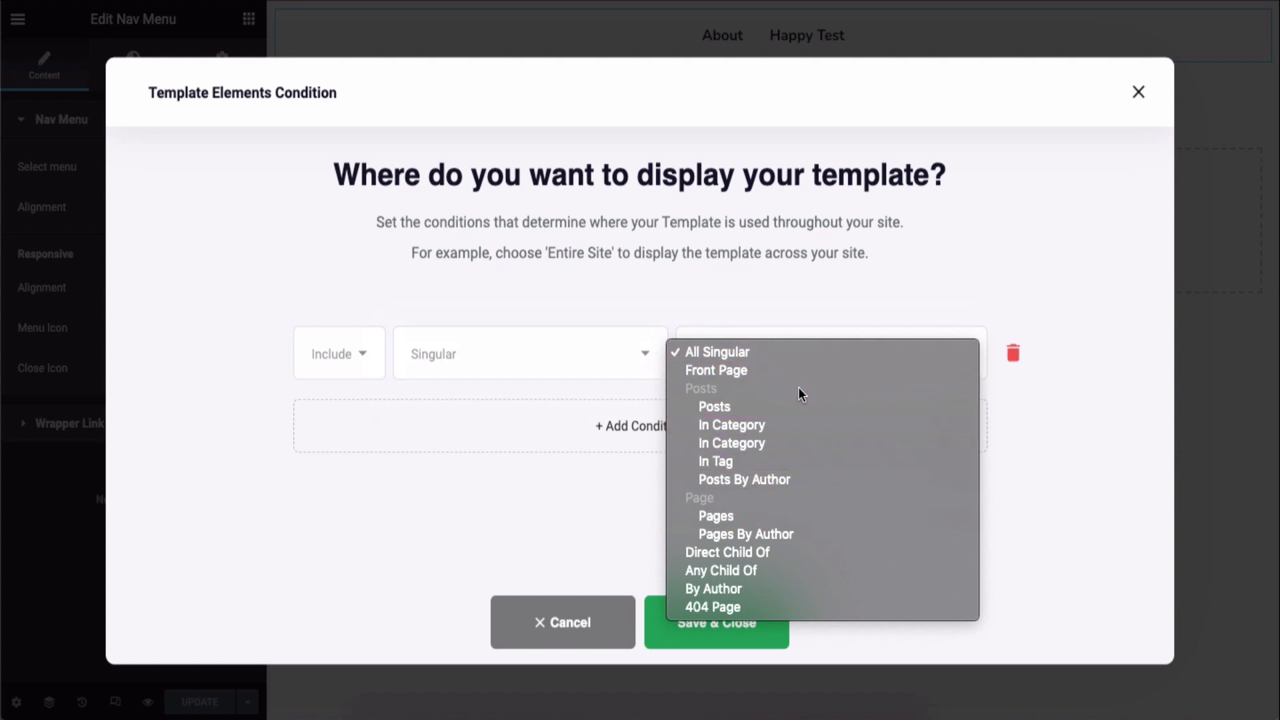
click(715, 516)
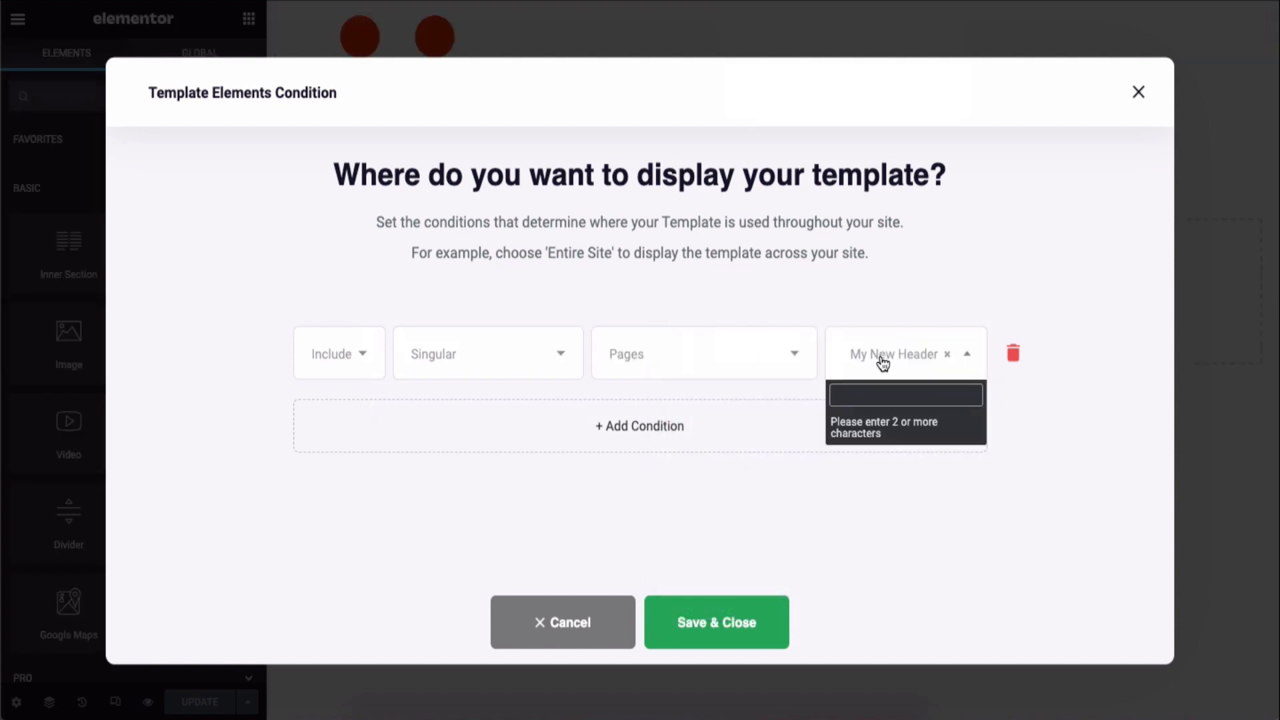
text(My)
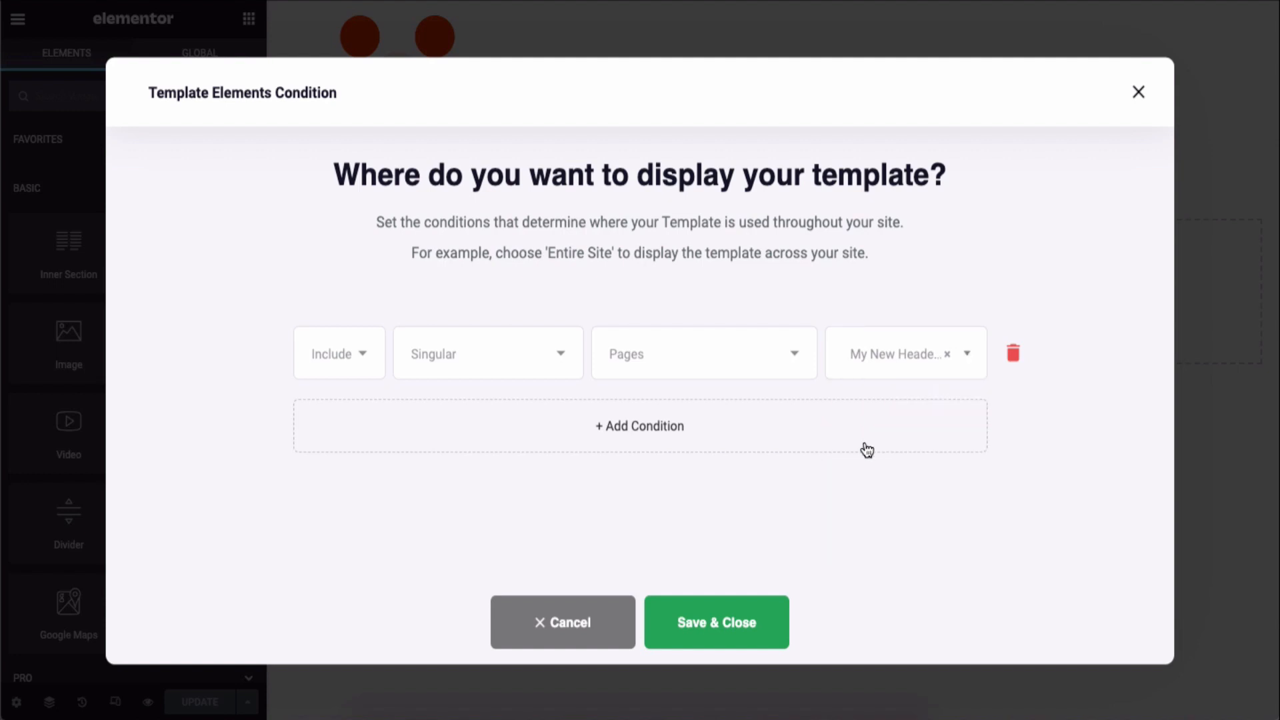
click(717, 623)
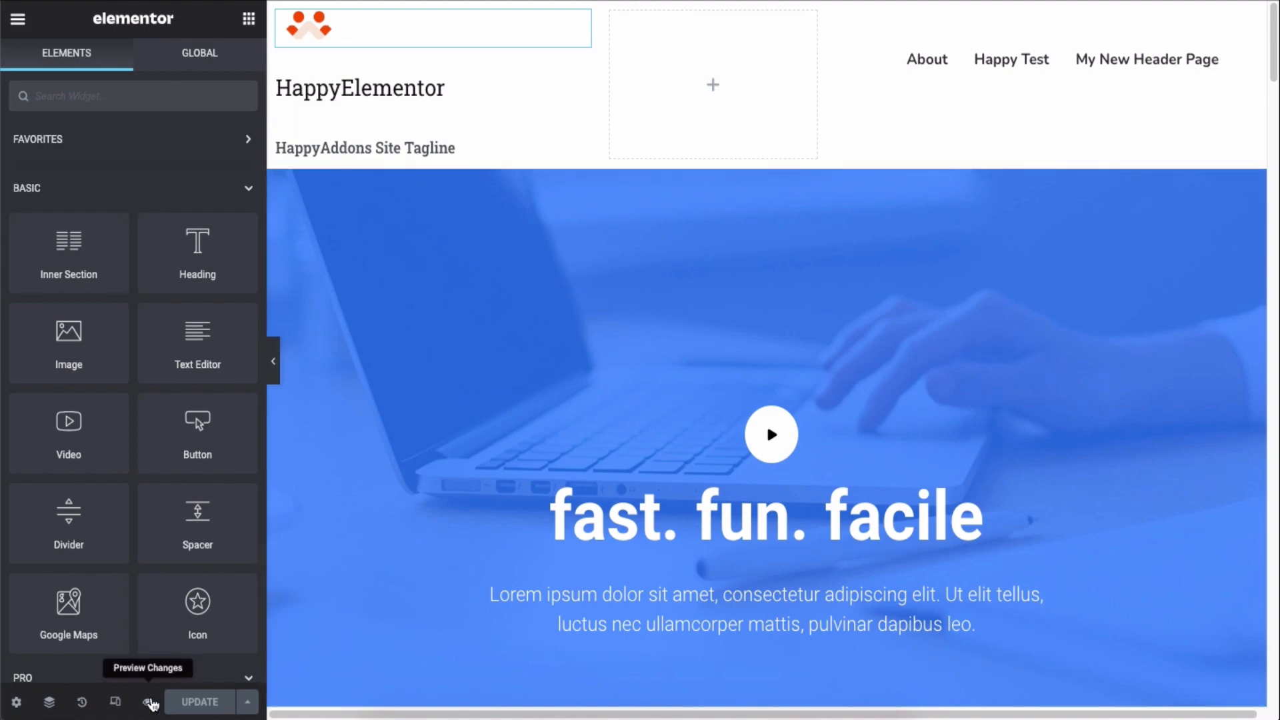
- Preview the template changes on the live site and look over the page
click(152, 703)
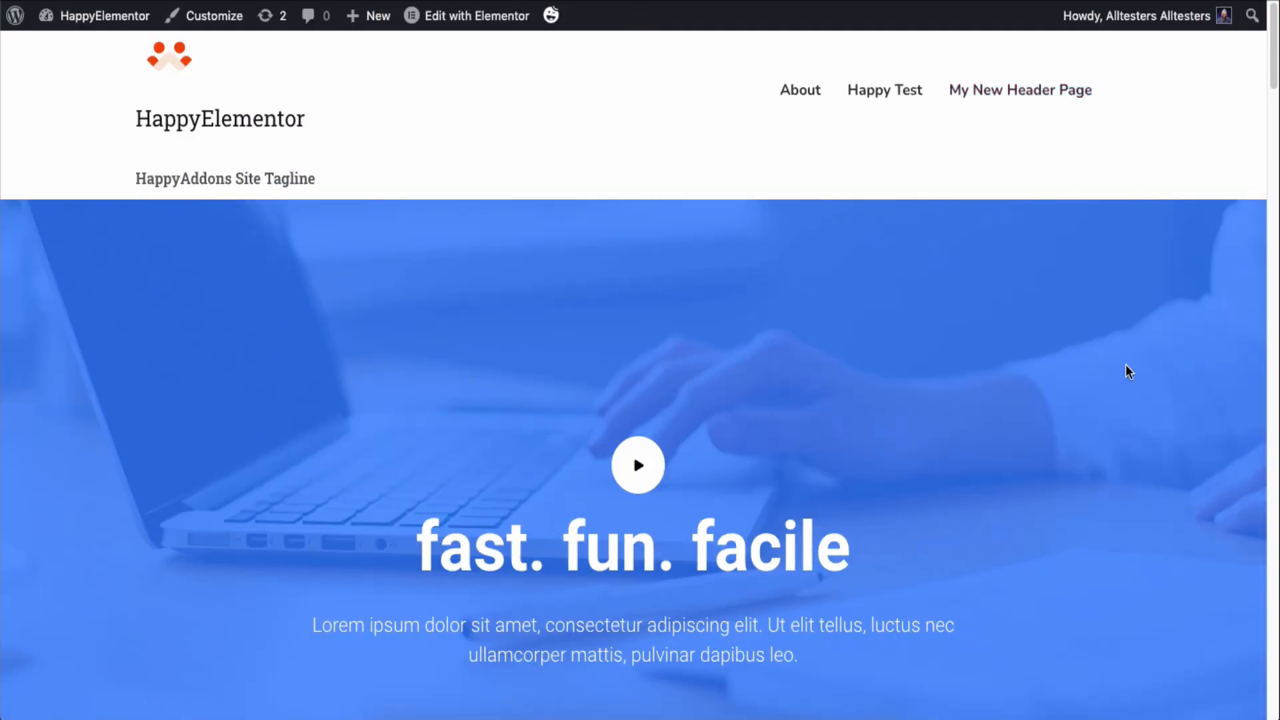
scroll(down, 3)
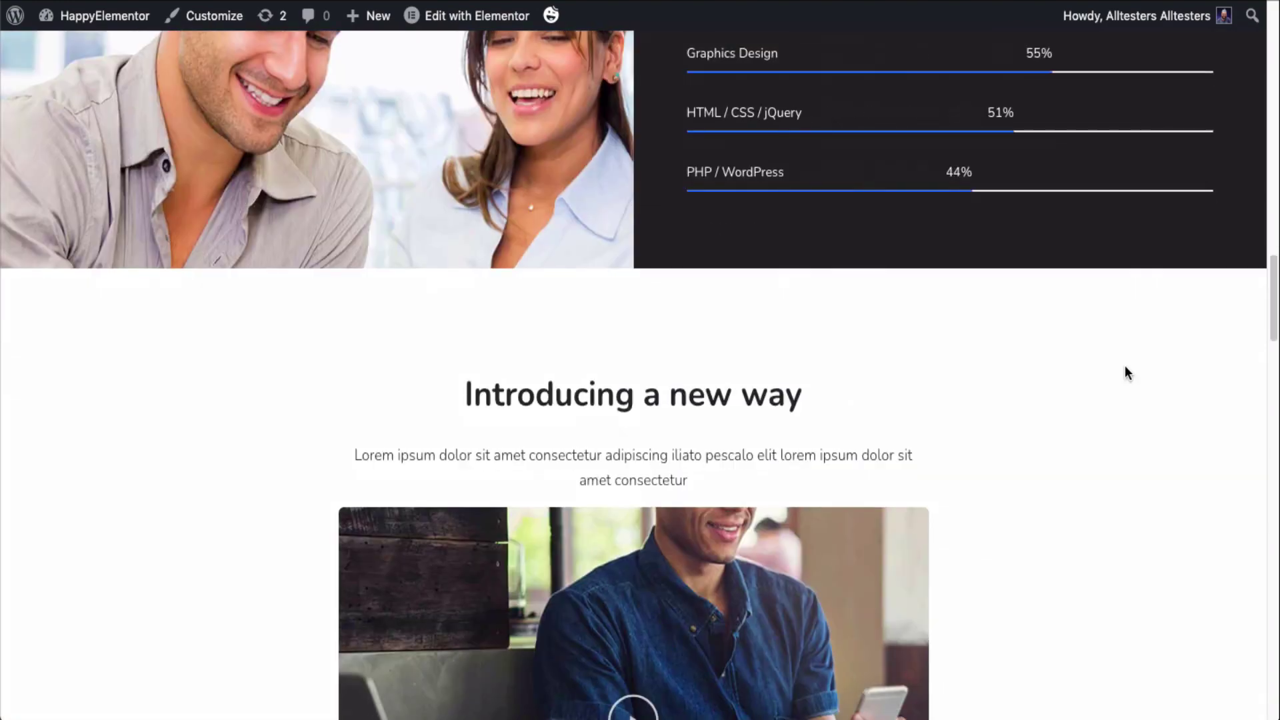
scroll(down, 3)
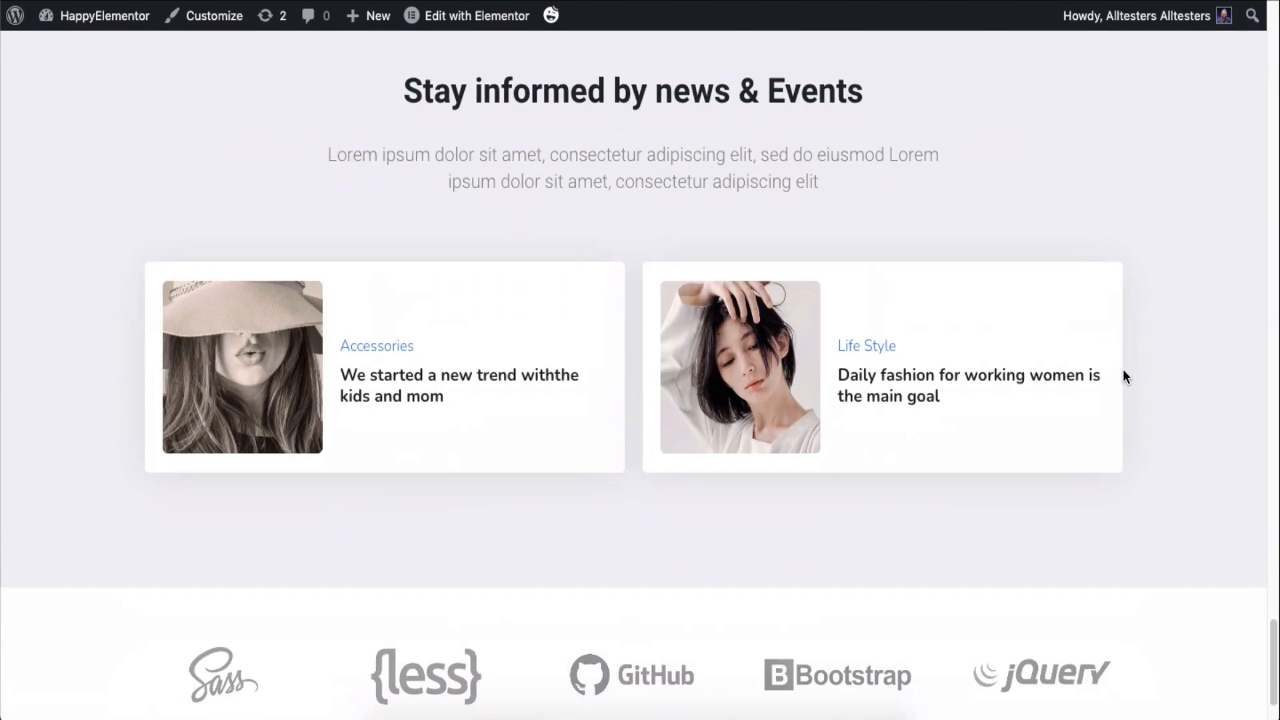
scroll(down, 3)
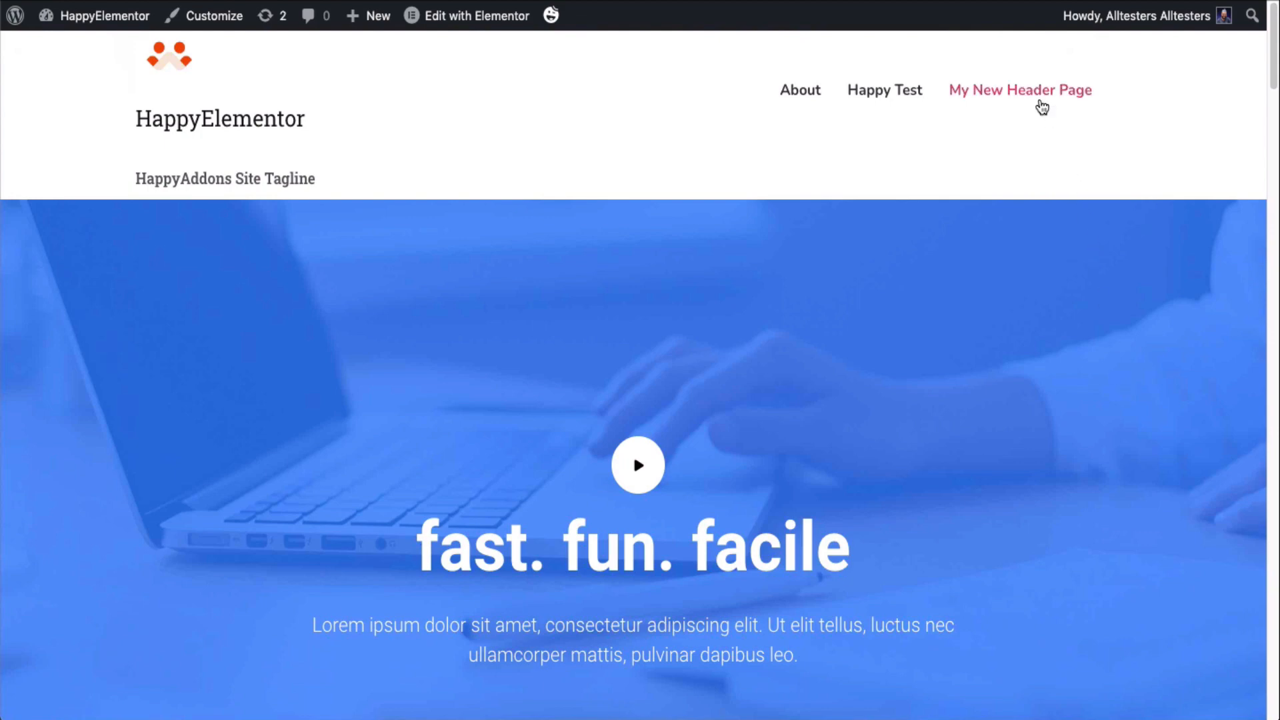
mouse_move(884, 89)
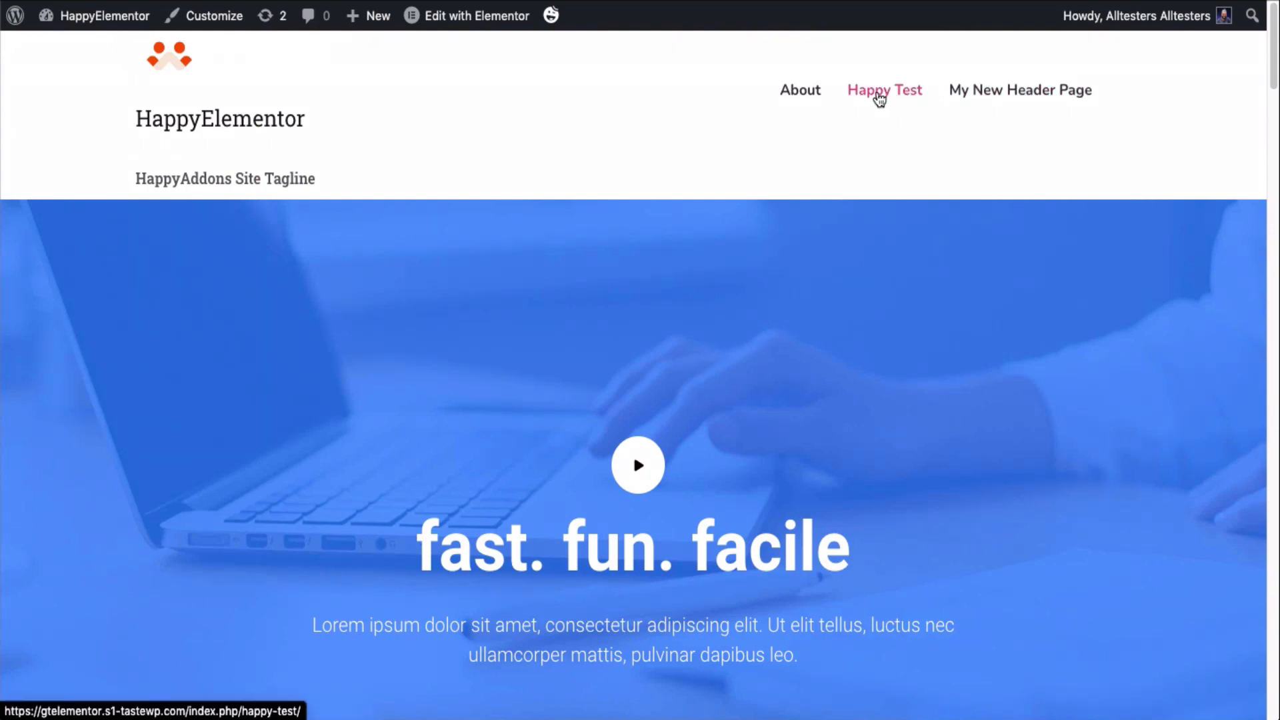
- Compare headers on Happy Test, About and My New Header Page, then return to the editor
click(884, 89)
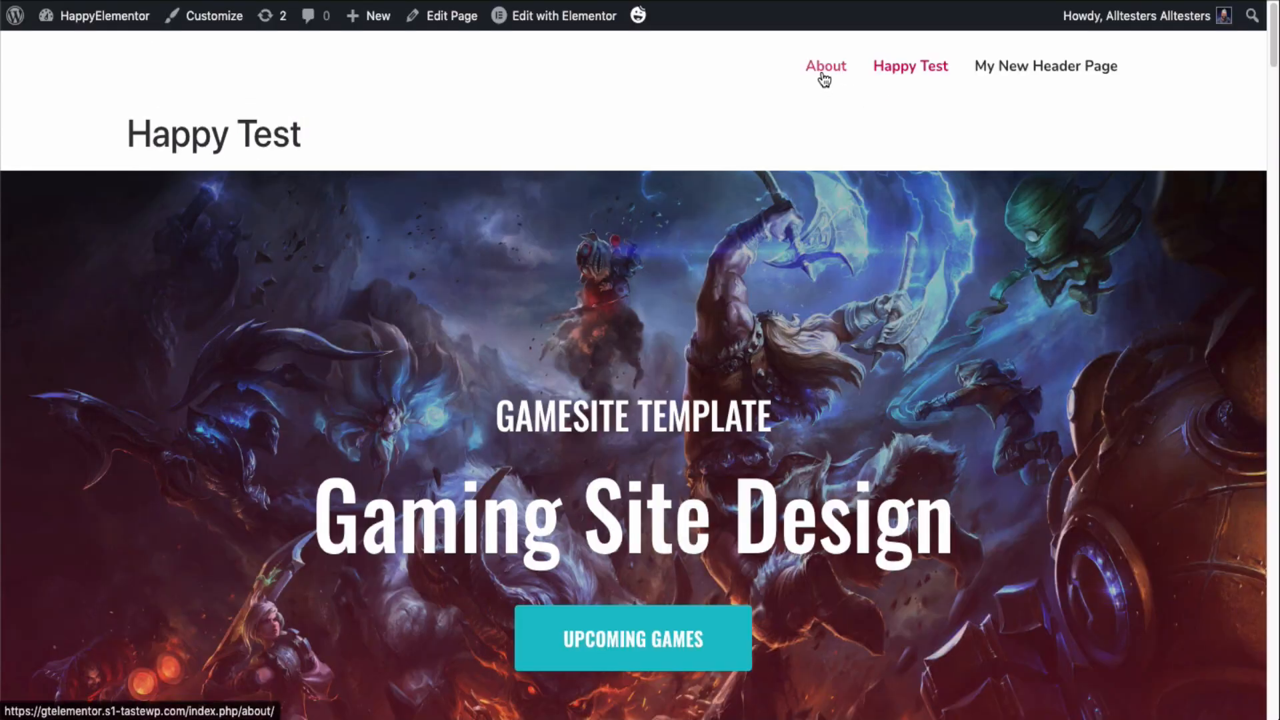
click(825, 66)
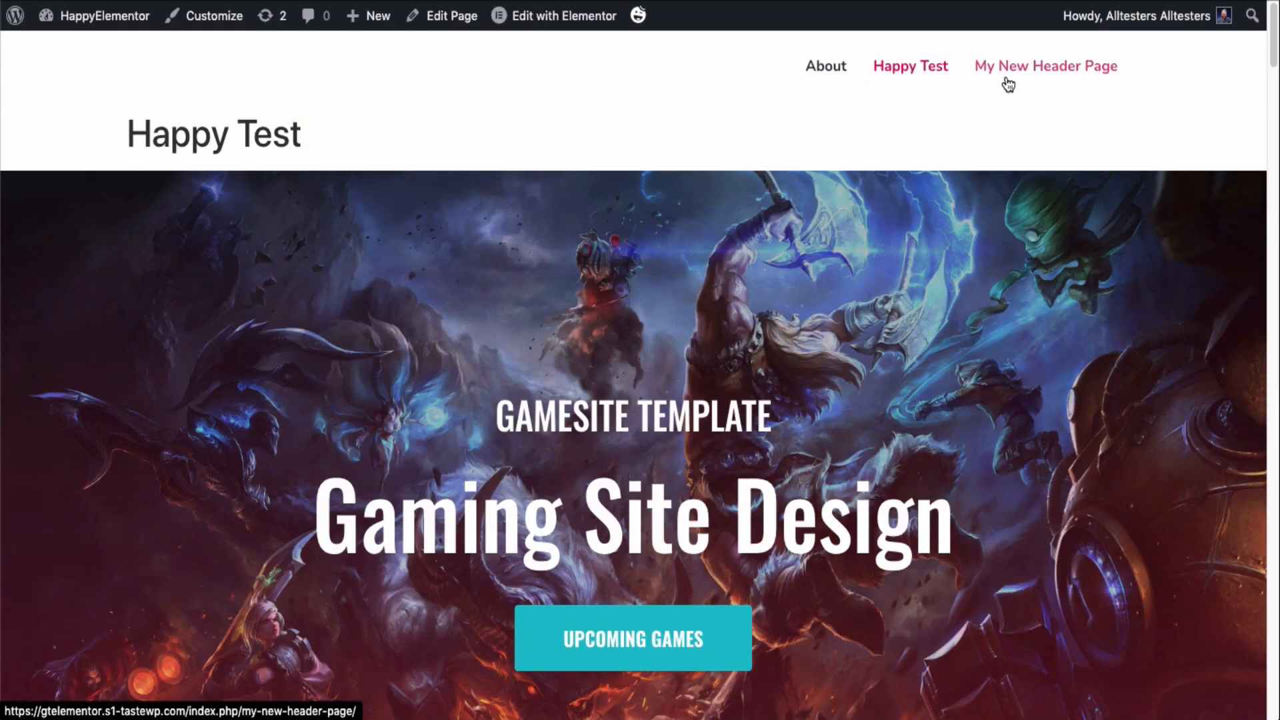
click(1046, 65)
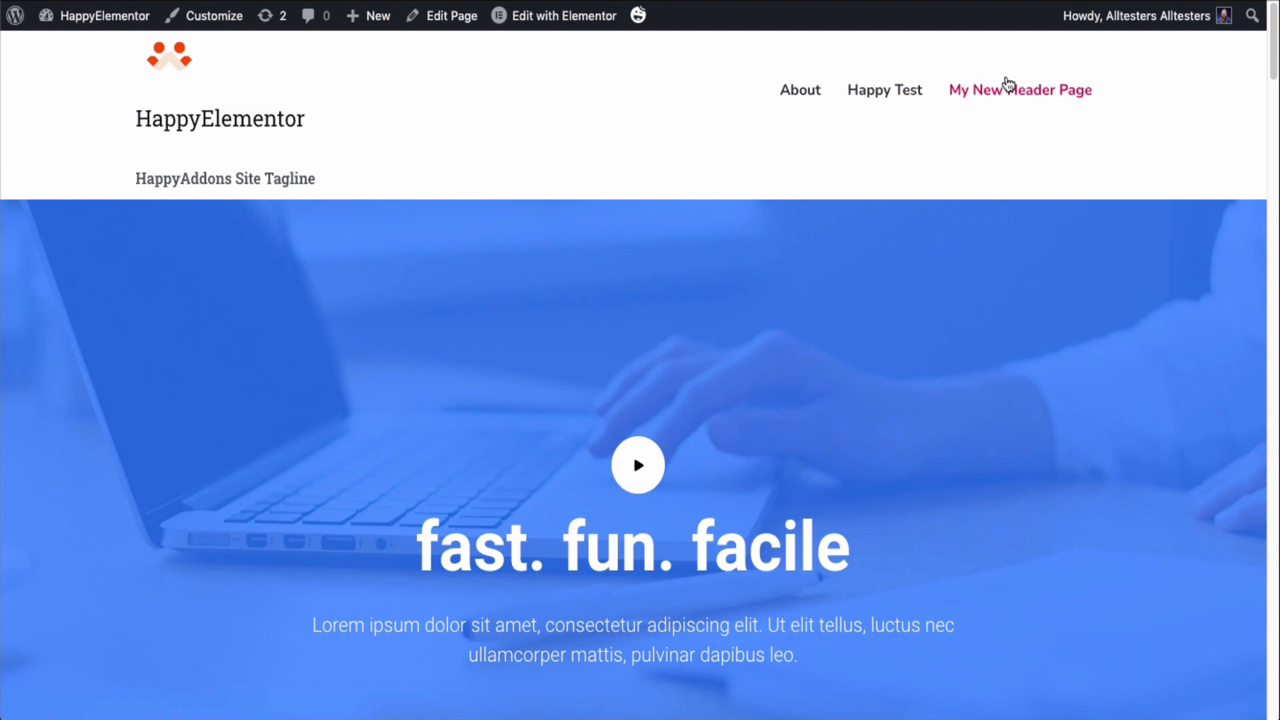
click(561, 16)
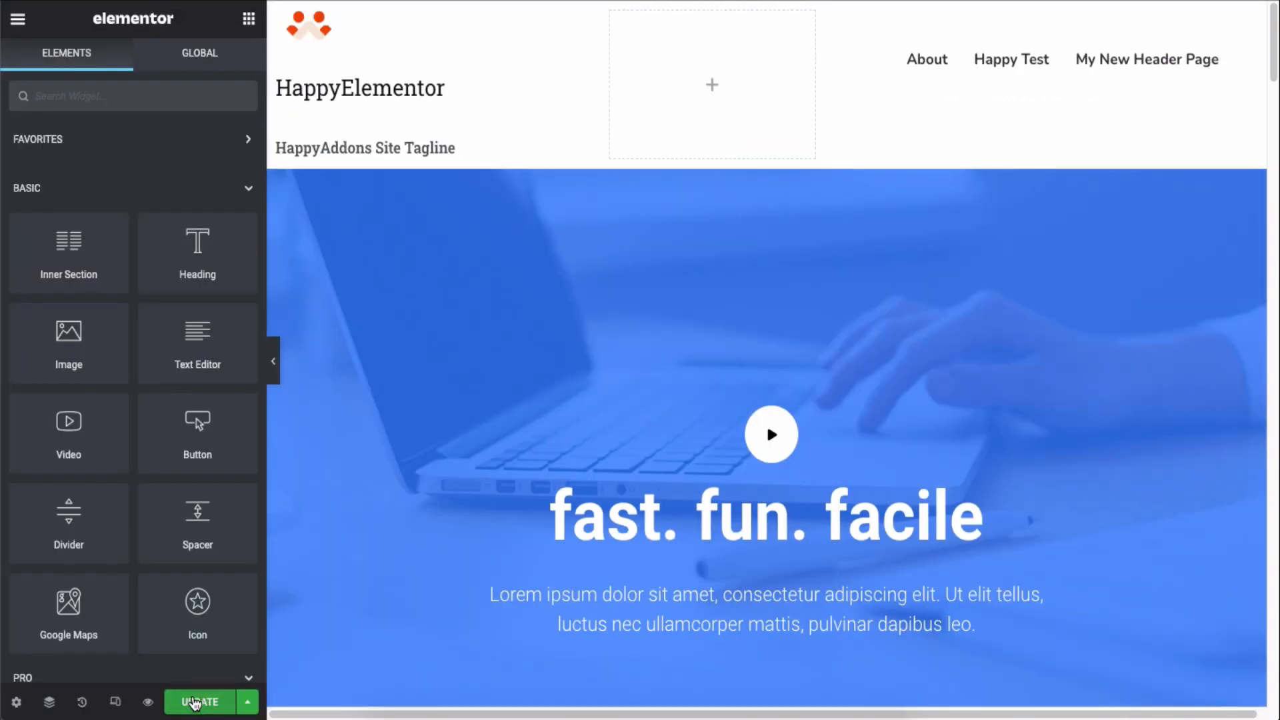
click(197, 703)
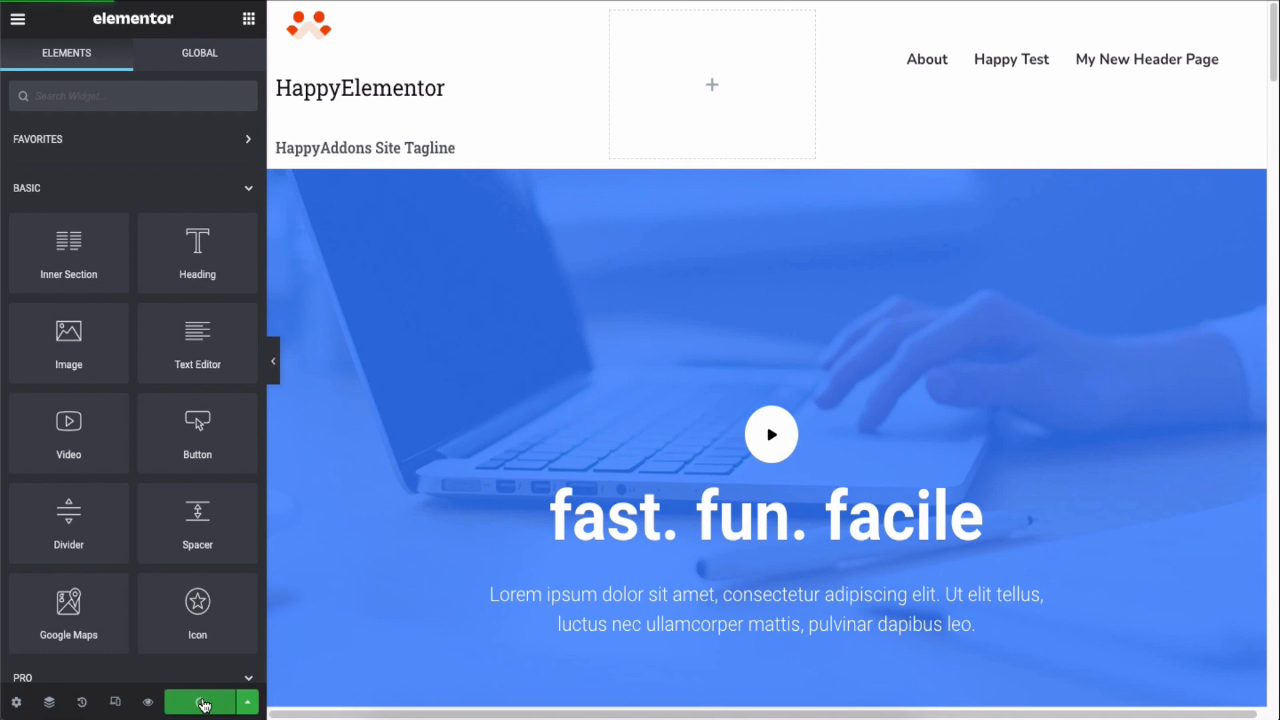
click(200, 703)
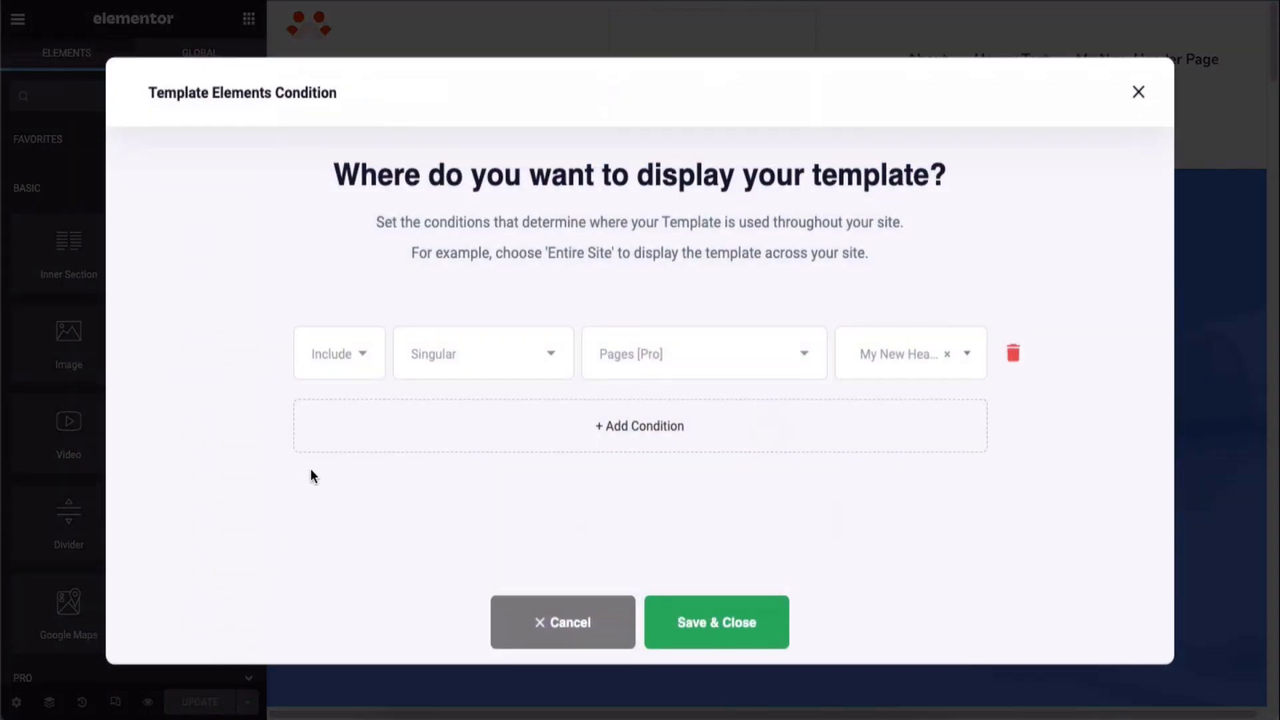
mouse_move(611, 432)
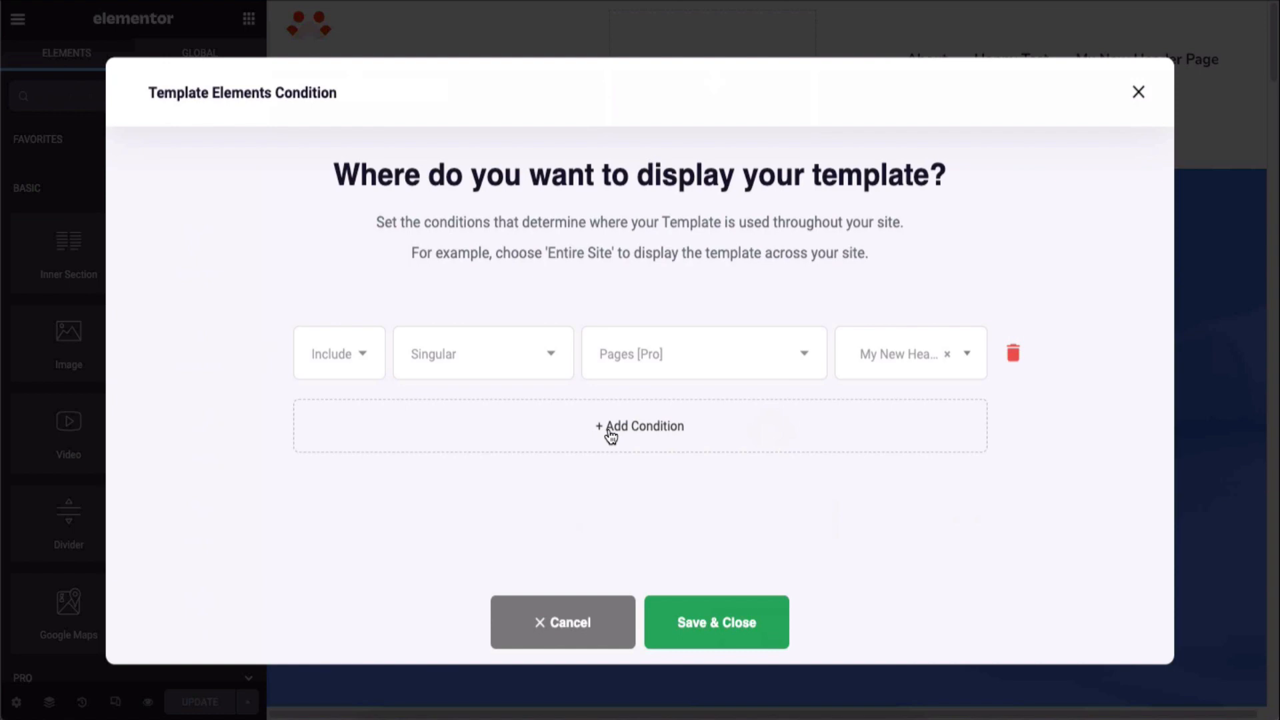
click(639, 425)
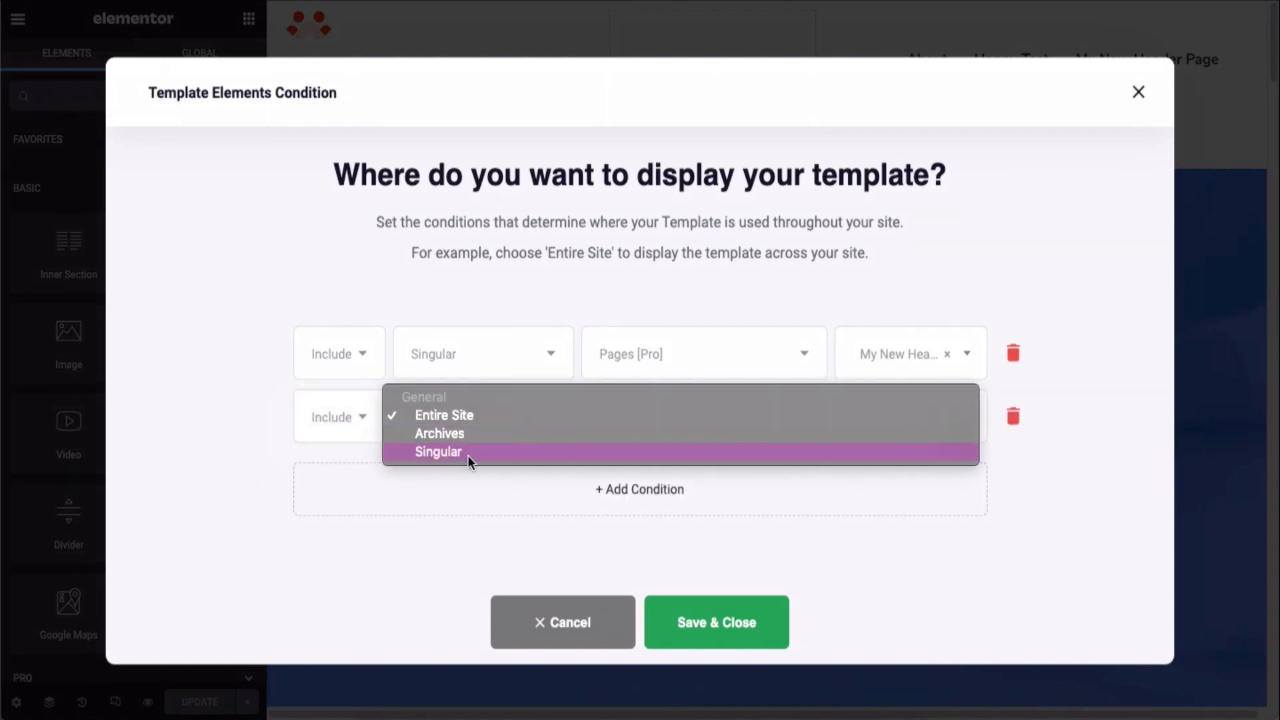
click(438, 452)
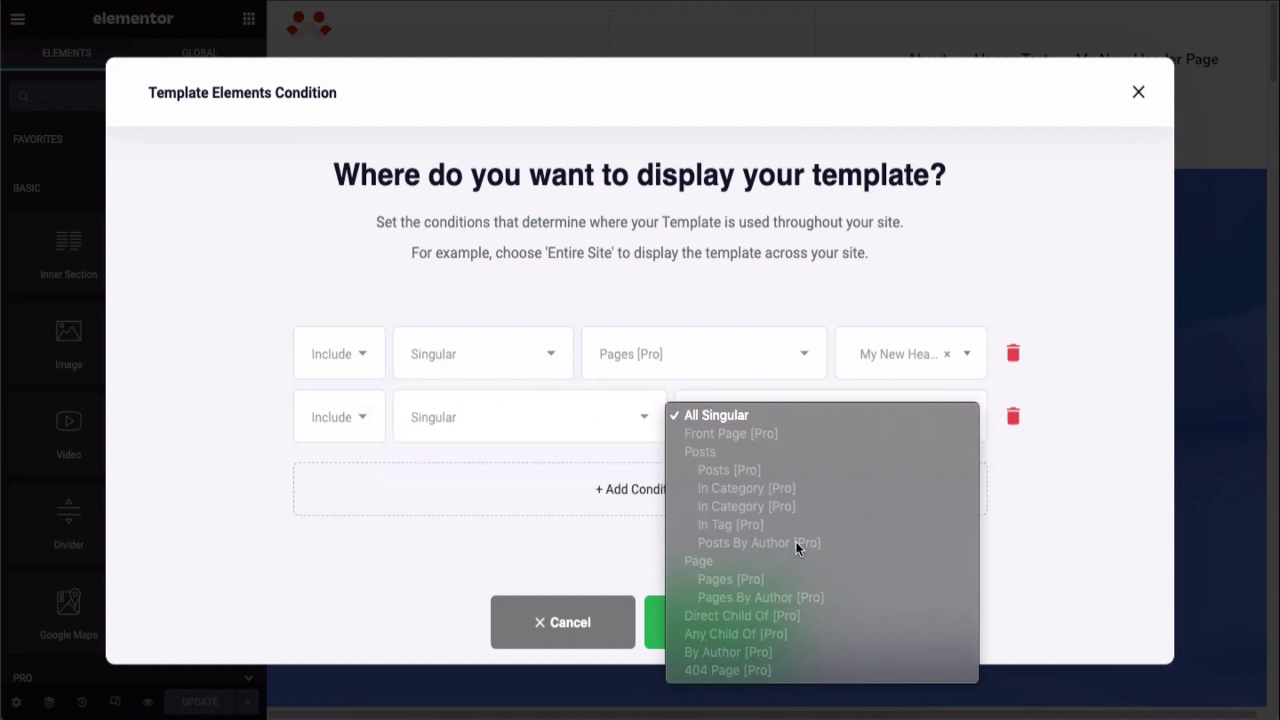
mouse_move(757, 548)
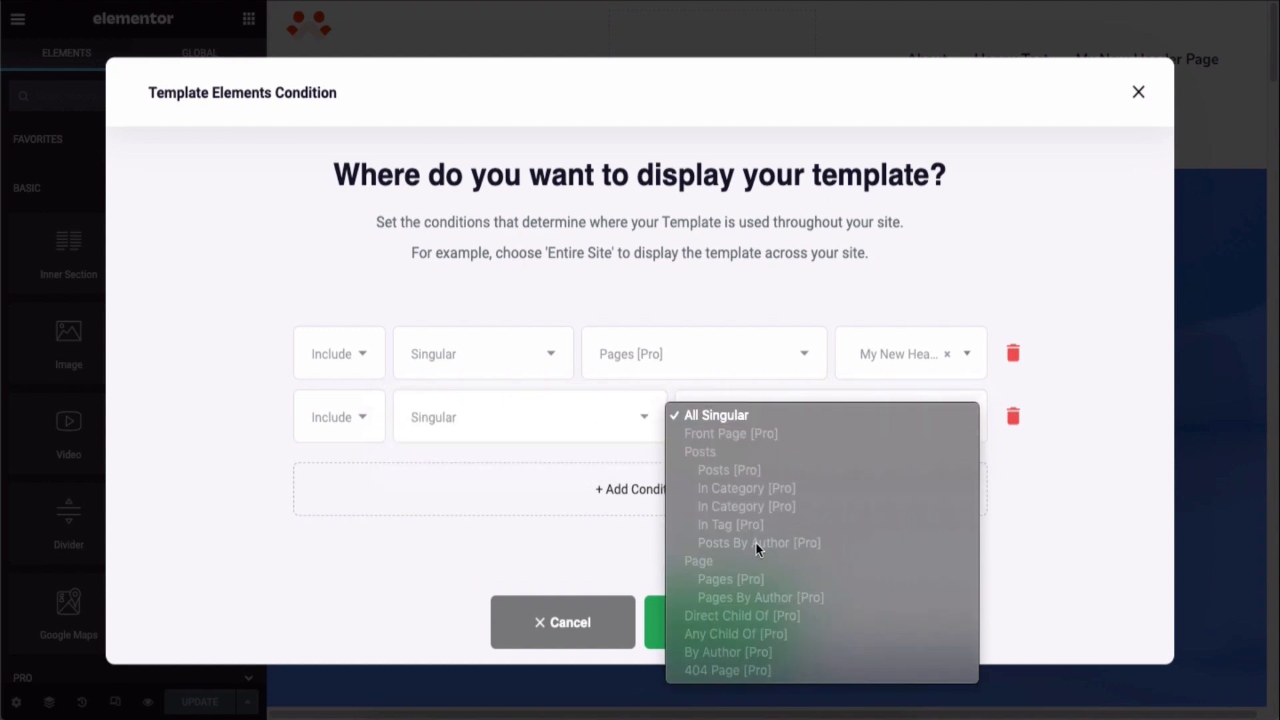
click(716, 415)
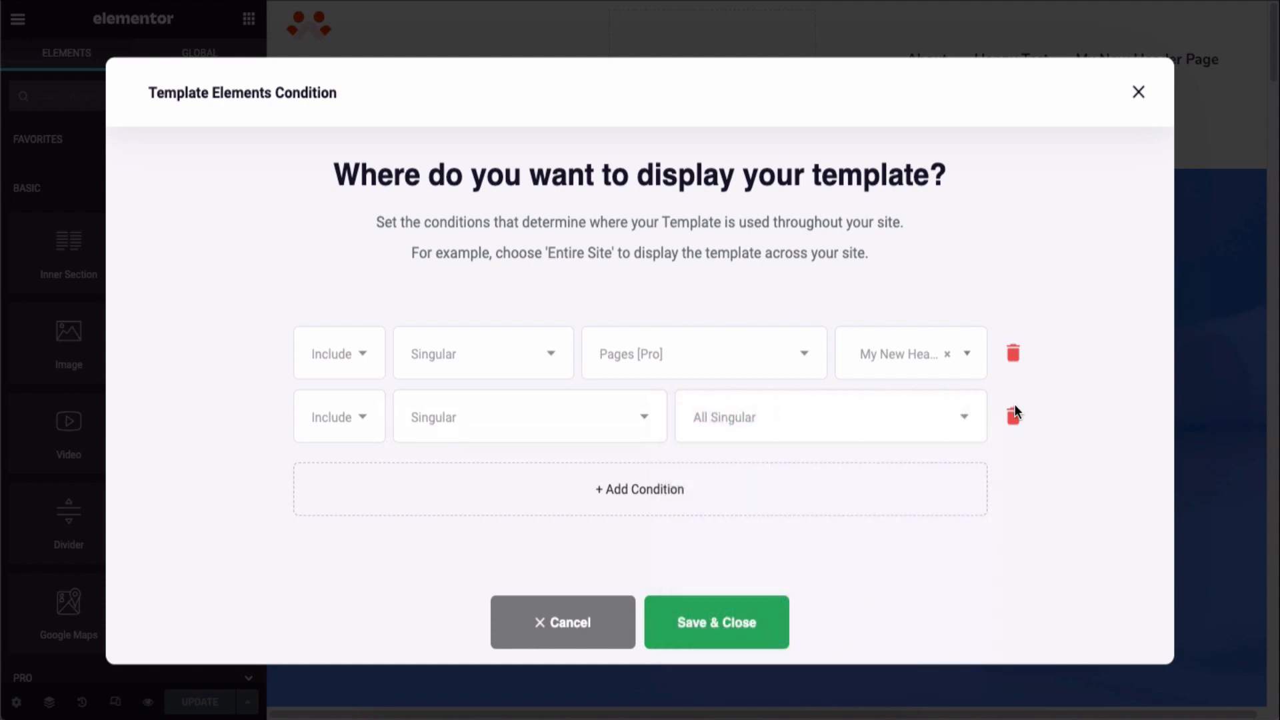
click(1014, 416)
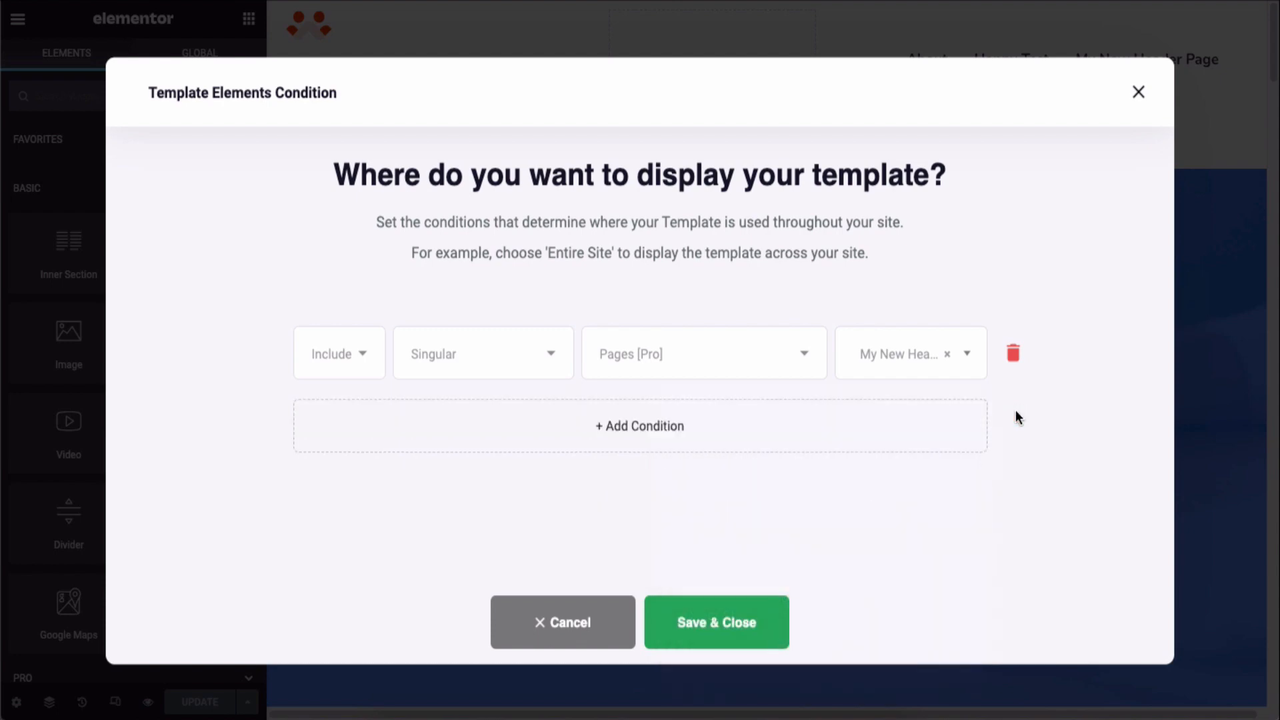
click(715, 623)
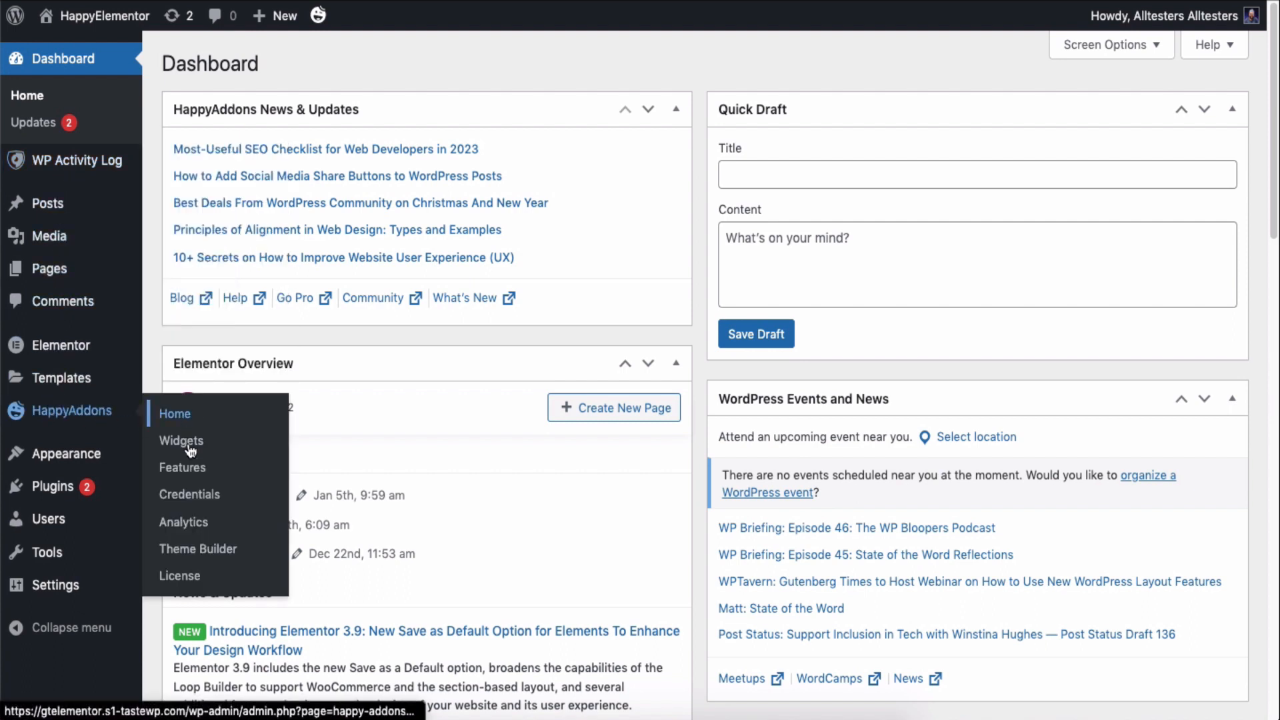
mouse_move(197, 548)
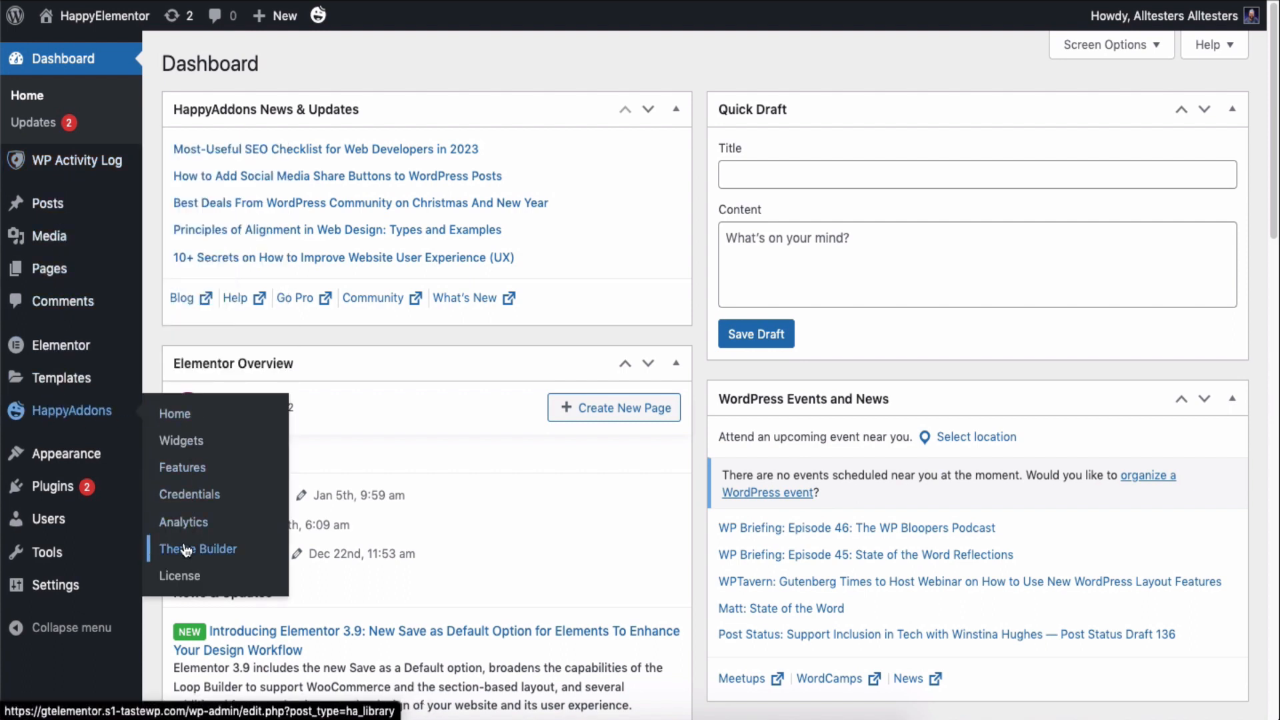
- Go to HappyAddons' Theme Builder list, where My New Header shows as published
click(197, 548)
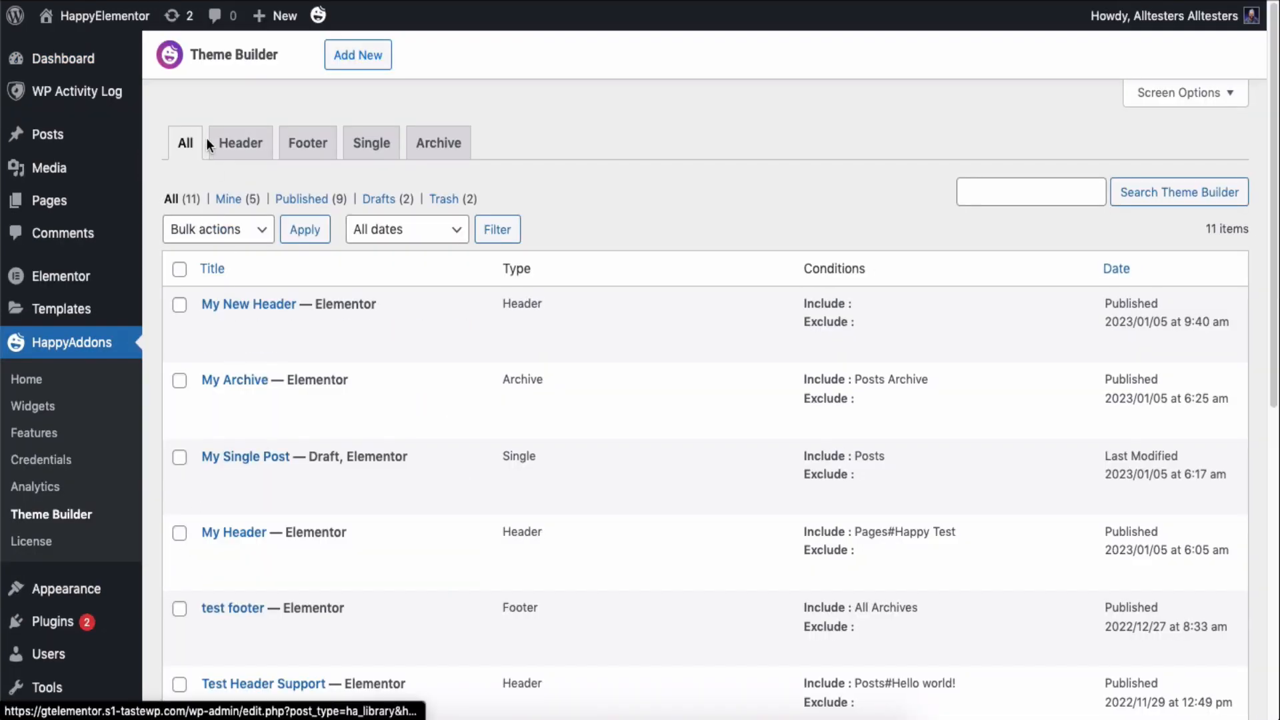
- From the Footer templates list, create a footer template named My New Footer Design
click(308, 142)
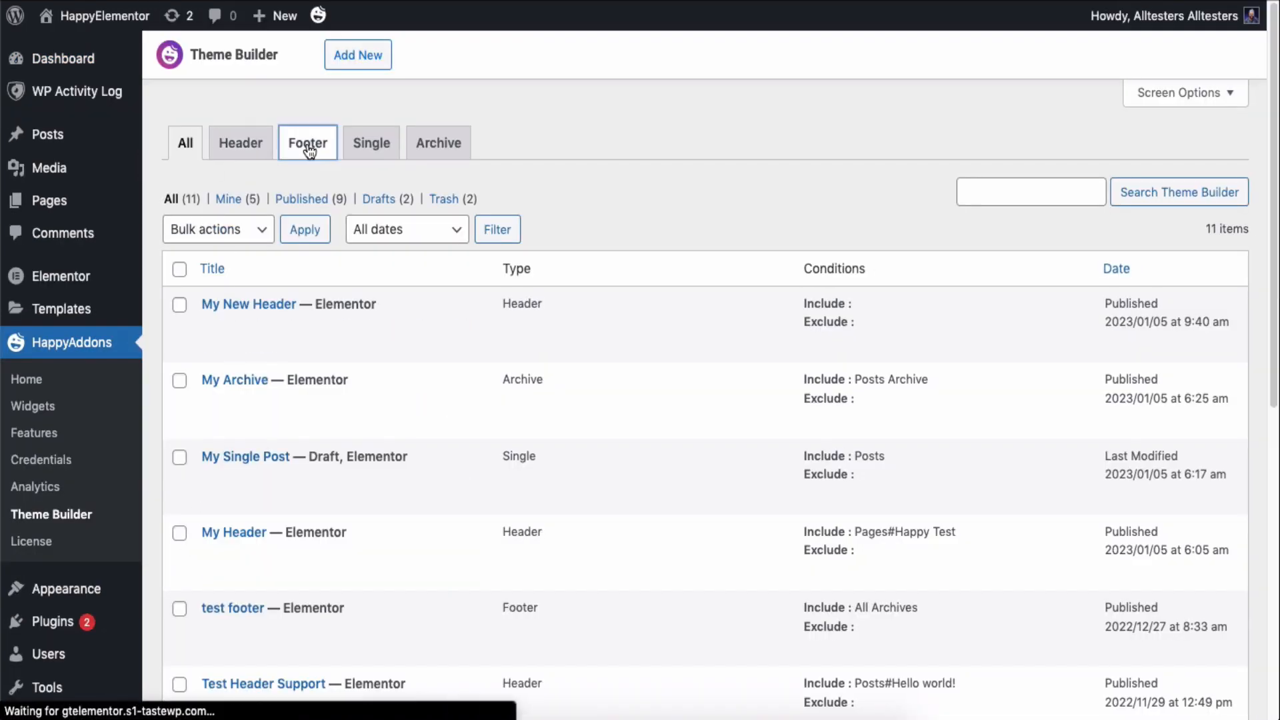
click(358, 54)
text(My New Footer Desi)
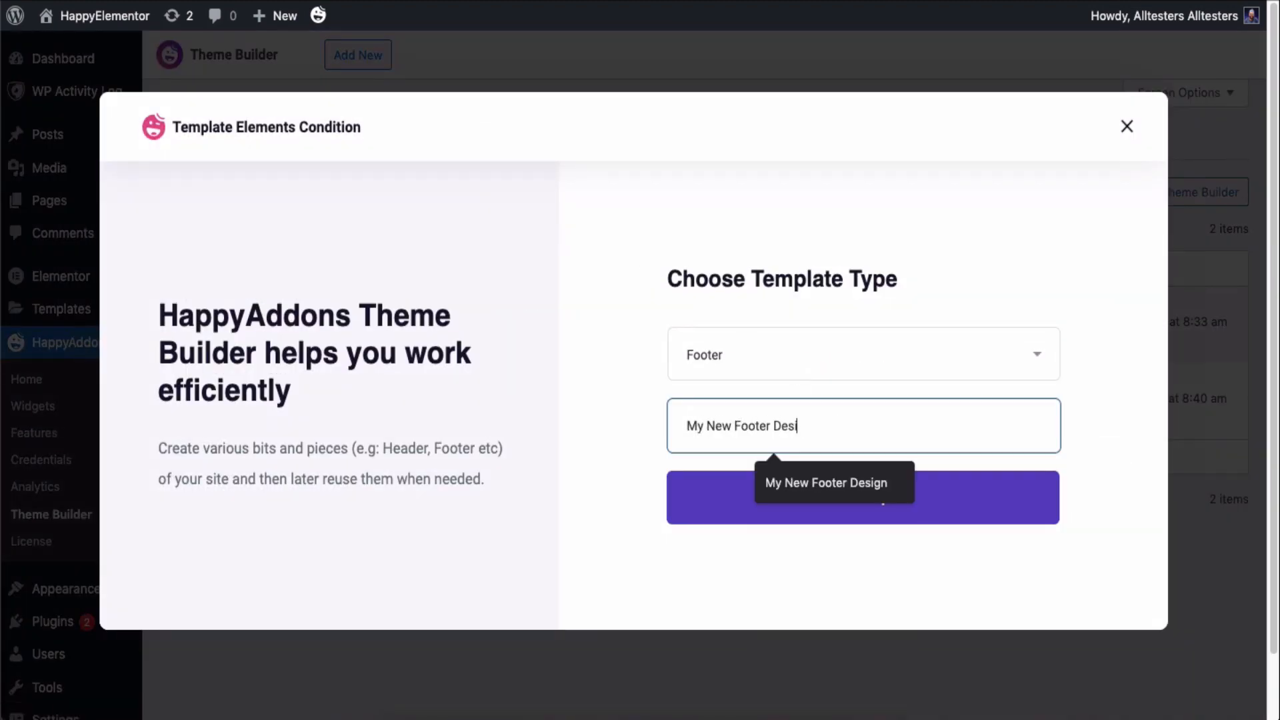
click(862, 497)
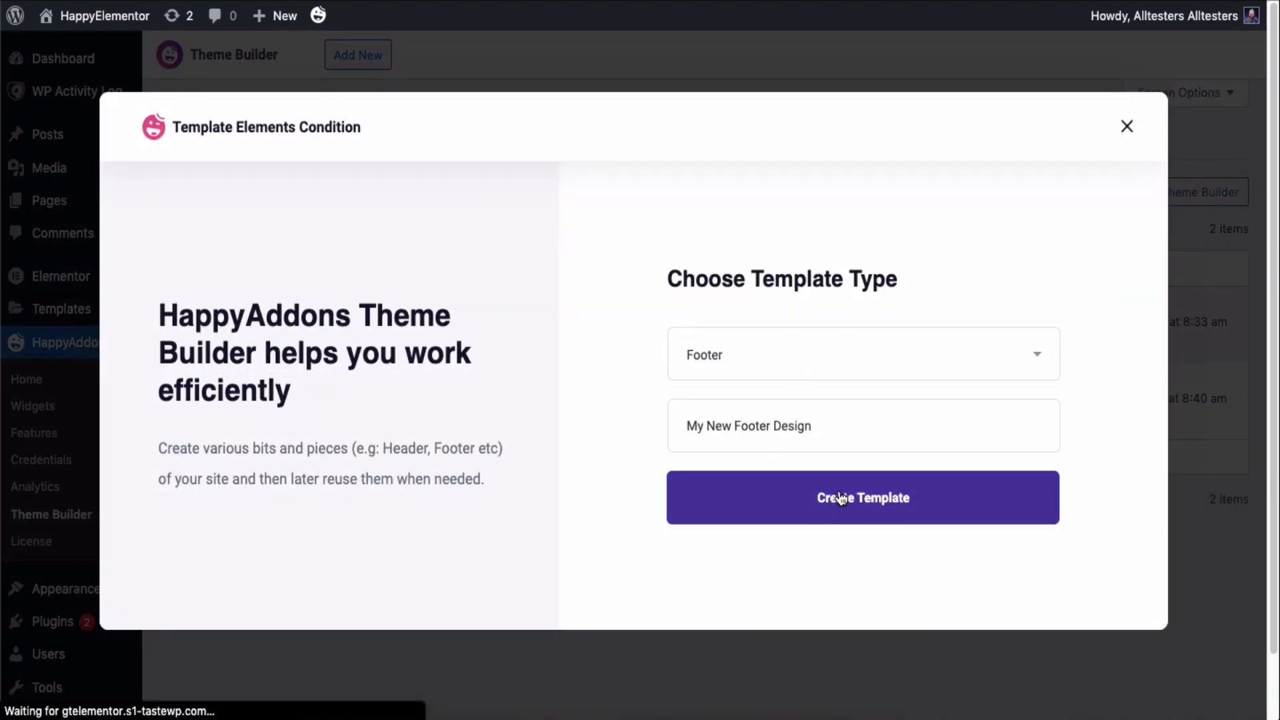
click(863, 498)
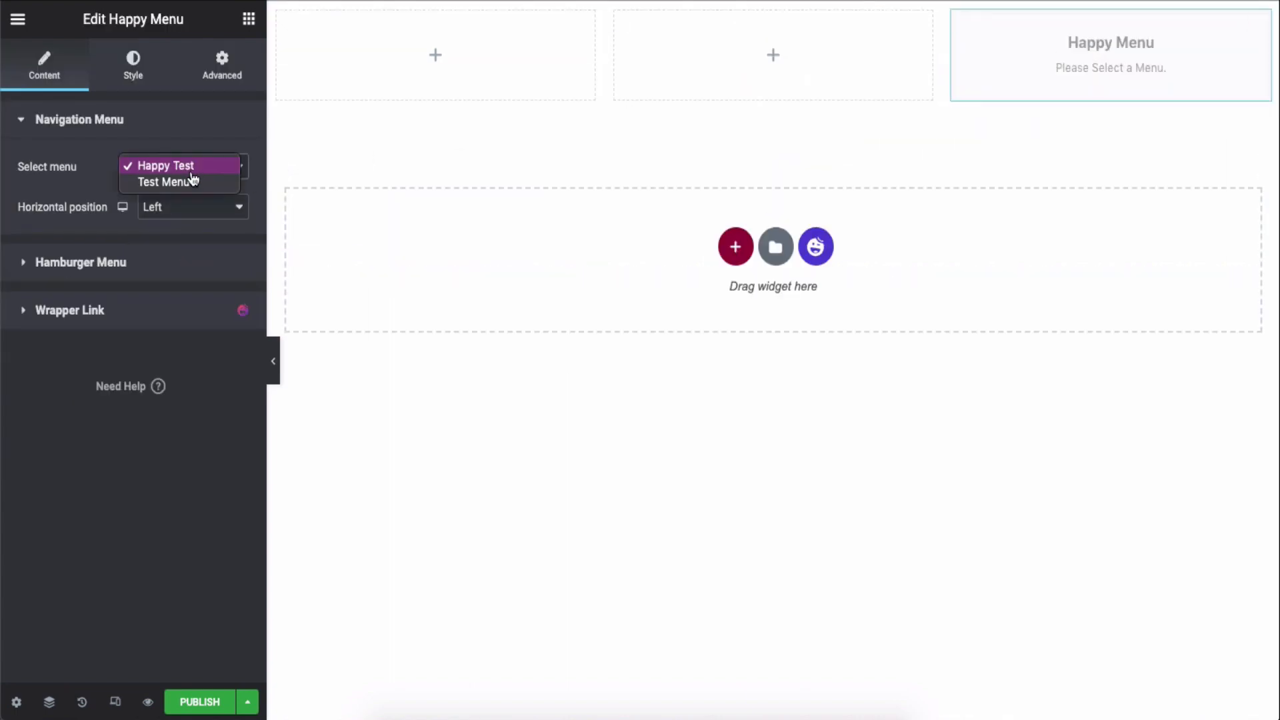
- Use the Happy Test menu, add site title and tagline with dark colour and 24 px padding
click(166, 165)
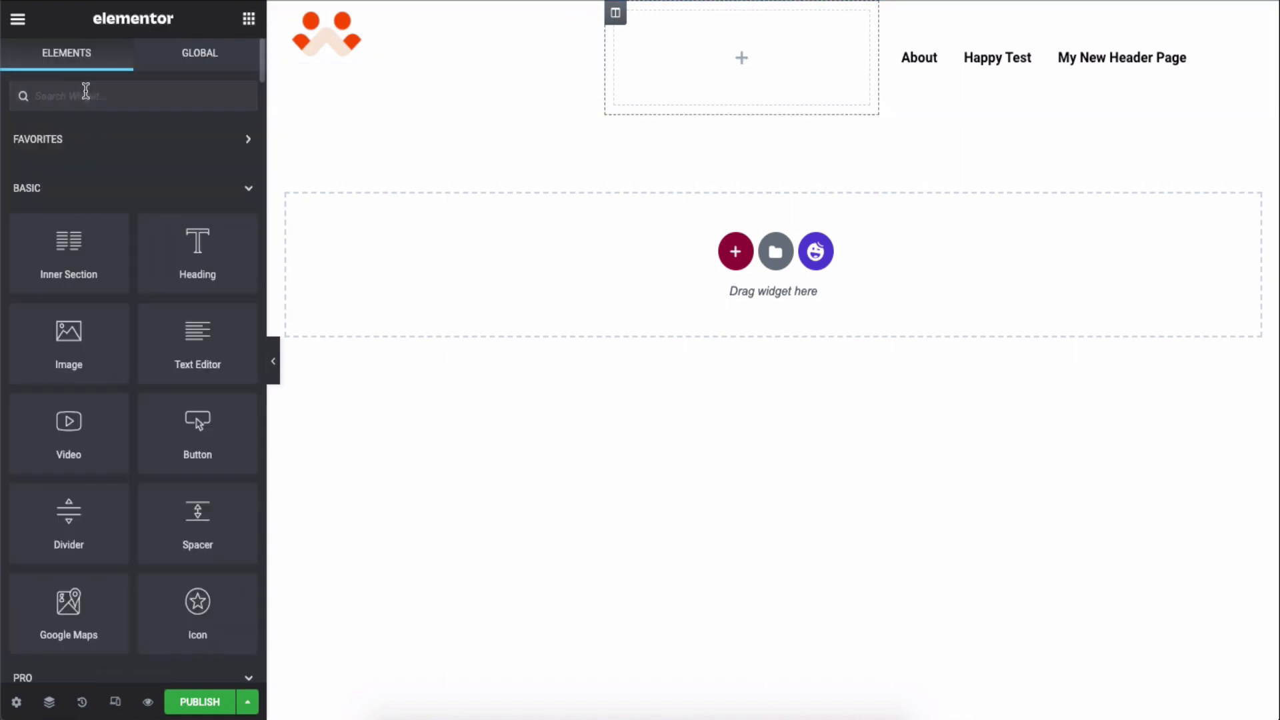
text(Site tag)
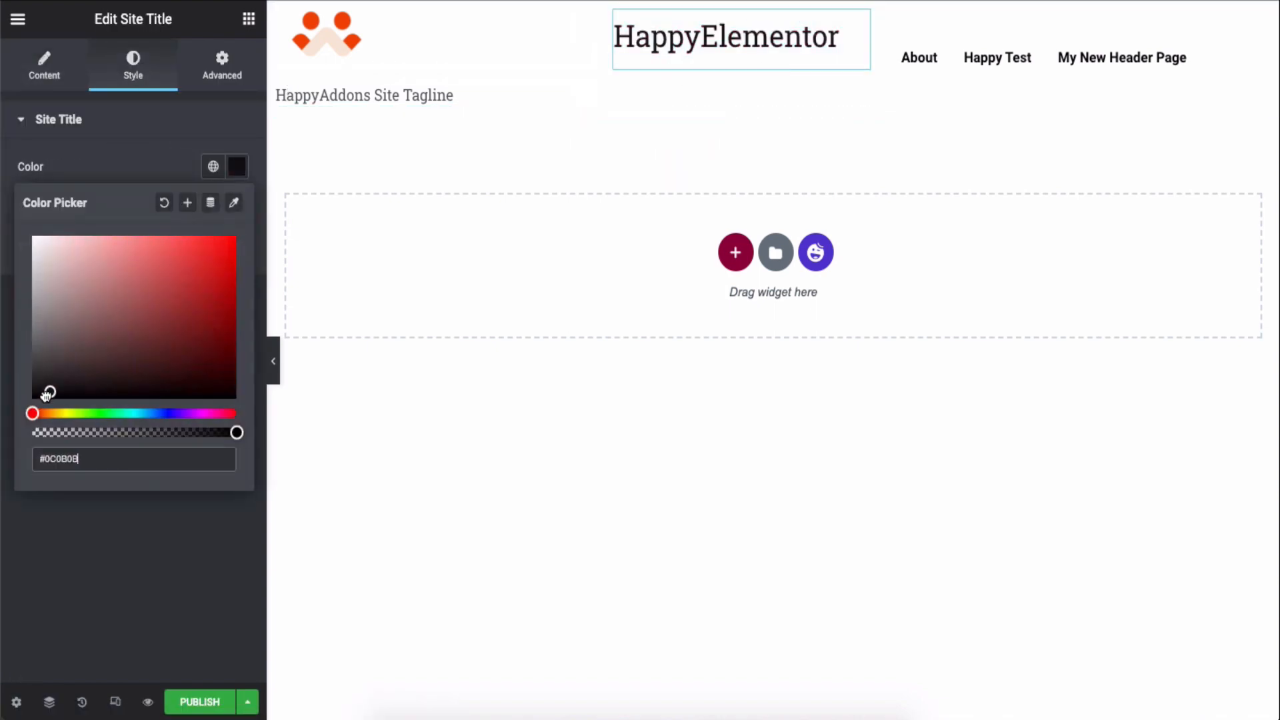
click(222, 66)
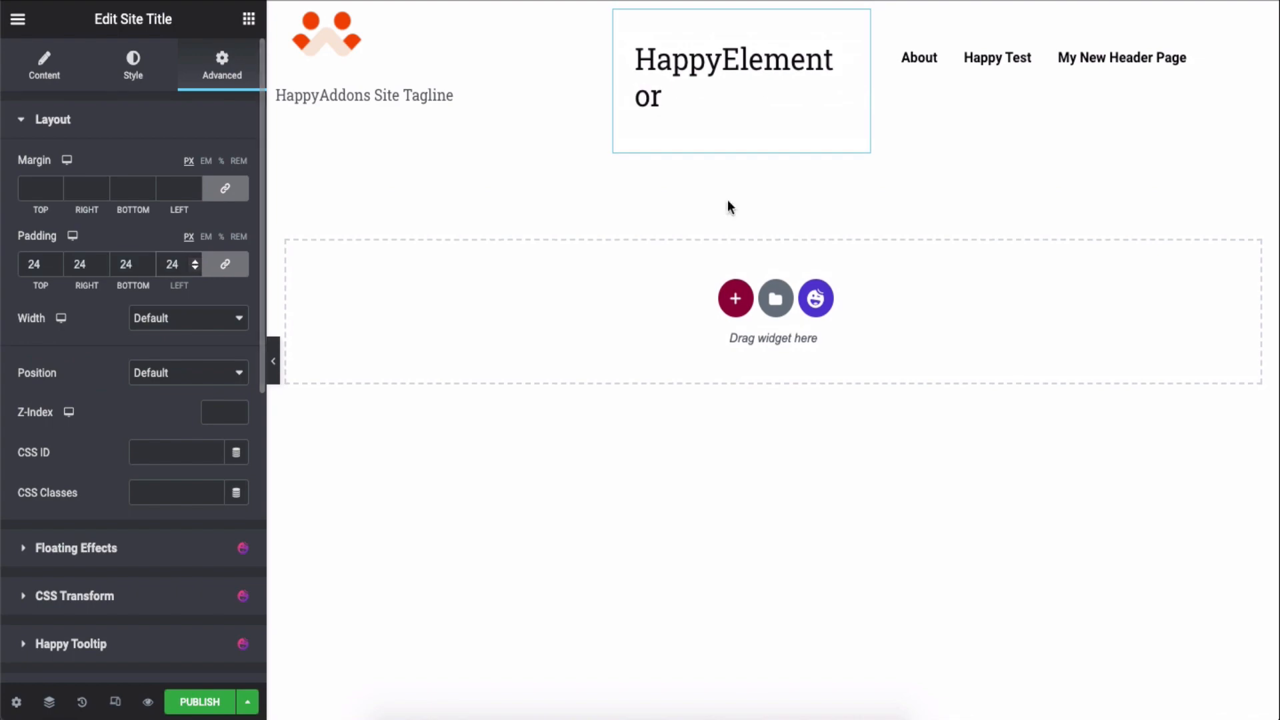
click(742, 80)
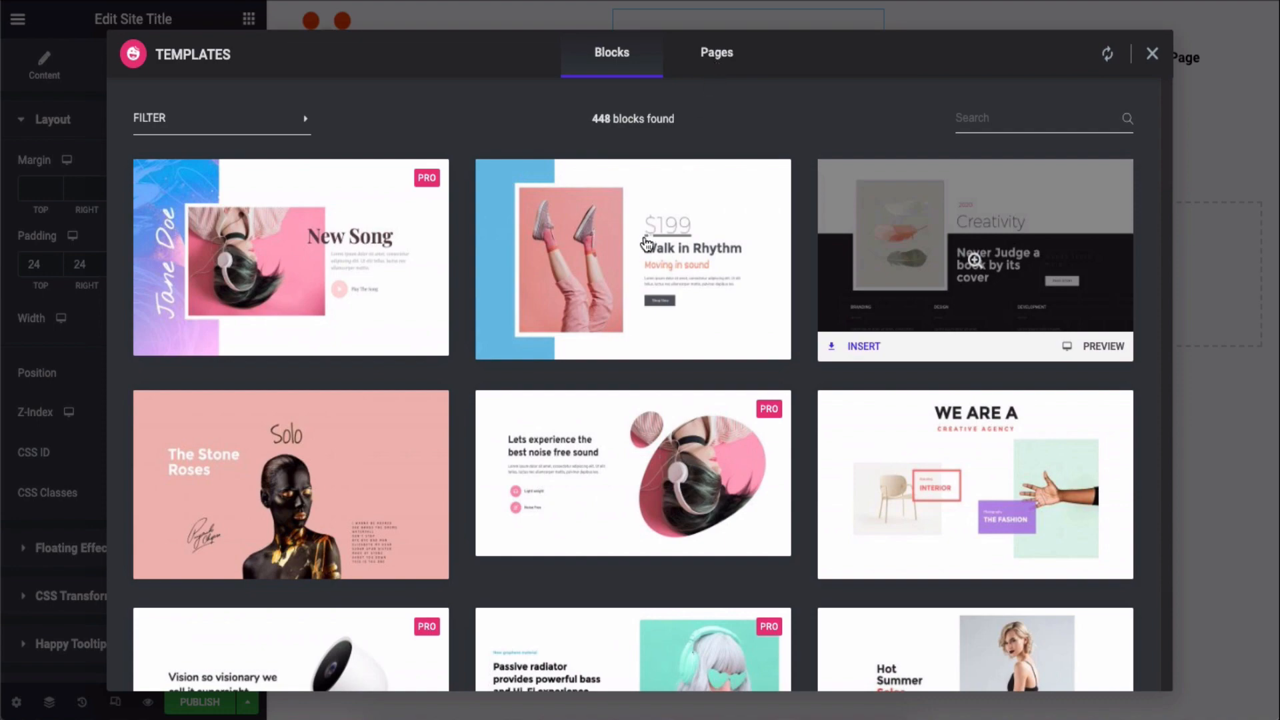
- From the library's Pages, insert the 'Digital solutions that bring results' layout below the menu row
click(716, 52)
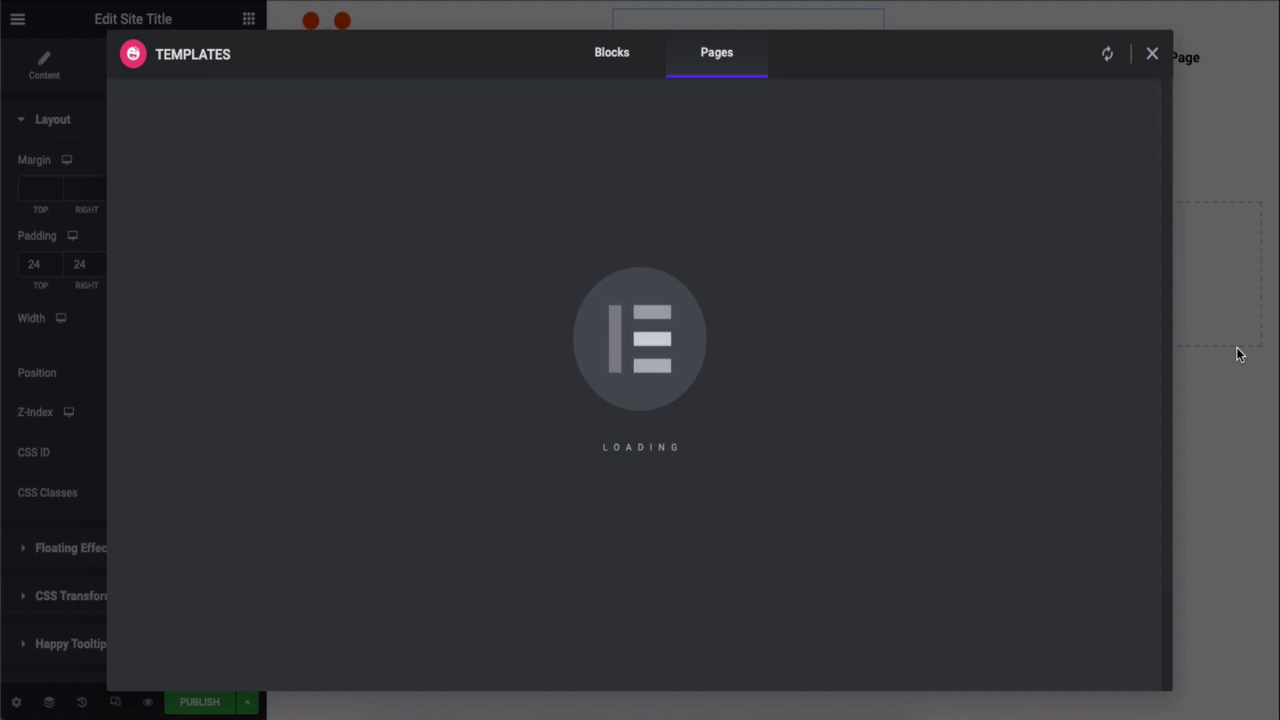
click(1152, 54)
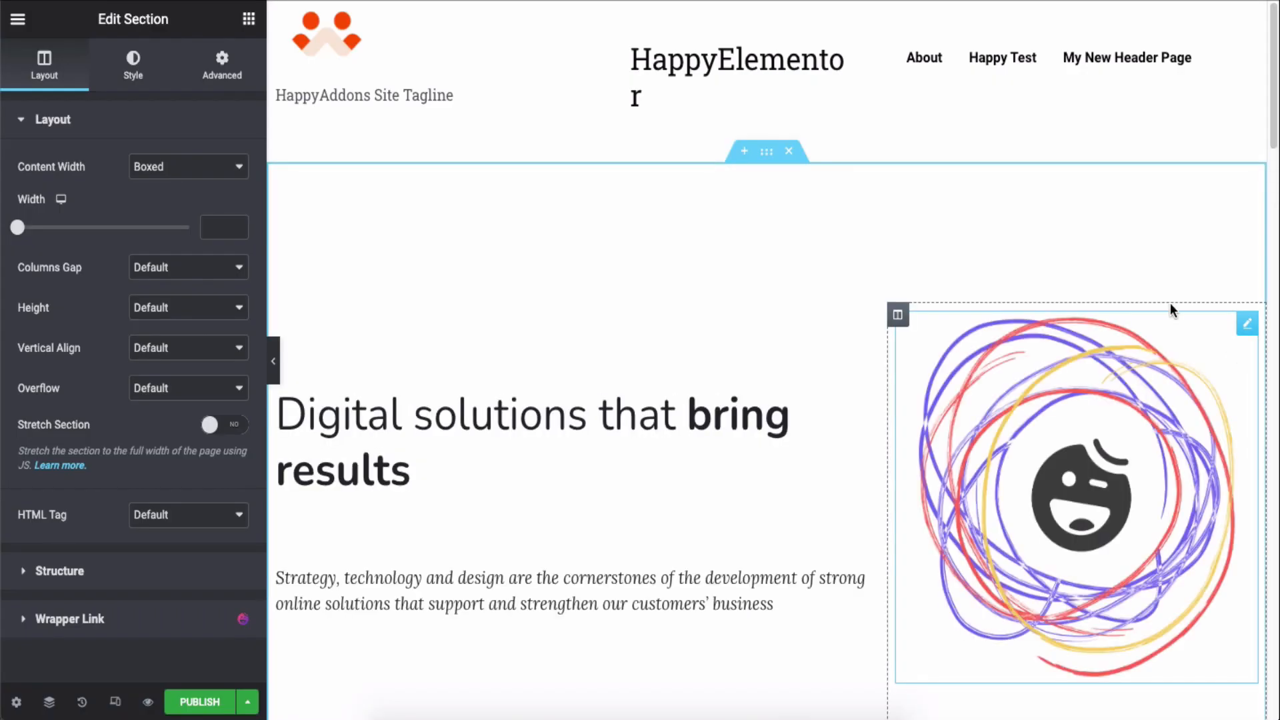
scroll(up, 3)
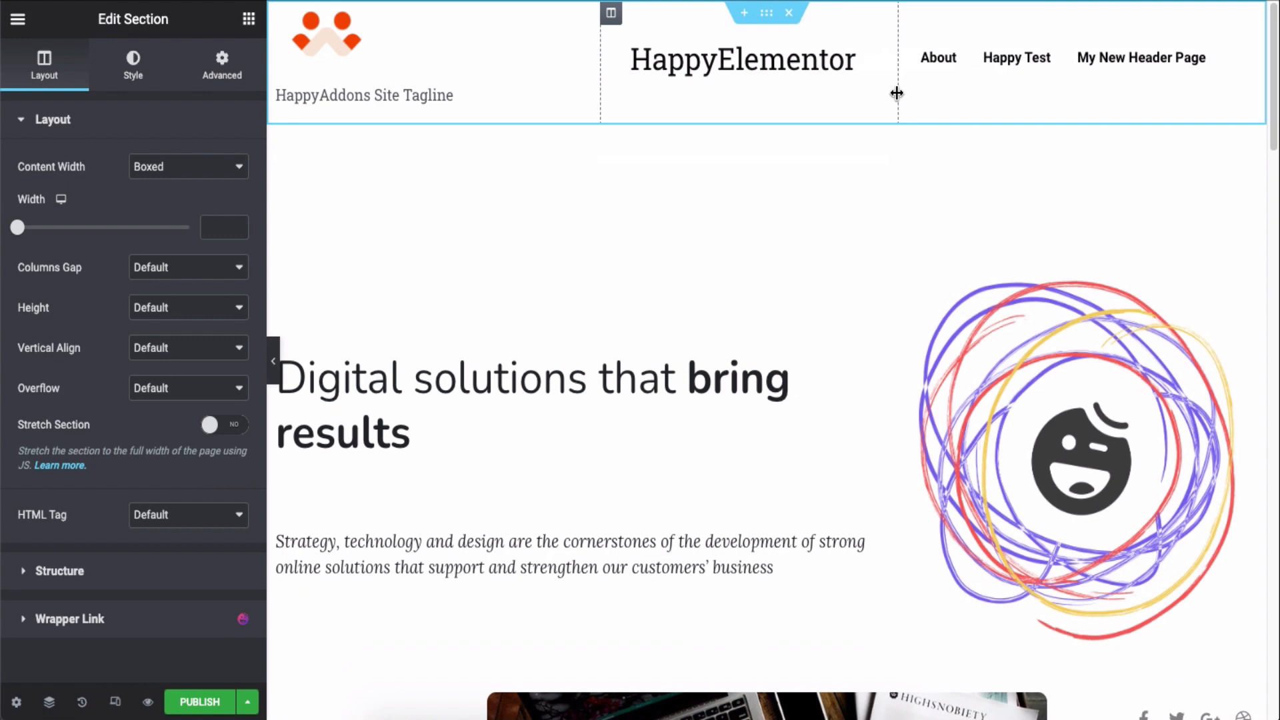
click(741, 59)
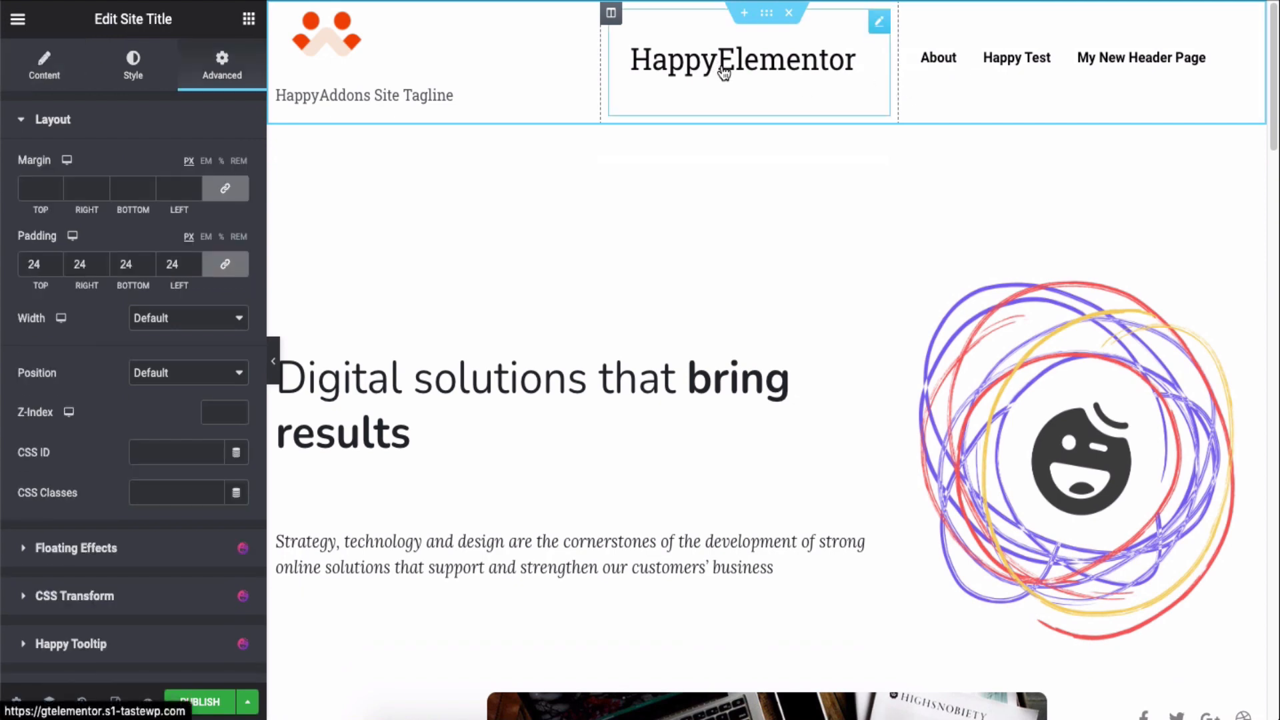
mouse_move(749, 68)
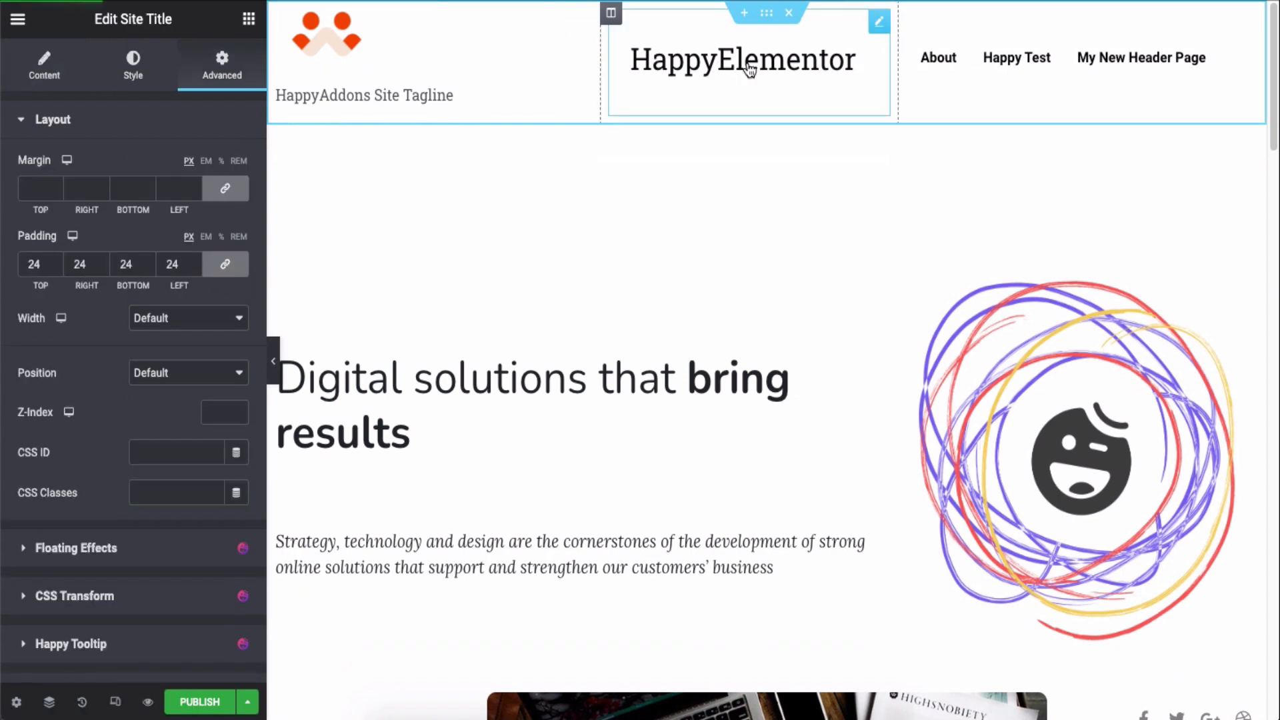
scroll(down, 3)
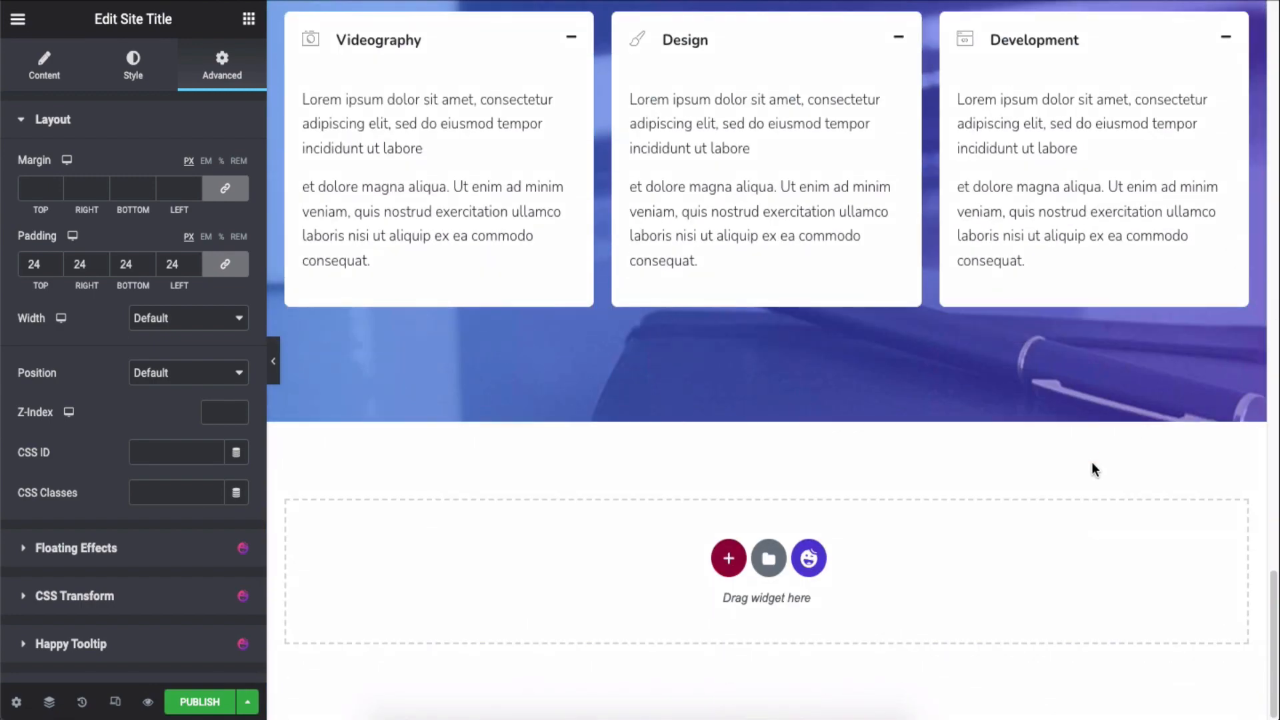
mouse_move(996, 559)
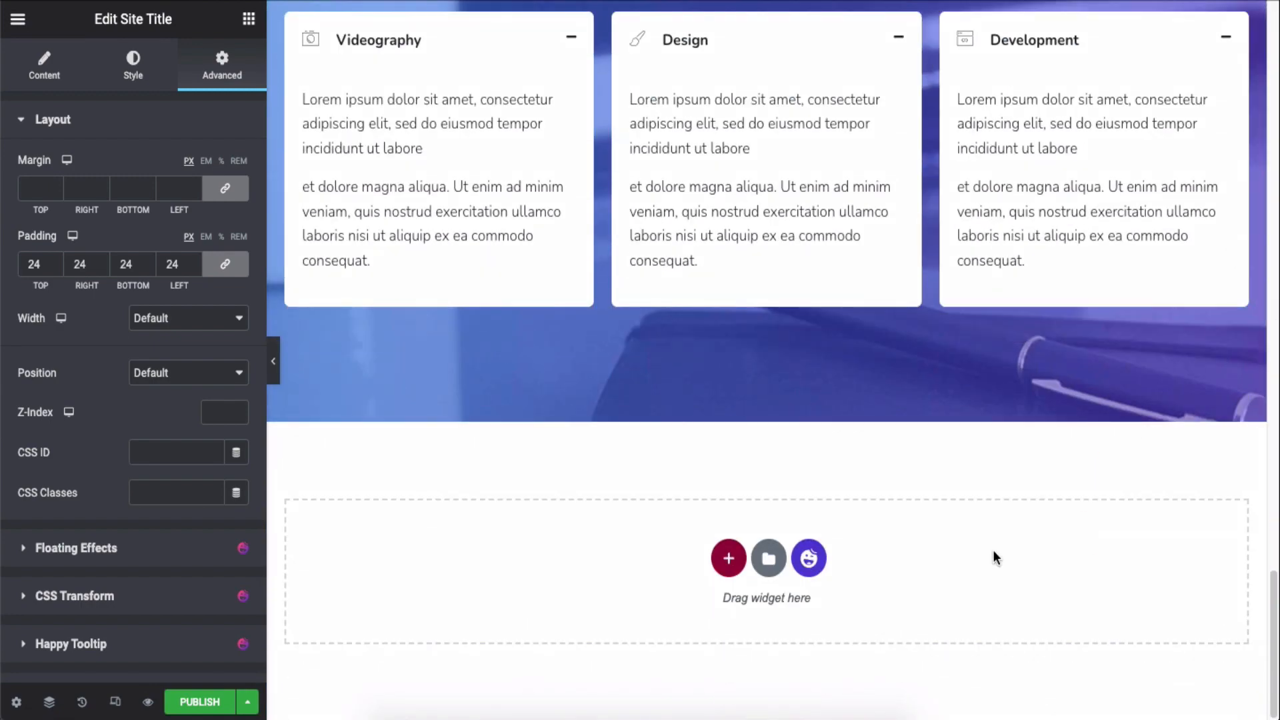
mouse_move(809, 559)
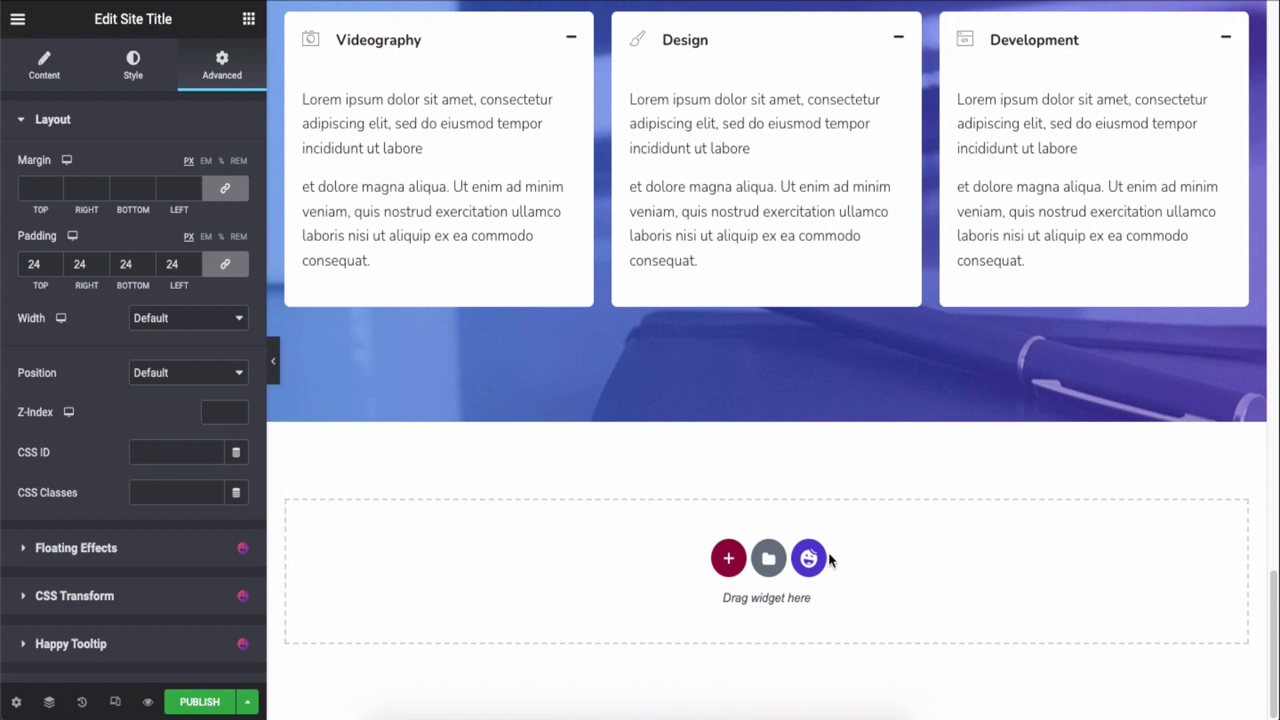
- Search Blocks for 'footer' and insert the social-icons footer block with 2019 copyright line
click(808, 559)
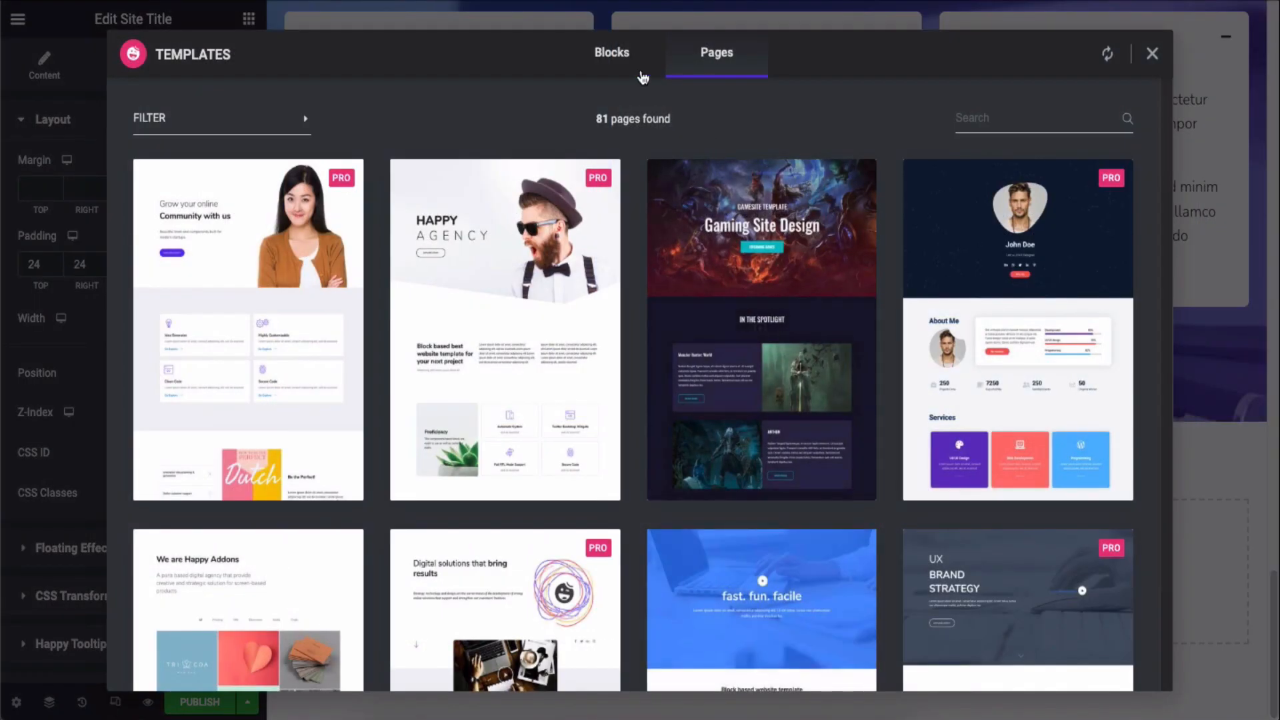
click(613, 52)
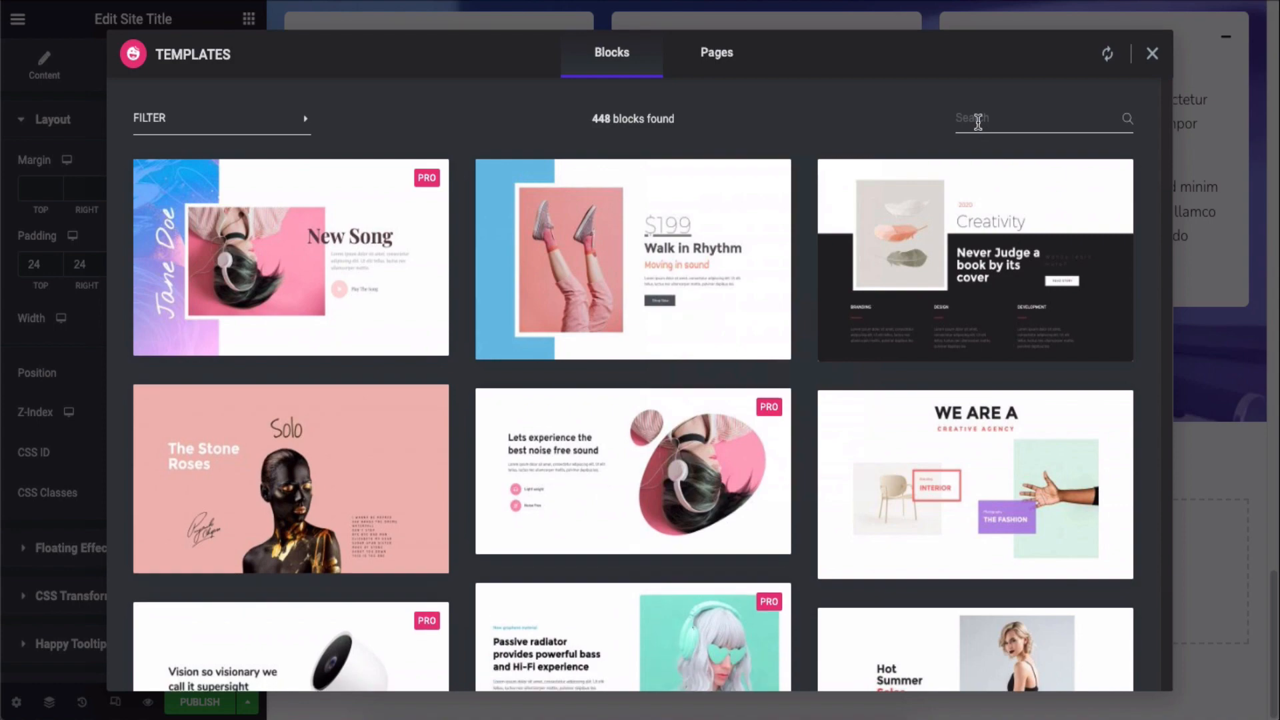
text(footer)
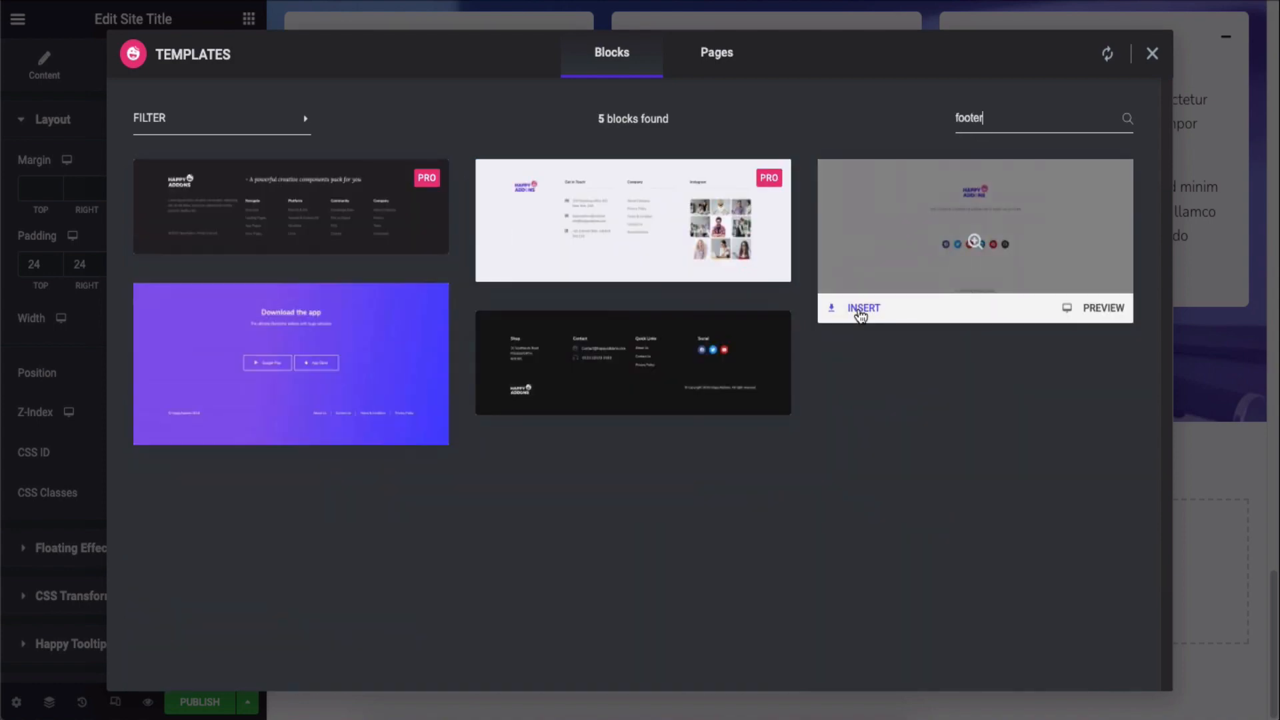
click(863, 308)
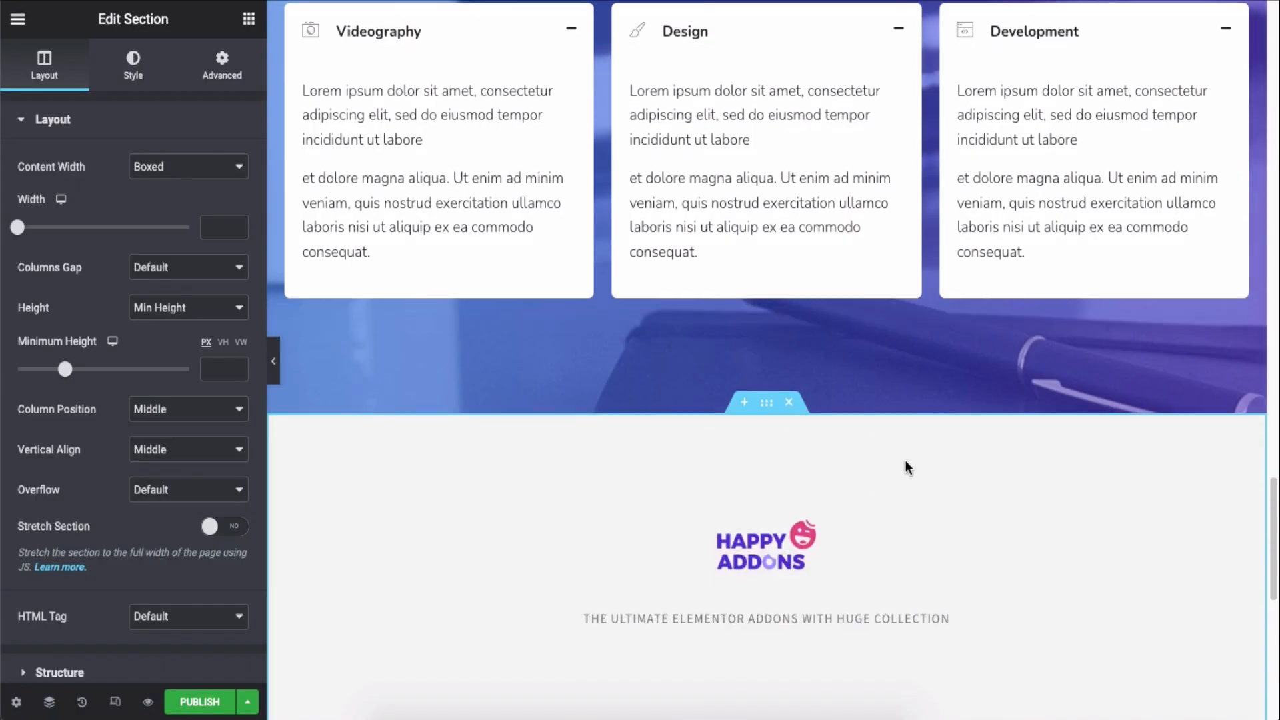
scroll(down, 3)
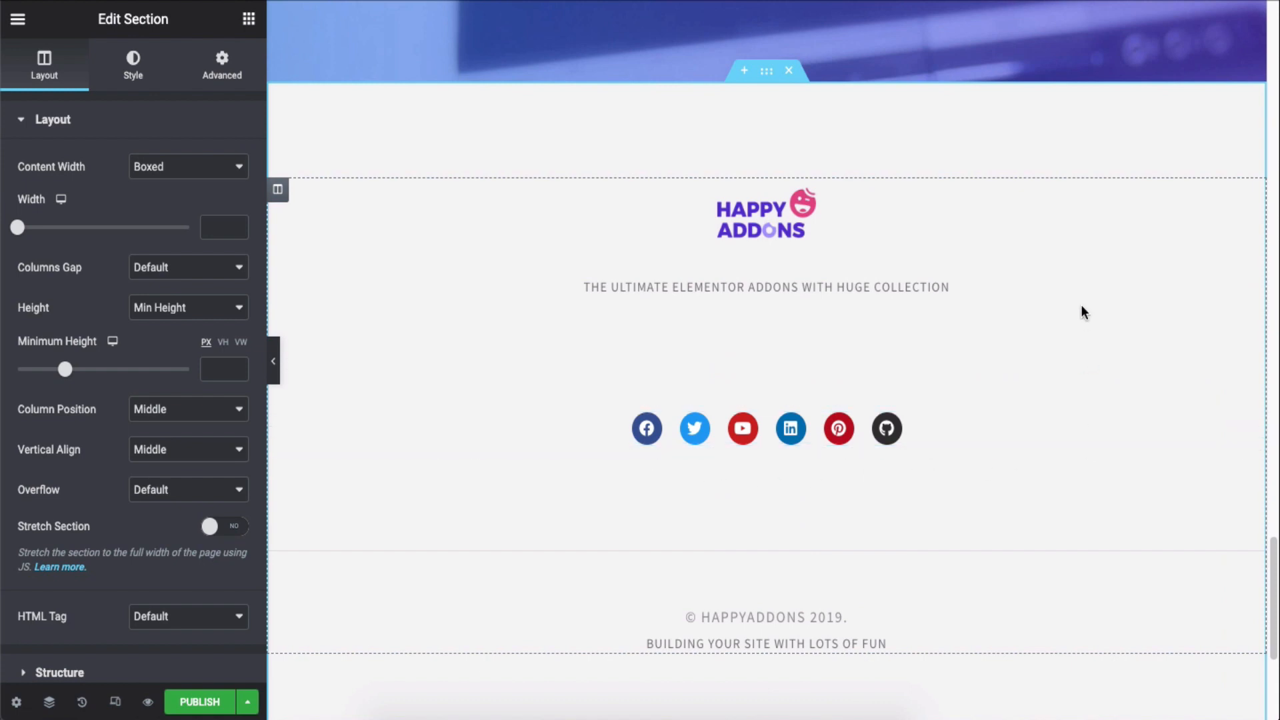
click(1039, 428)
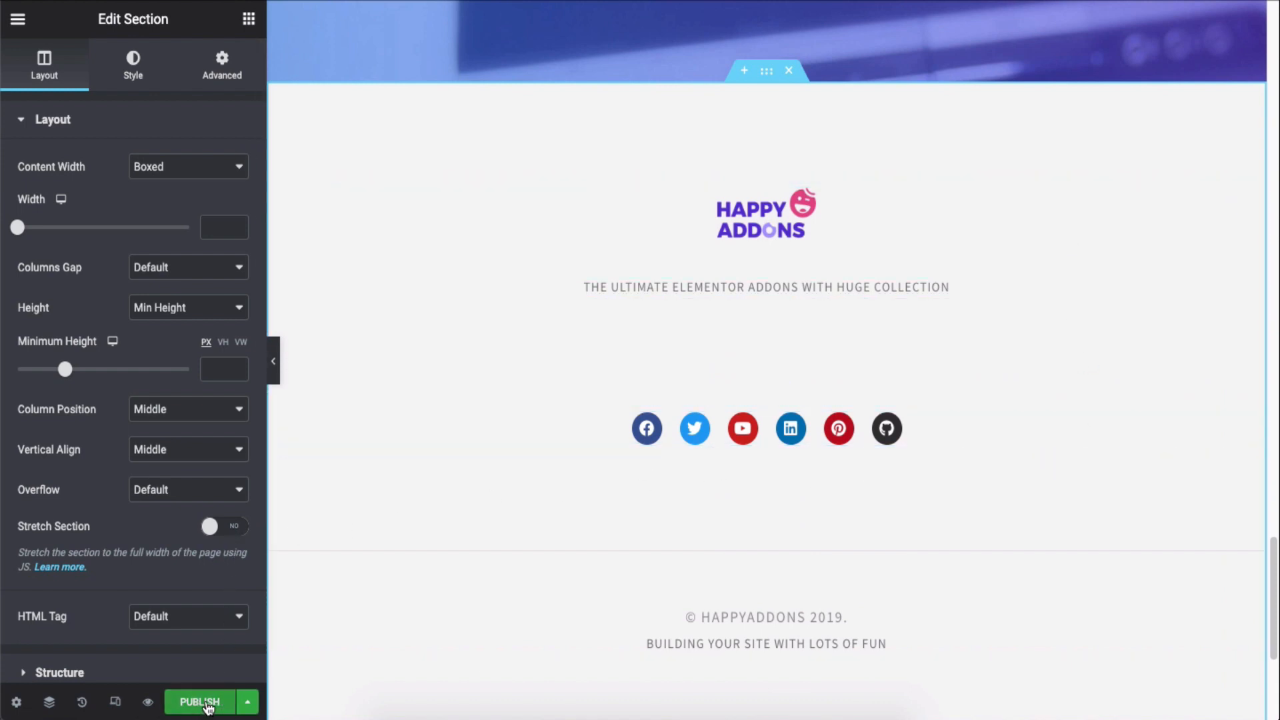
- Publish the footer and add an Include condition for Singular > Pages
click(198, 709)
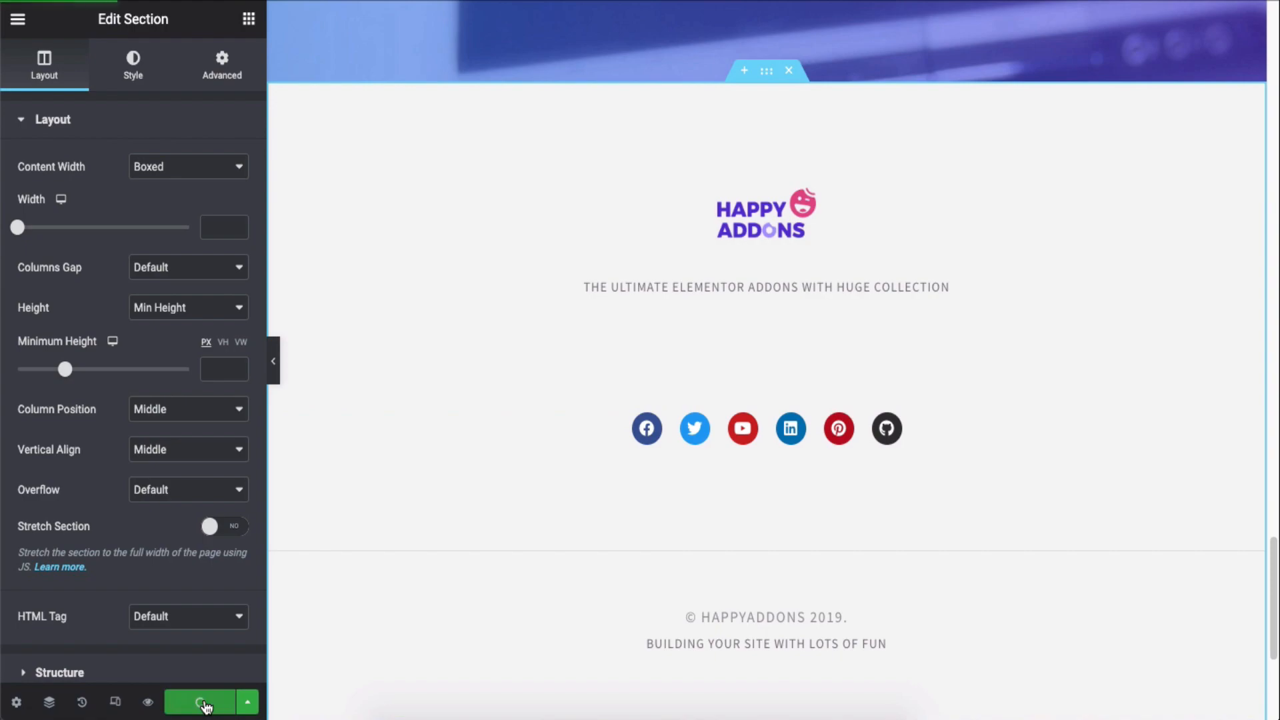
click(200, 703)
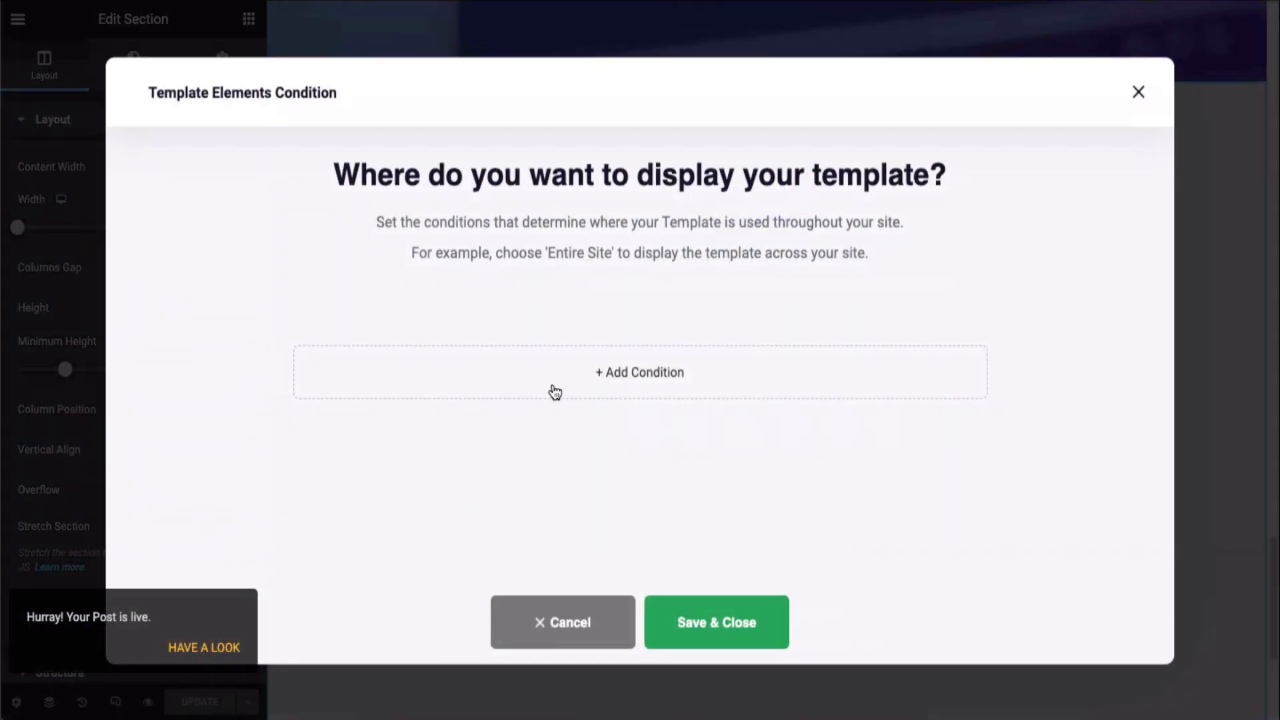
click(638, 372)
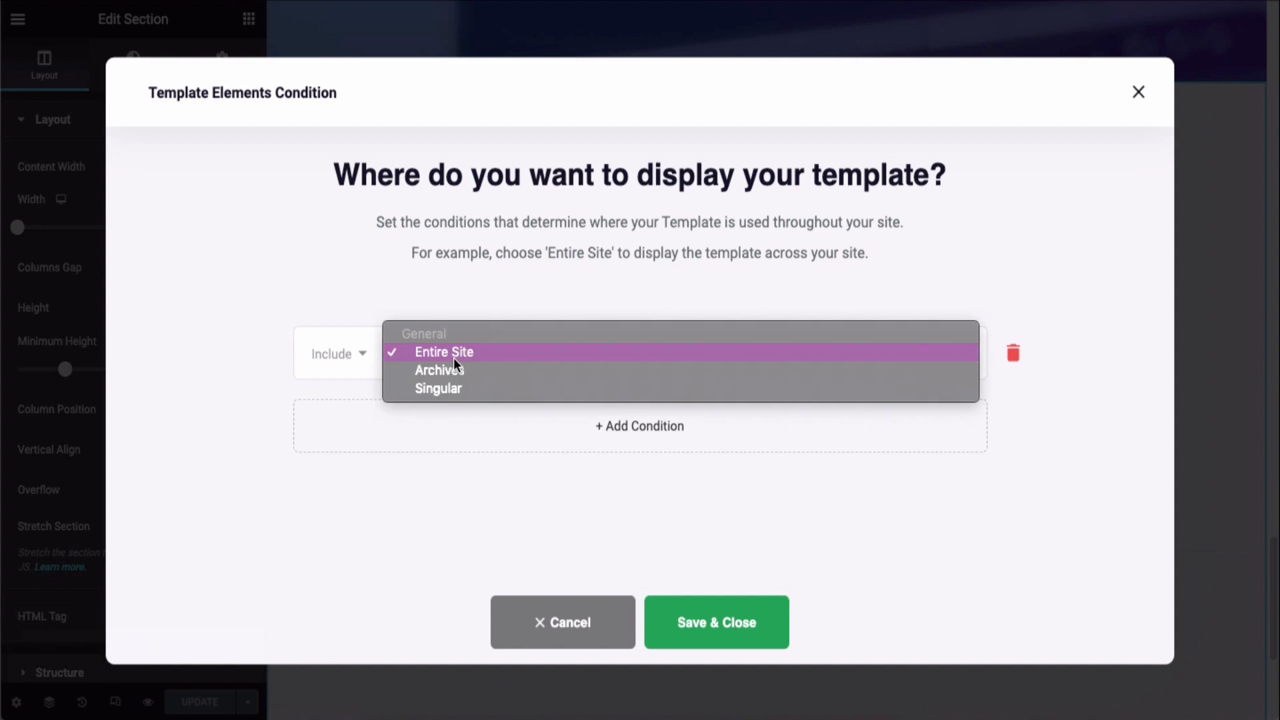
click(439, 388)
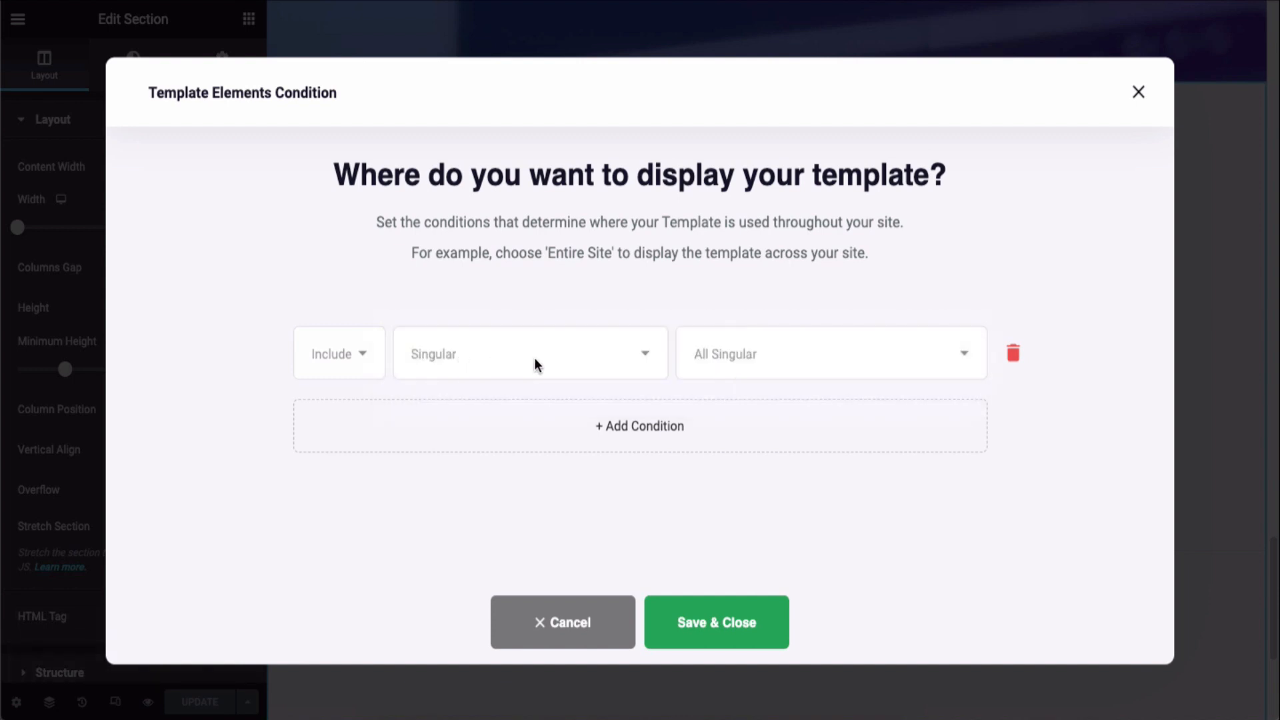
click(828, 354)
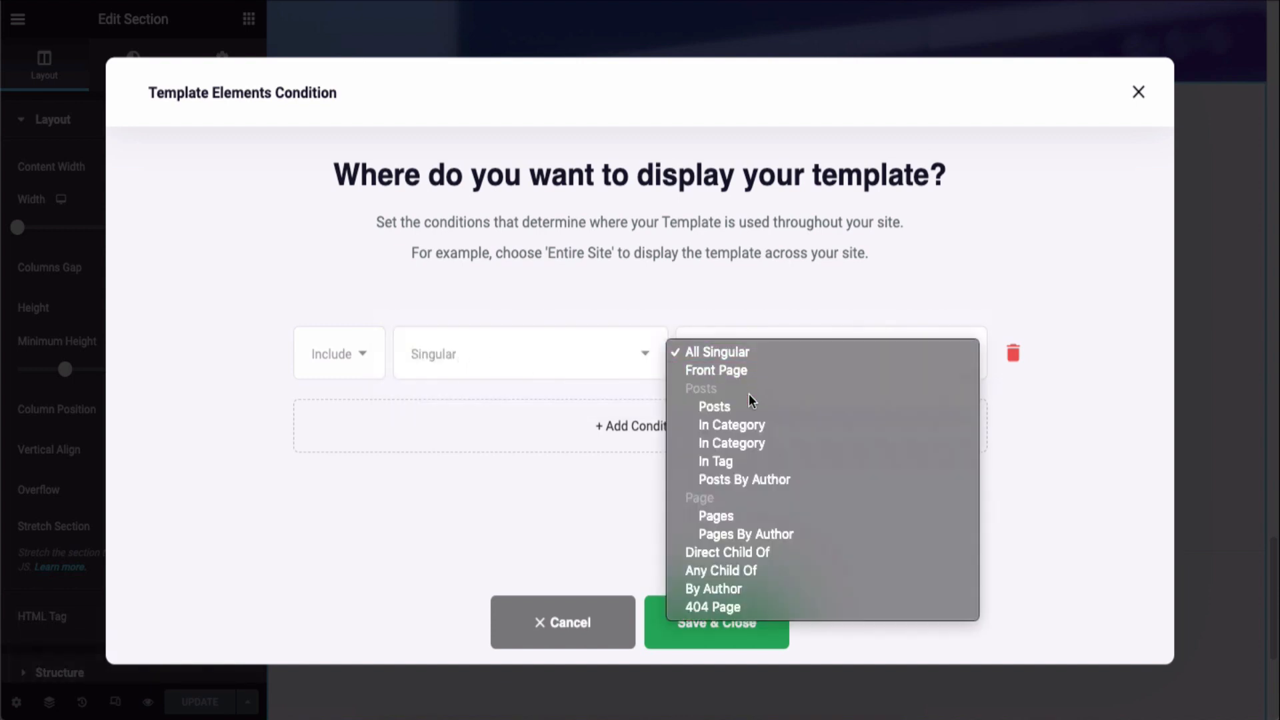
mouse_move(716, 516)
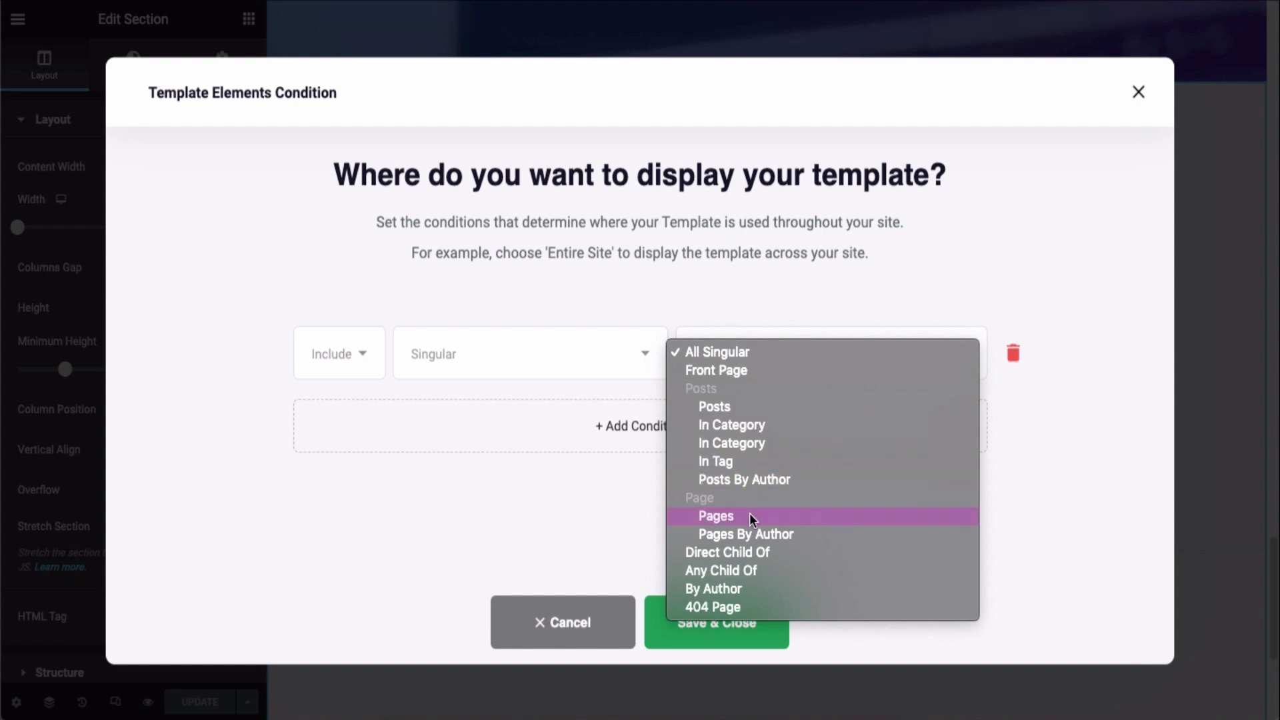
- Search 'My Footer', target the My New Footer Design page, and save the condition
click(715, 514)
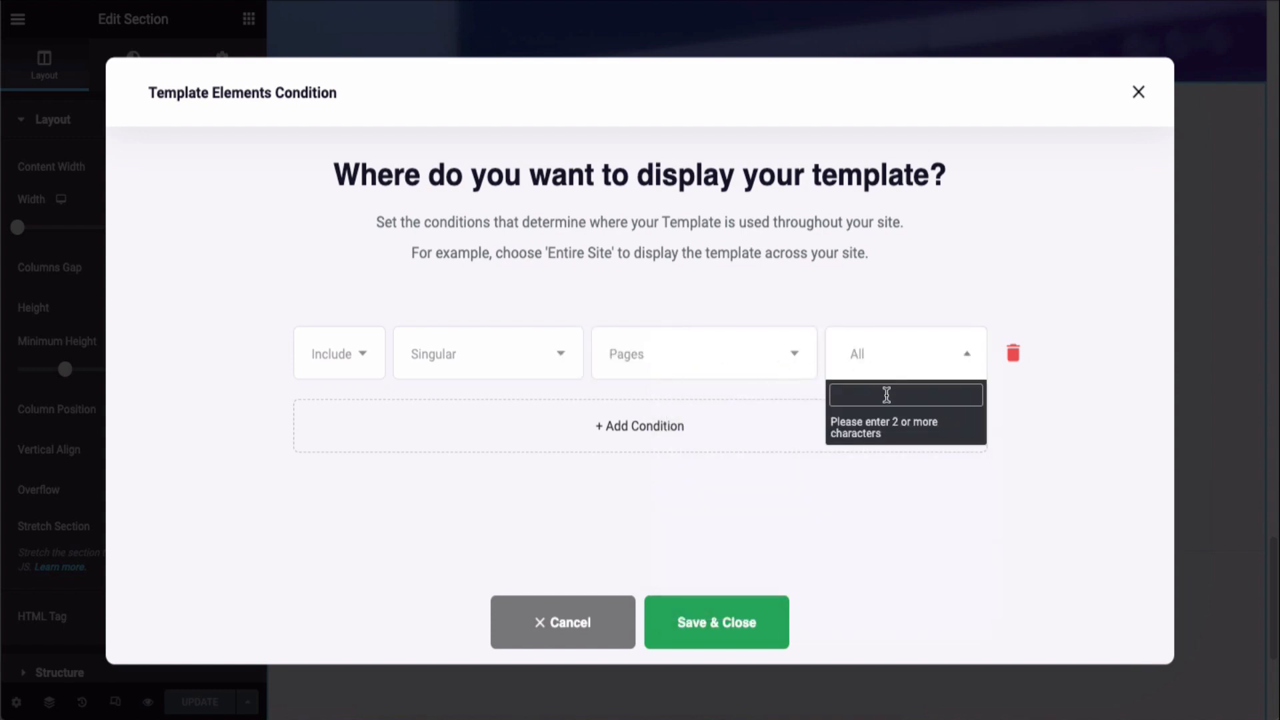
text(My)
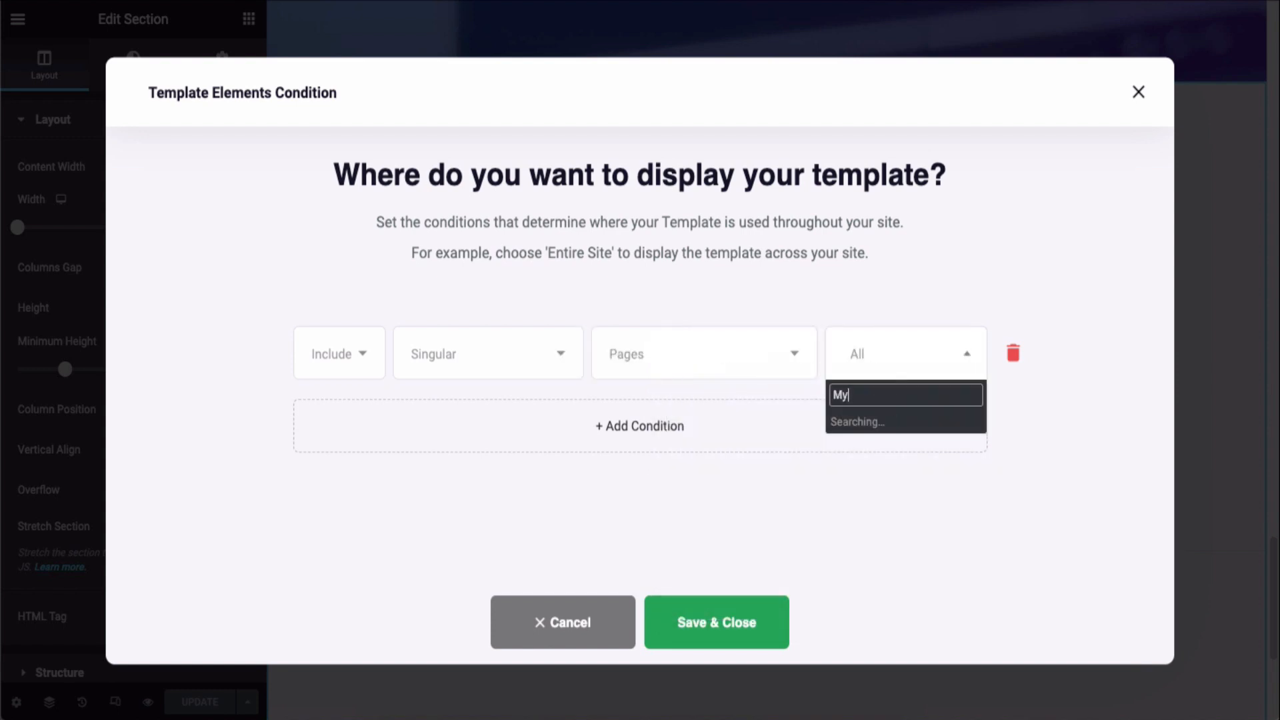
text(Footer)
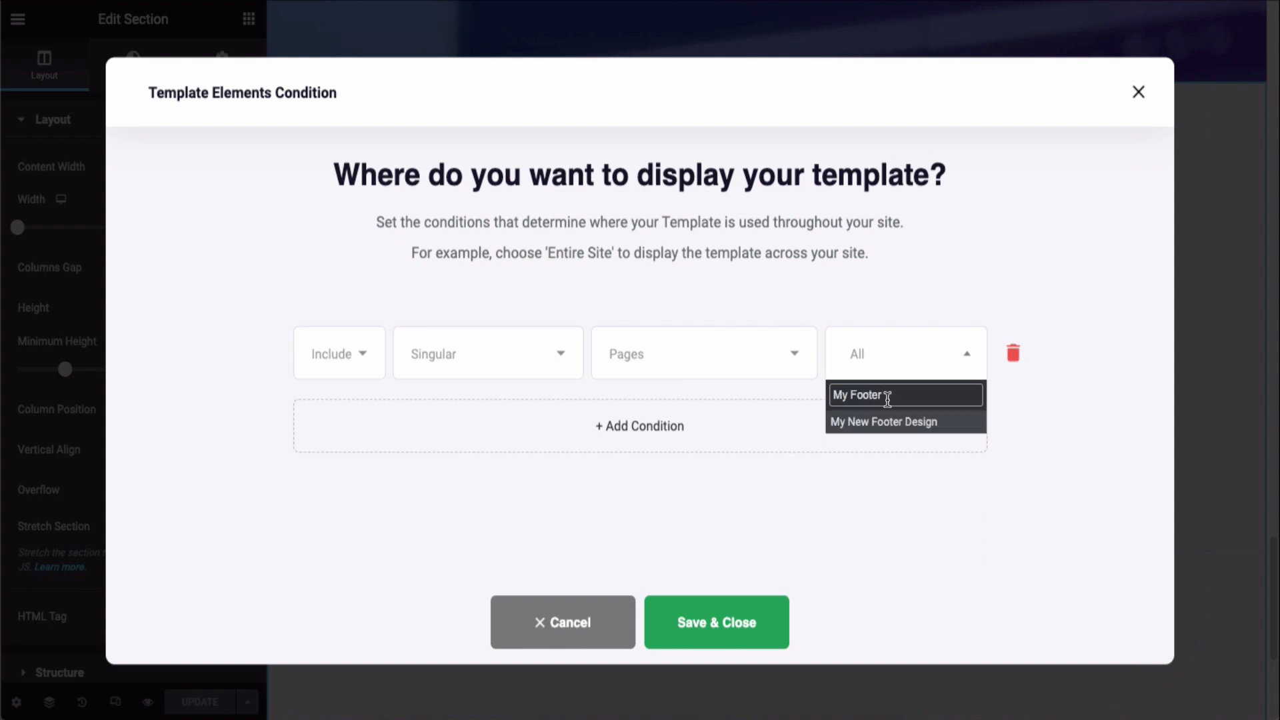
click(882, 423)
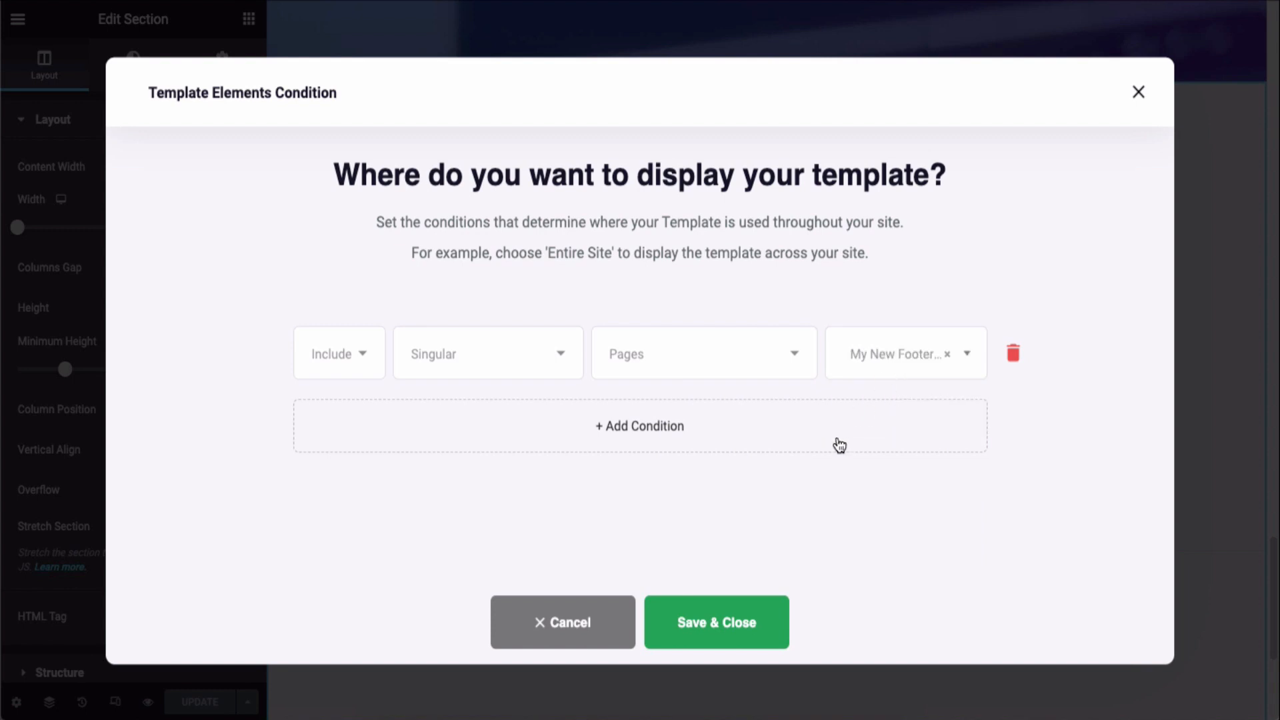
click(716, 623)
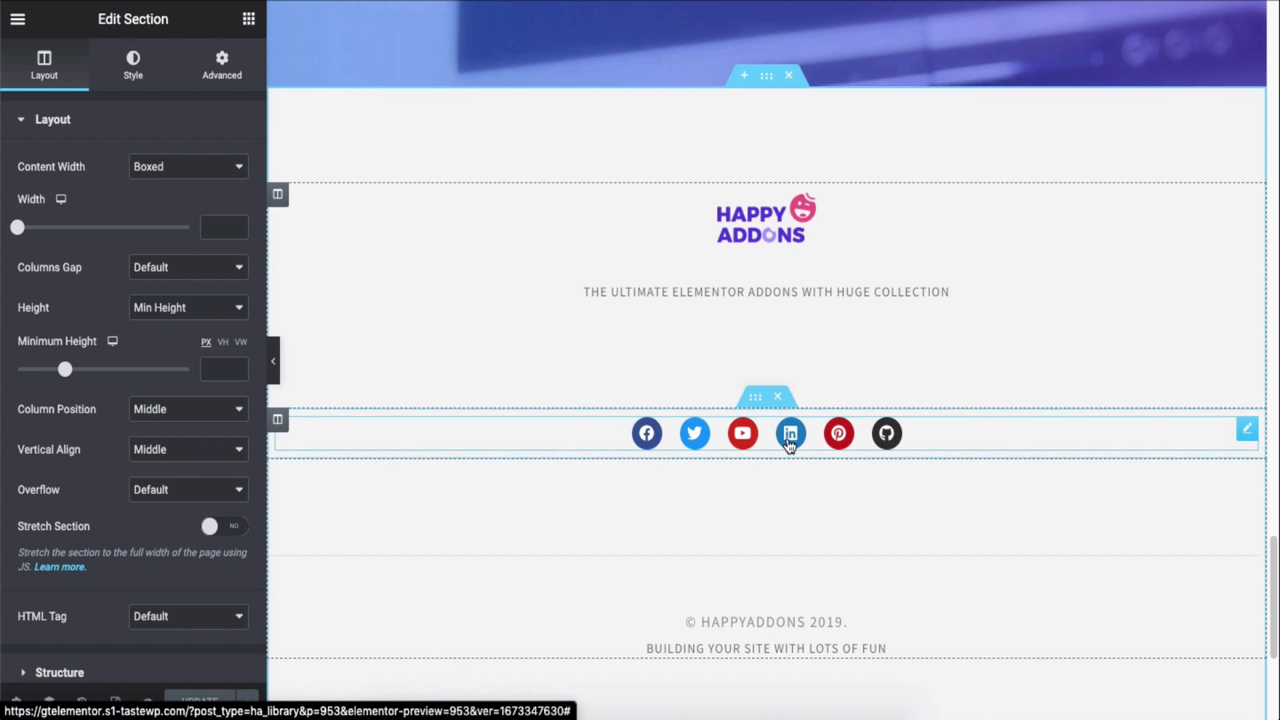
scroll(up, 3)
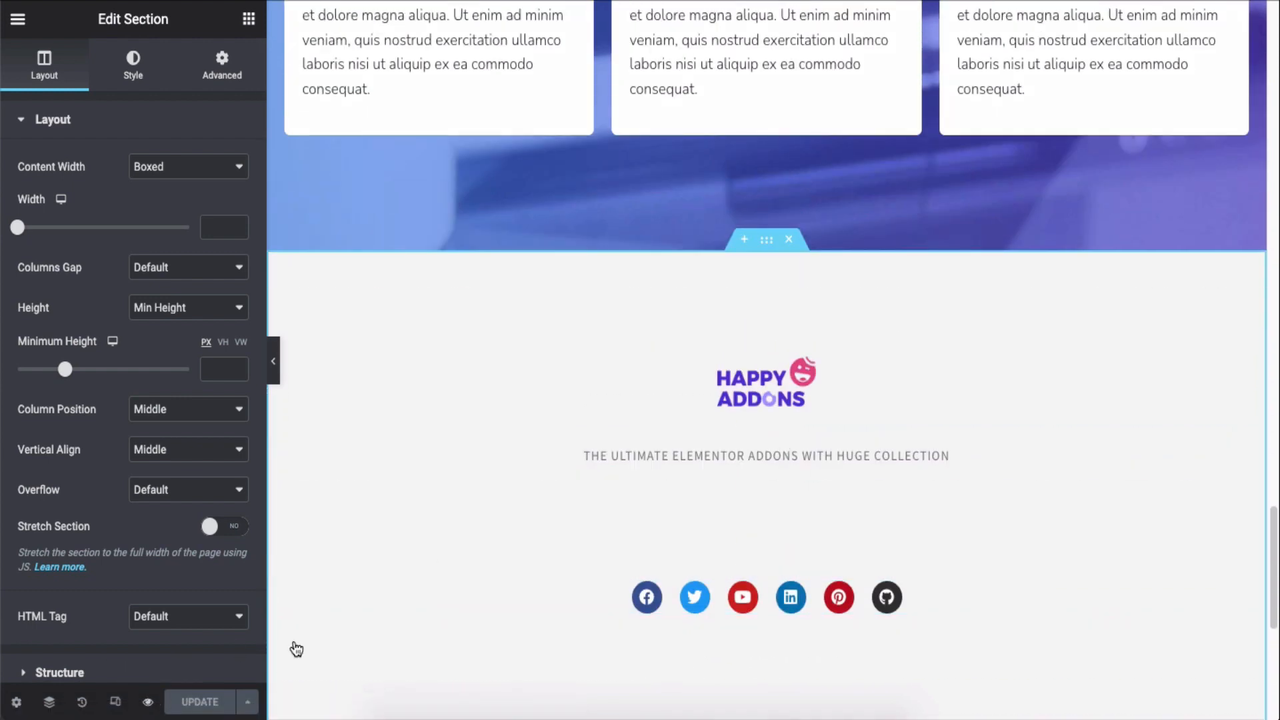
mouse_move(1006, 144)
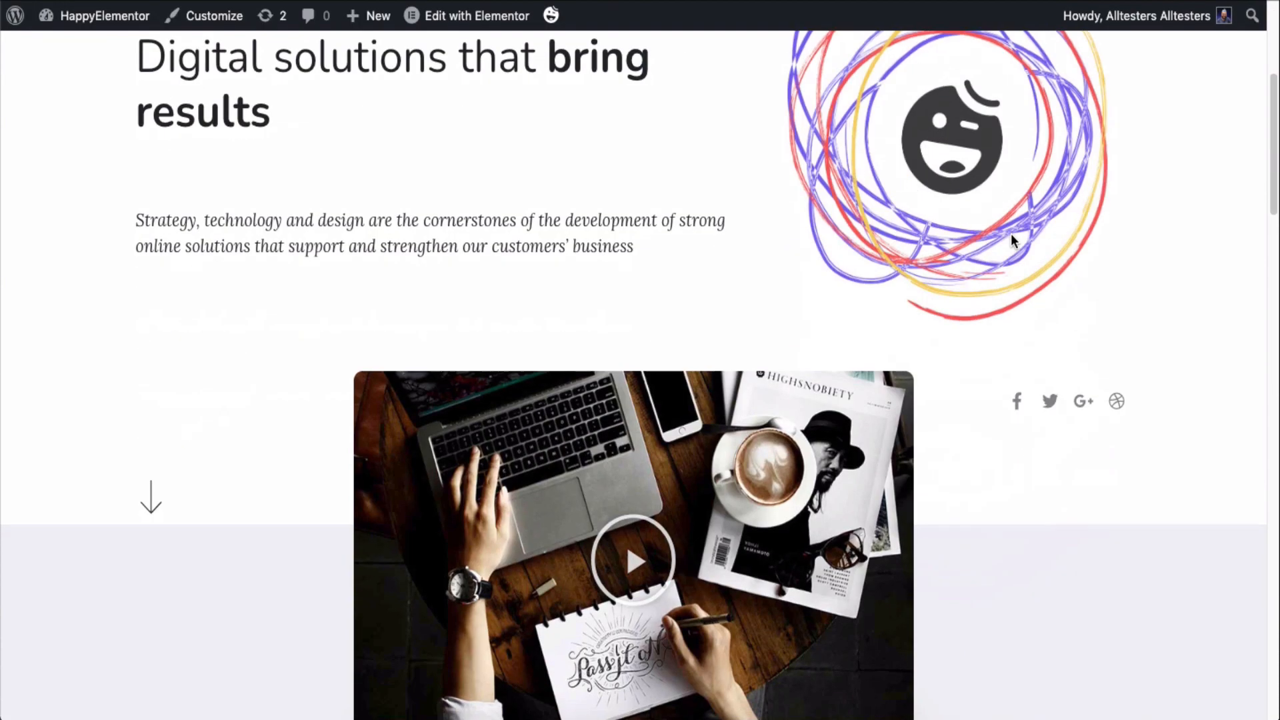
- Scroll through the live Happy Test page, return to the home page and scroll it
scroll(down, 3)
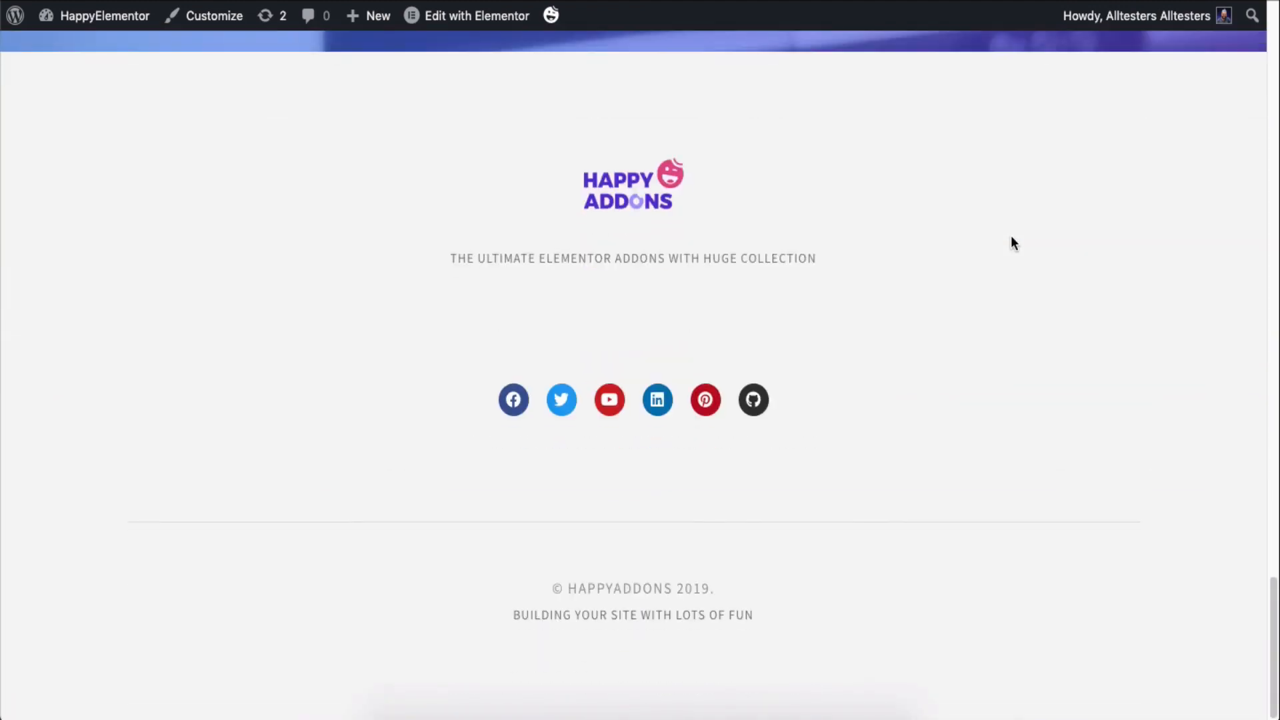
mouse_move(752, 399)
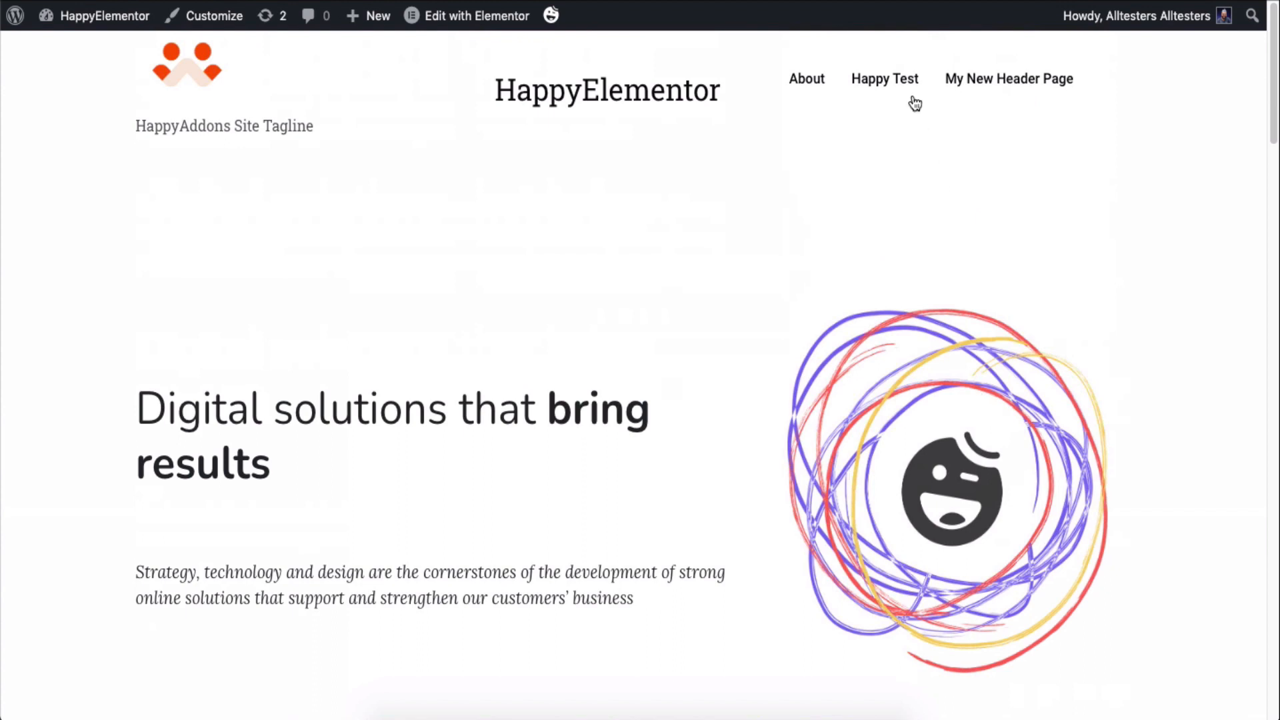
mouse_move(988, 292)
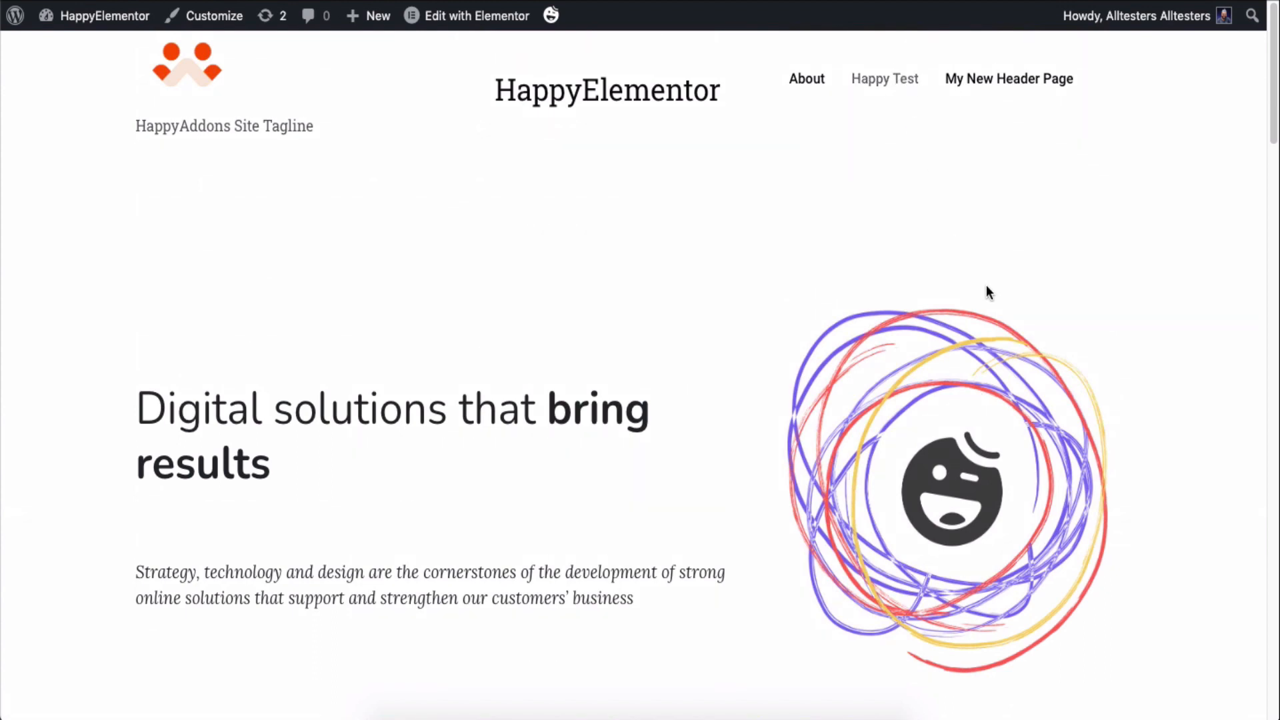
scroll(down, 3)
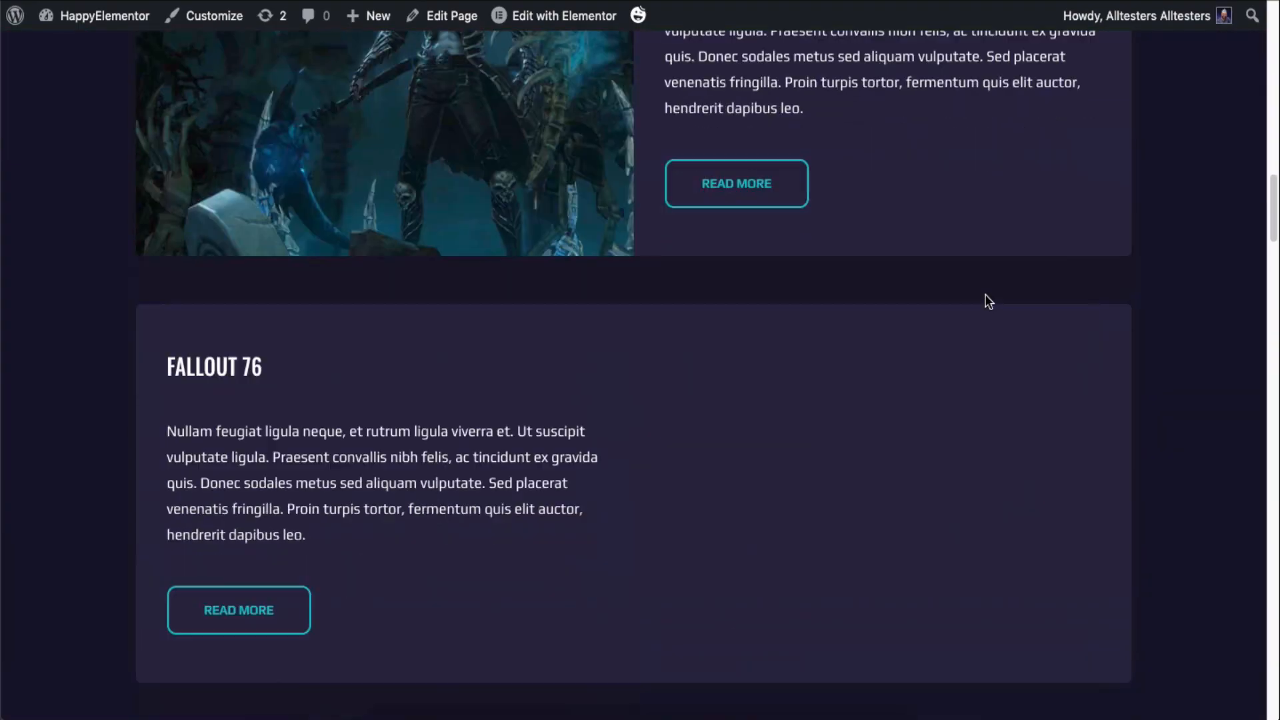
scroll(down, 3)
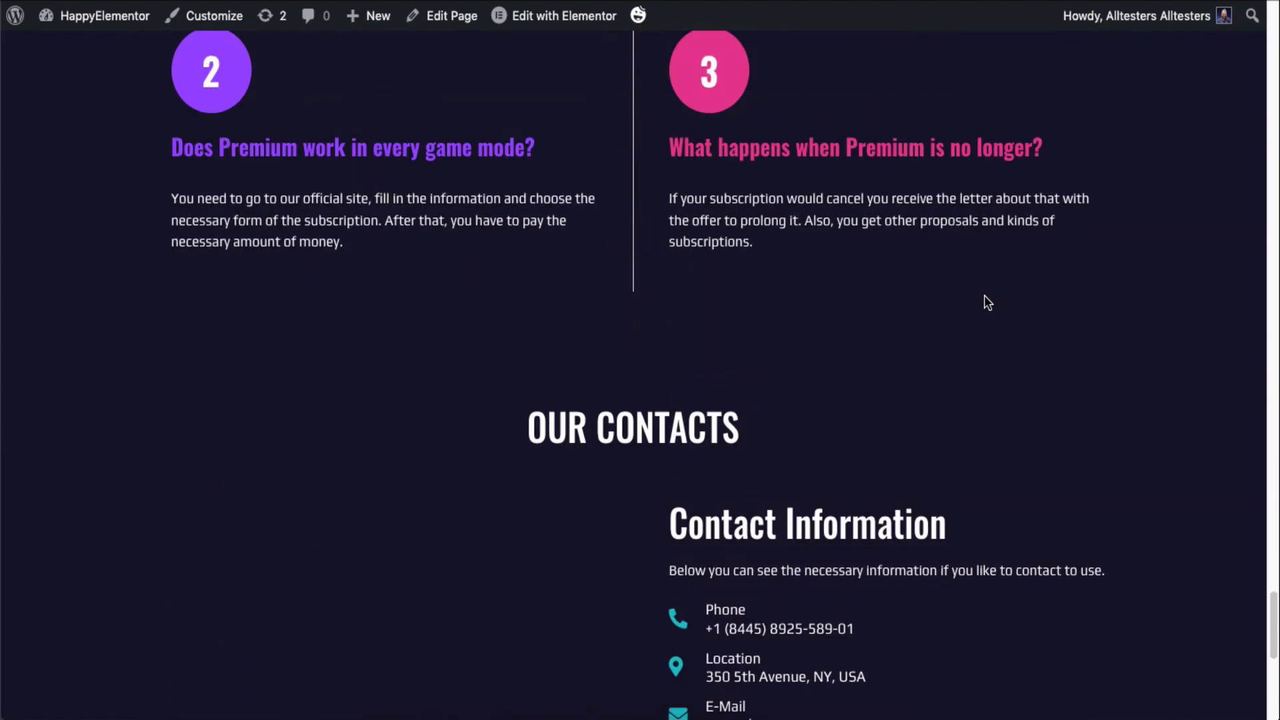
scroll(up, 3)
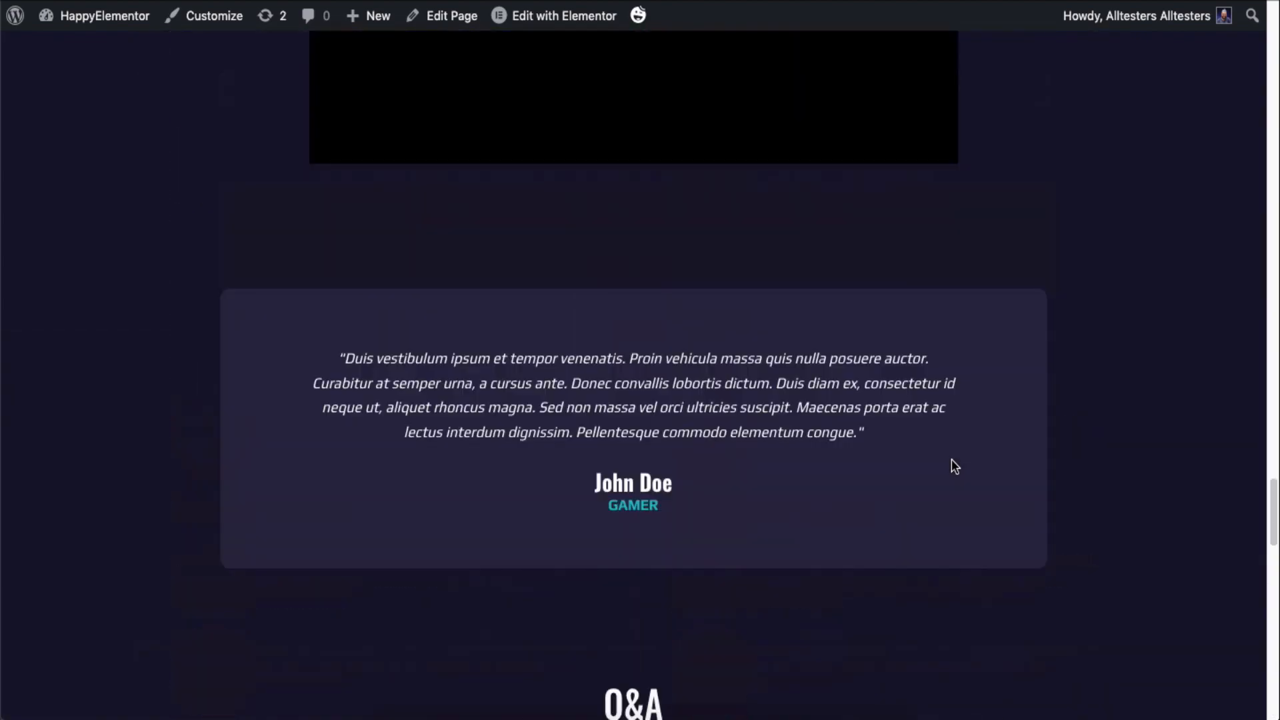
scroll(up, 3)
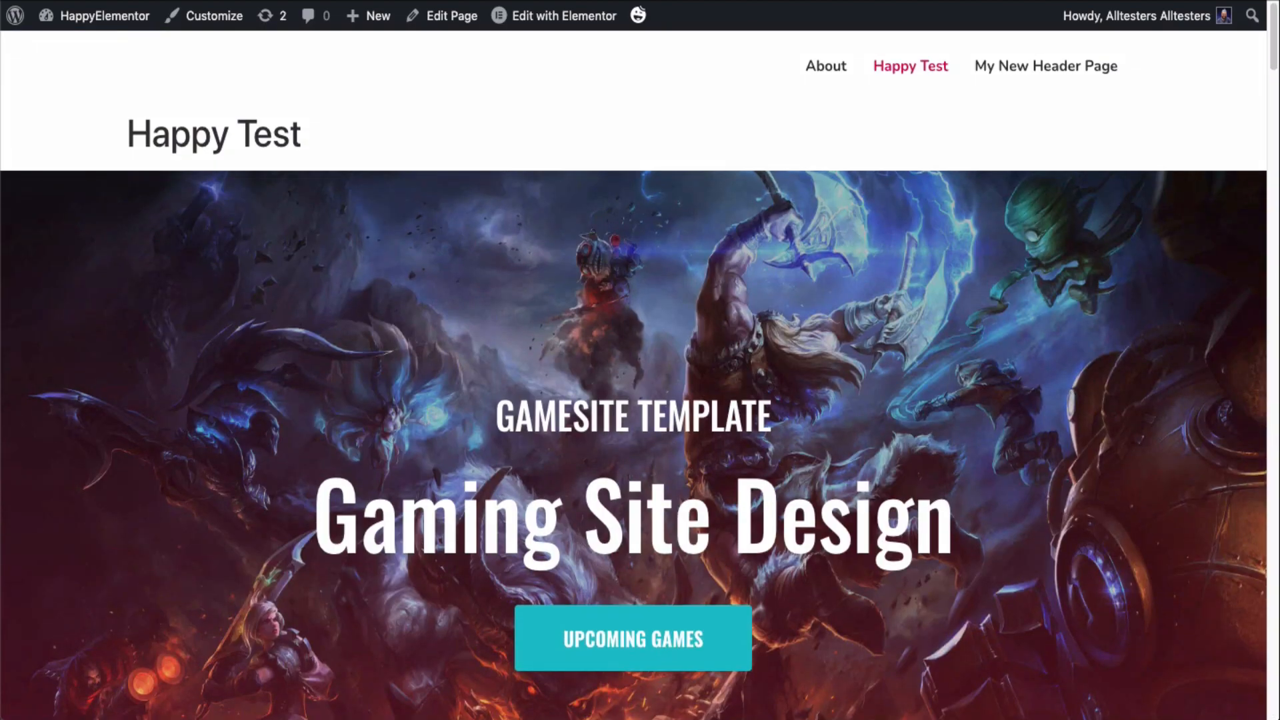
click(215, 16)
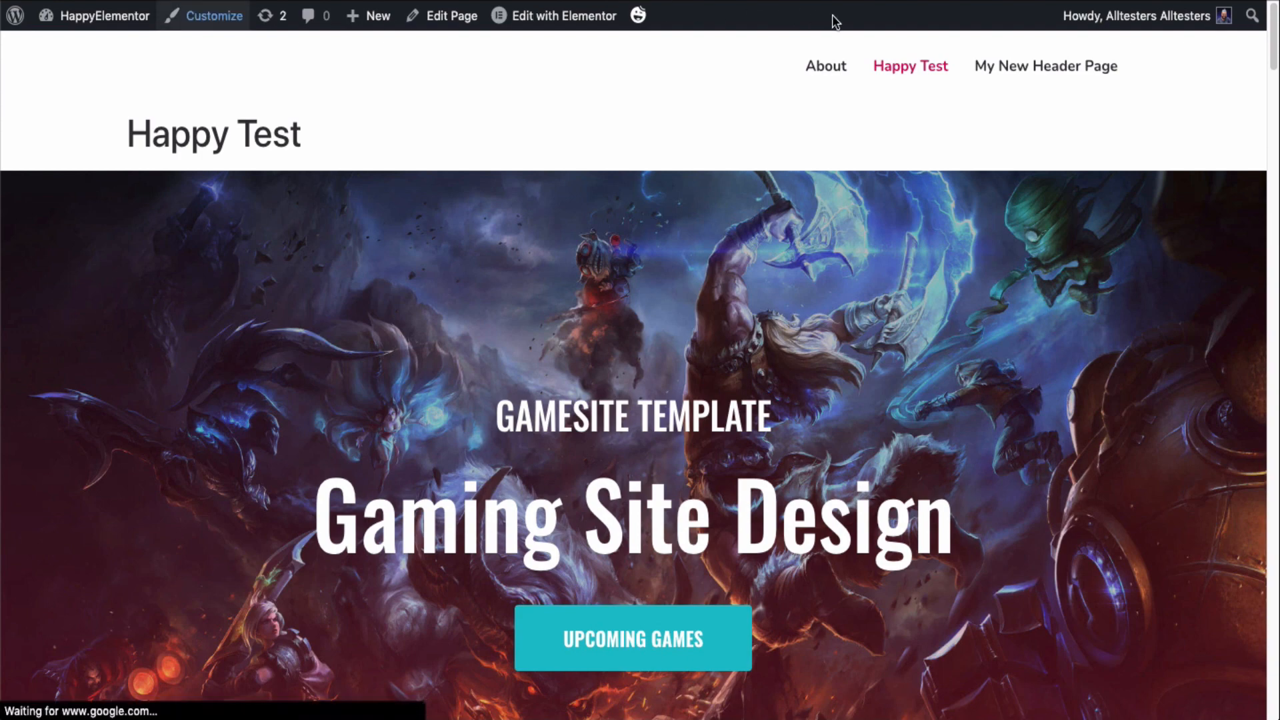
scroll(down, 3)
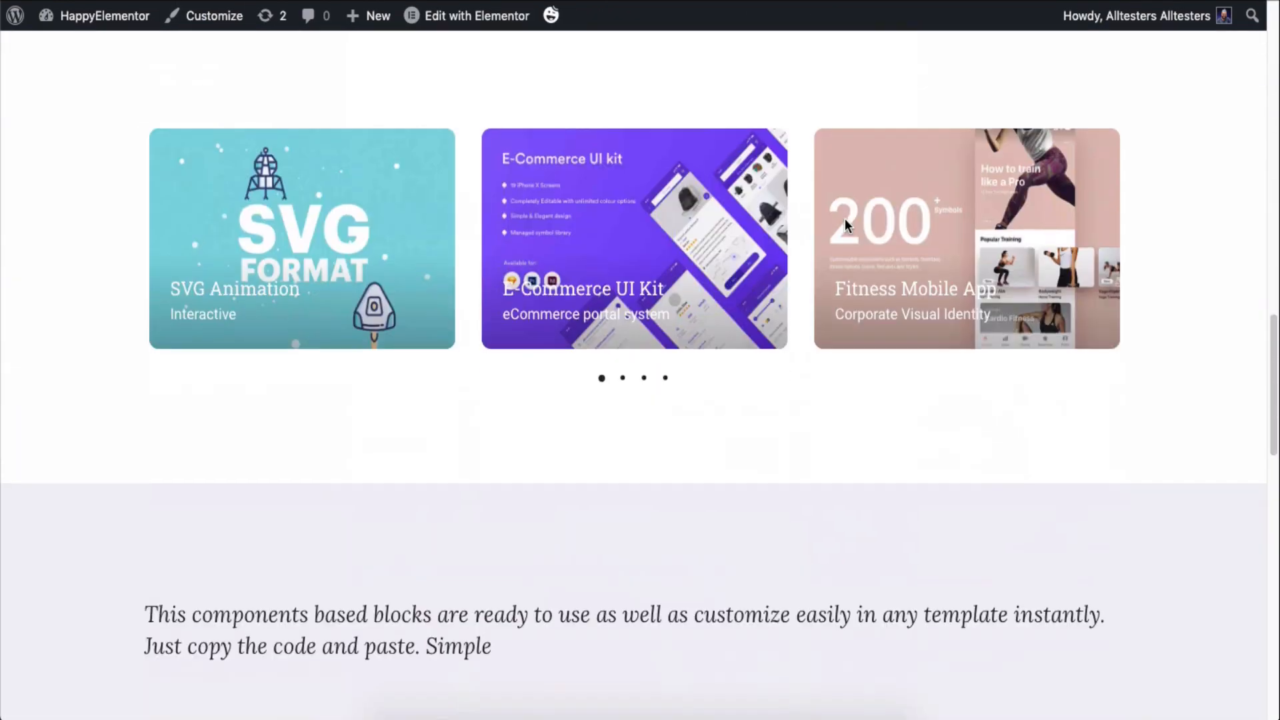
scroll(down, 3)
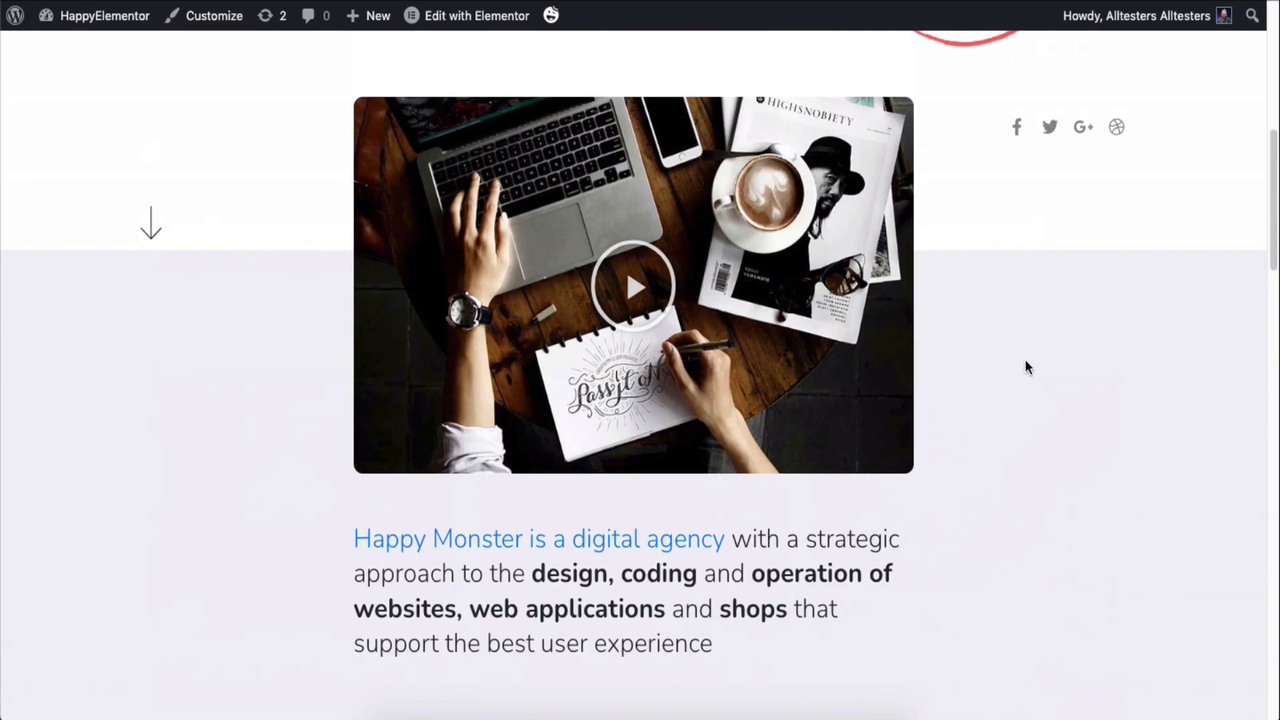
scroll(up, 3)
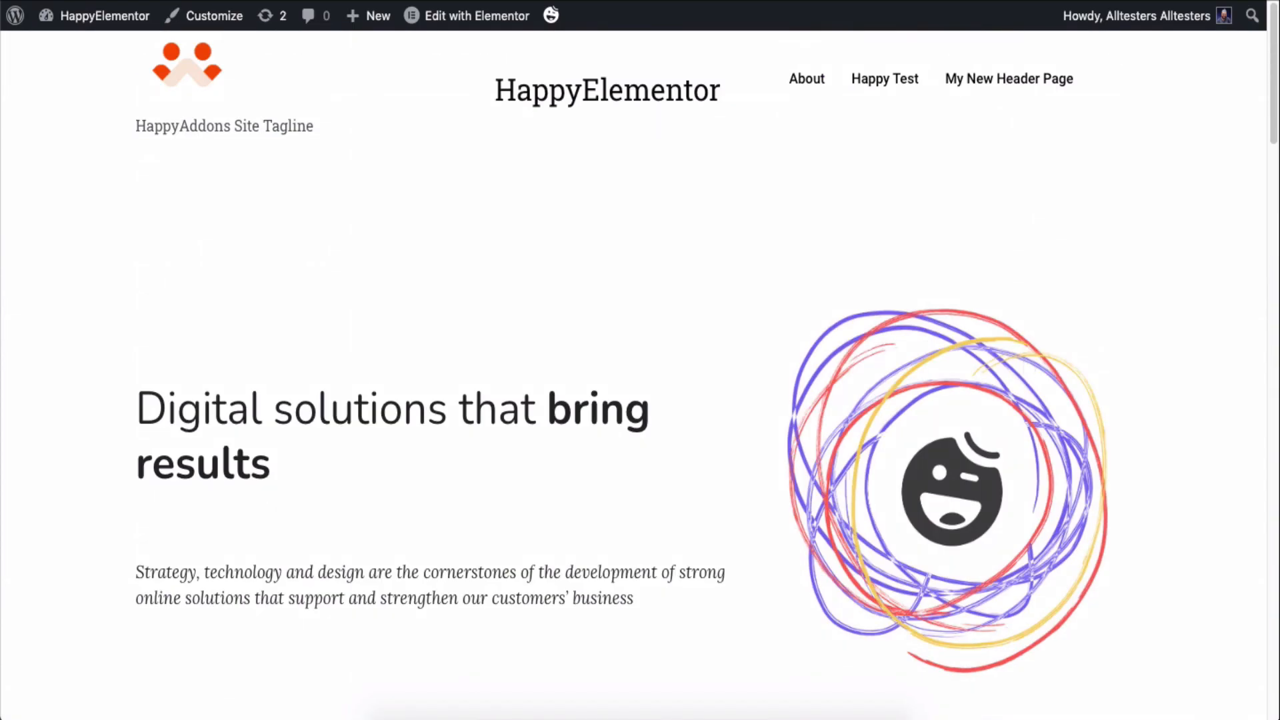